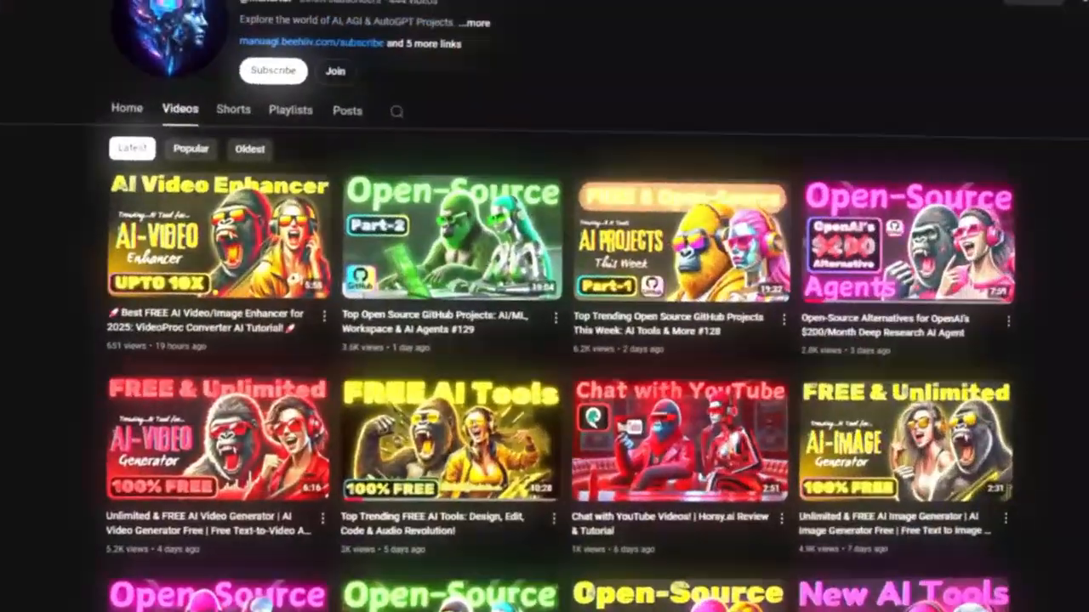
Scroll the store README through Deployment, Local dev, Performance and the Vercel hosting costs section.
scroll("down", 3)
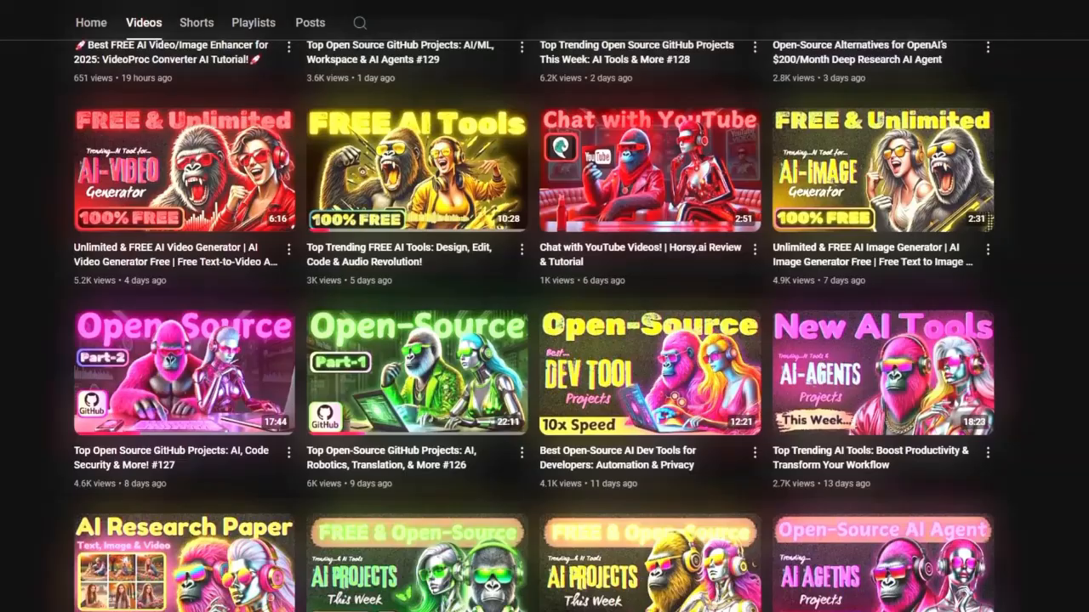
scroll("up", 3)
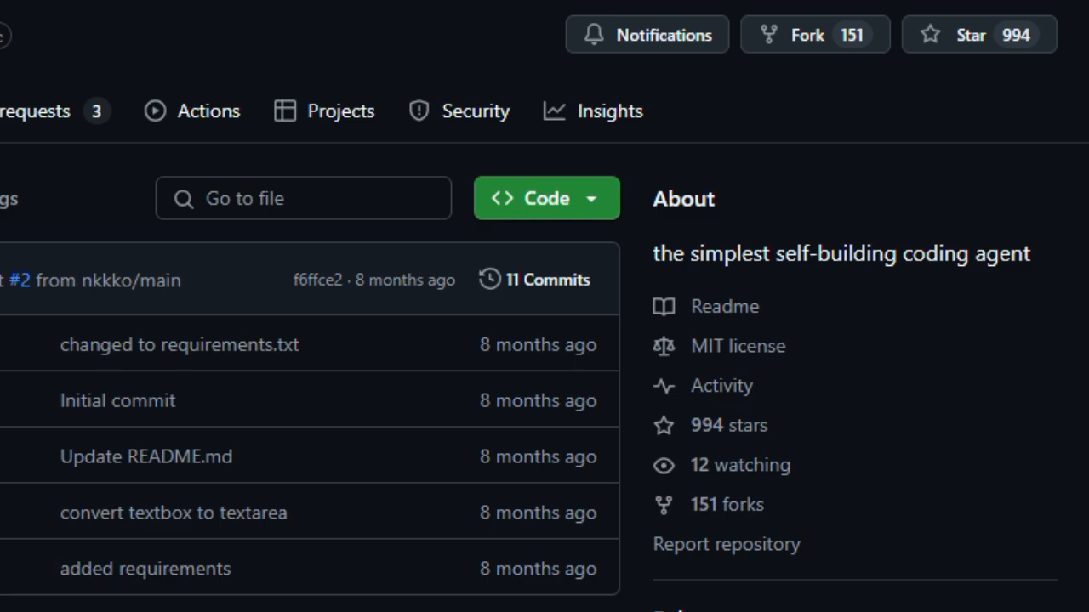
scroll("down", 3)
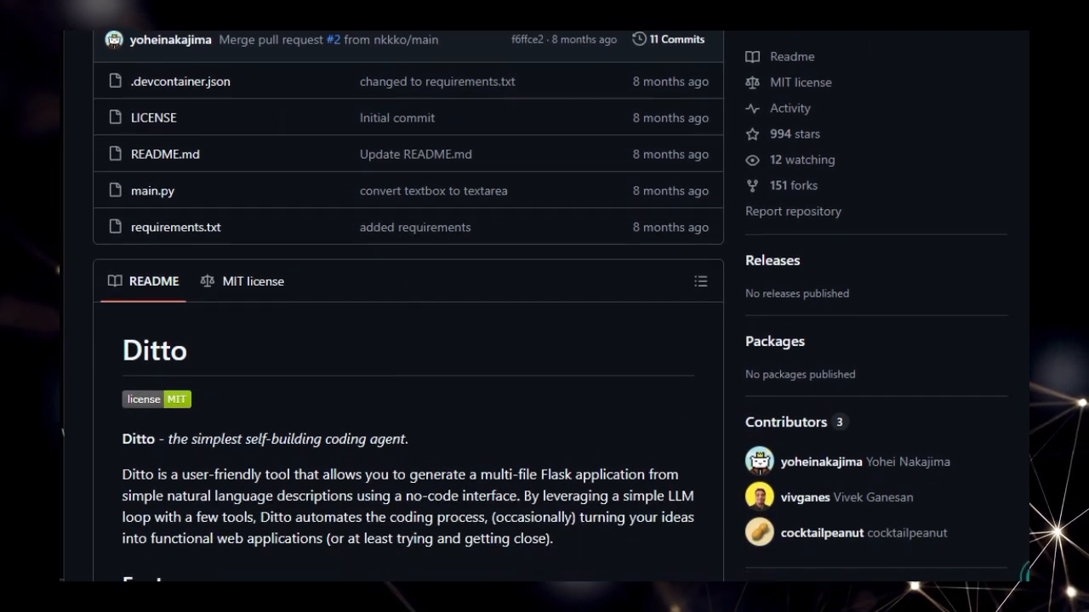
scroll("down", 3)
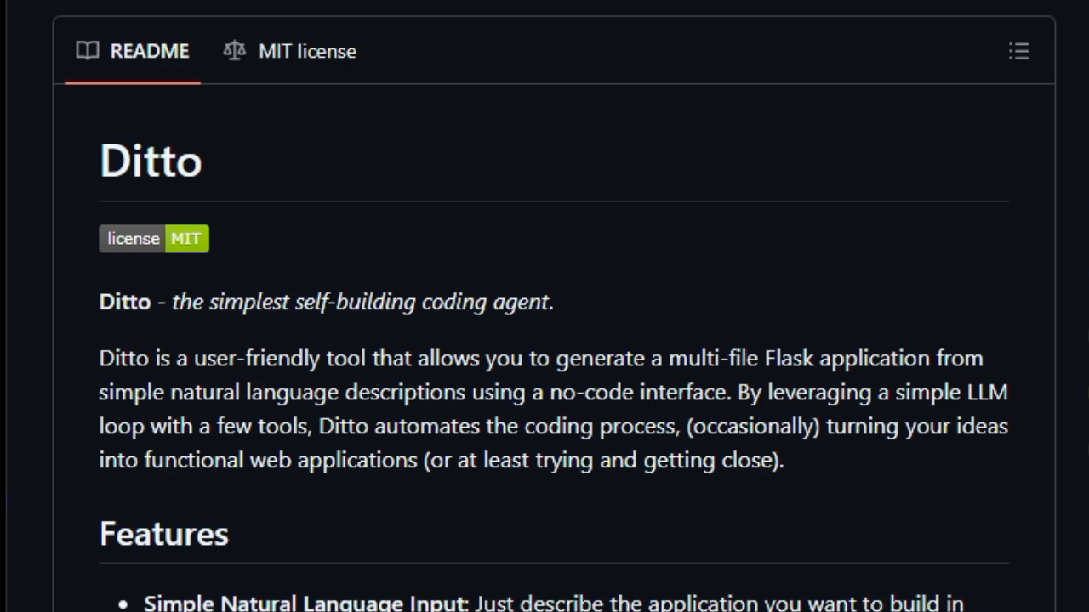
scroll("down", 3)
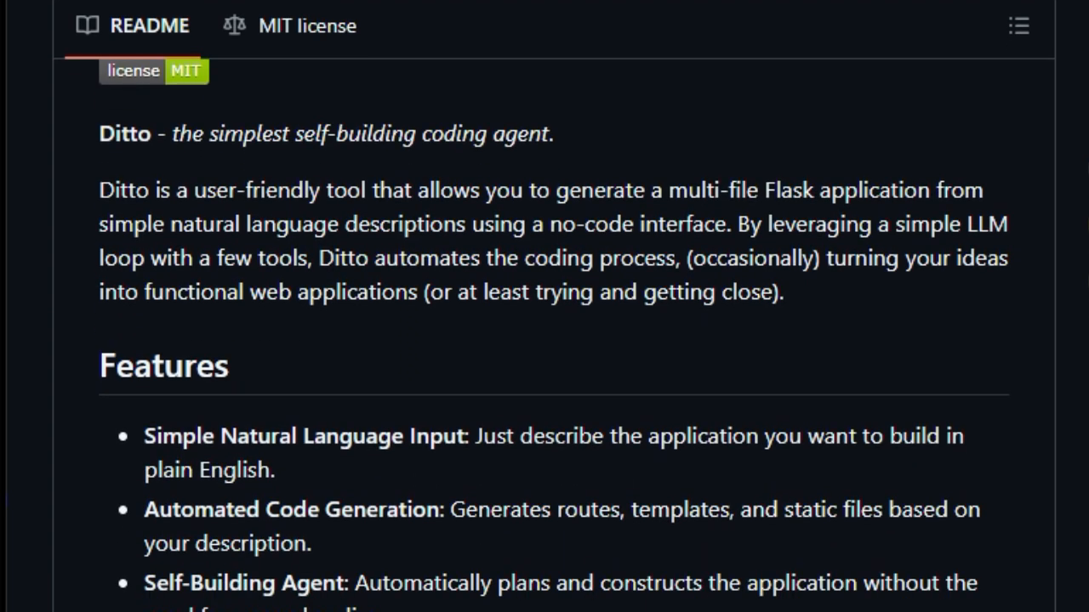
scroll("down", 3)
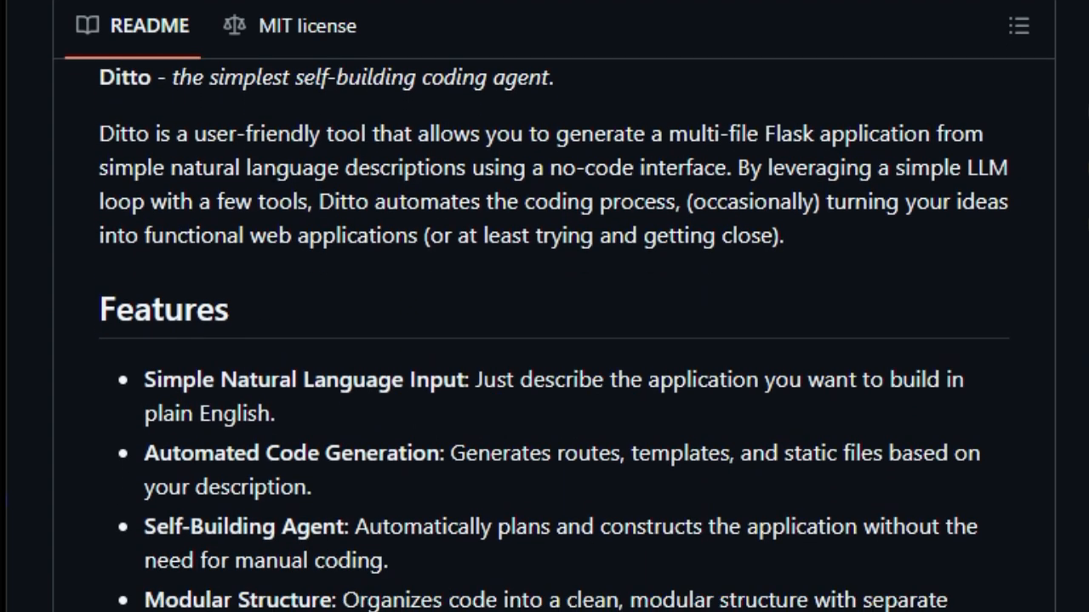
scroll("down", 3)
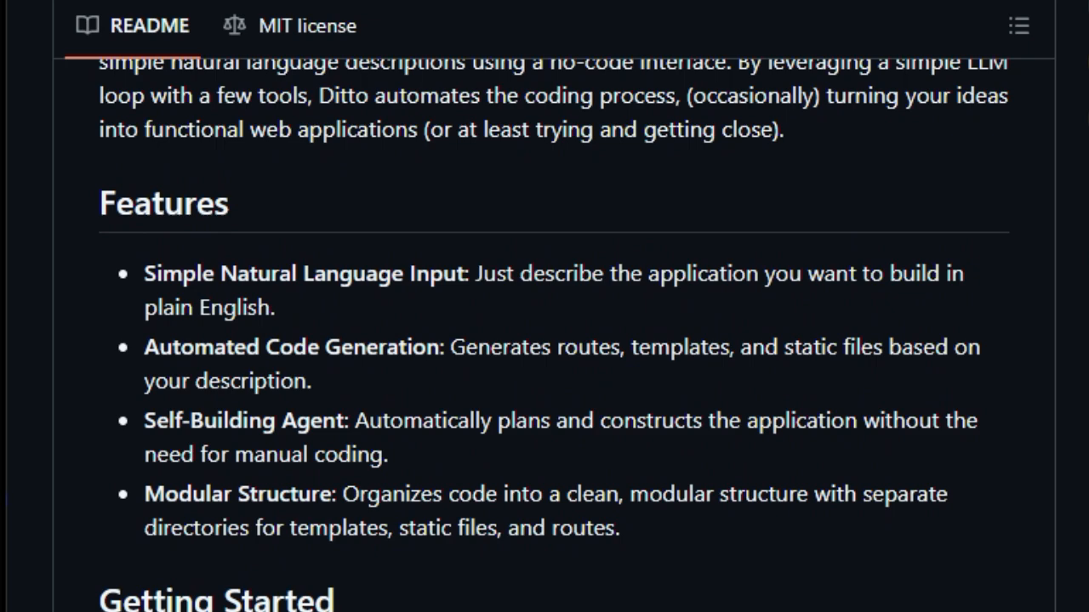
scroll("down", 3)
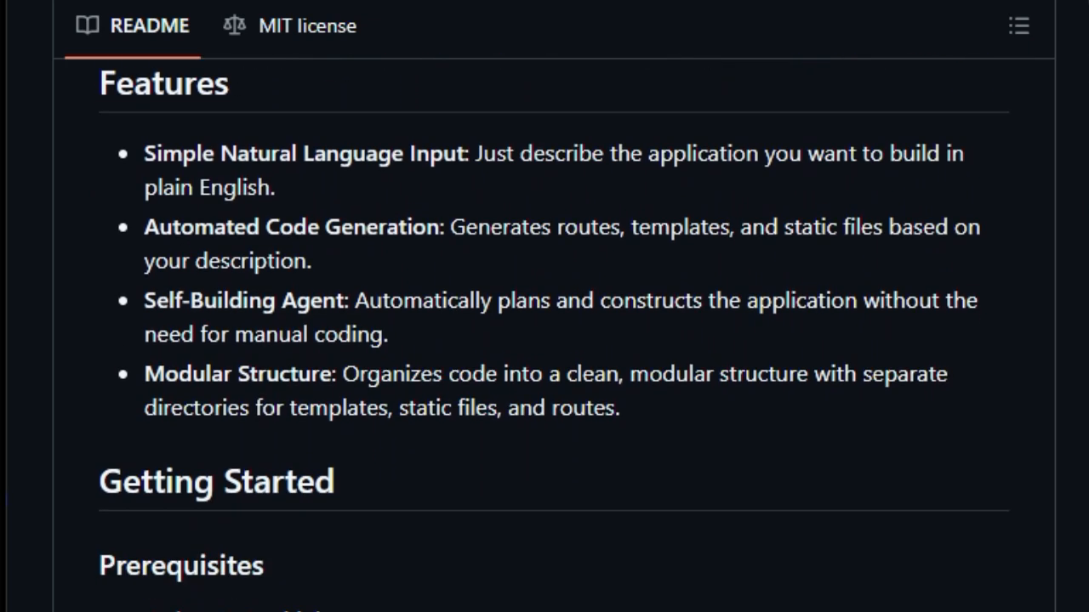
scroll("down", 3)
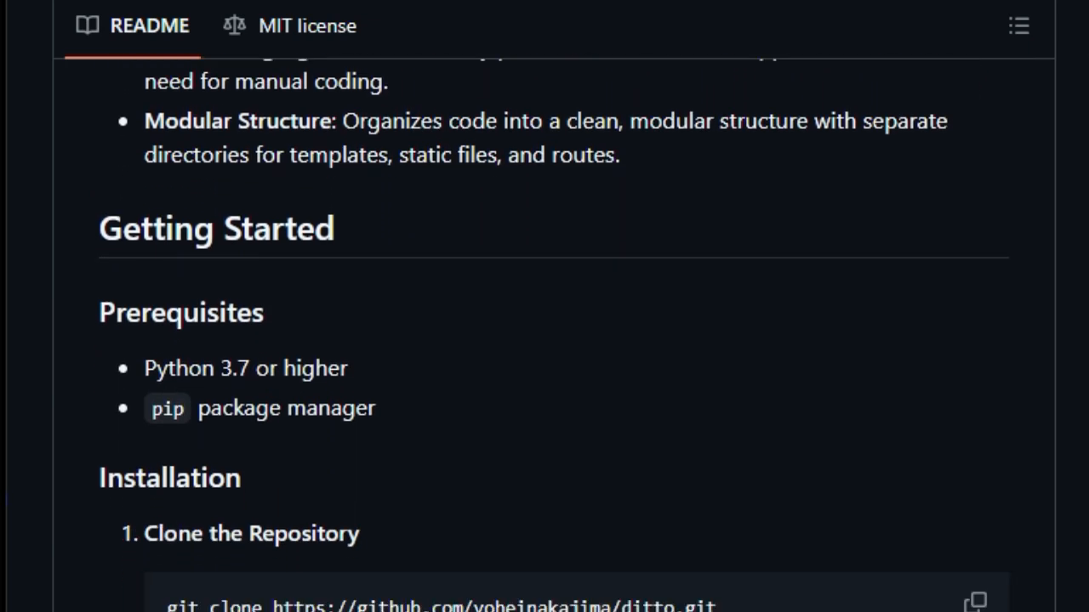
scroll("down", 3)
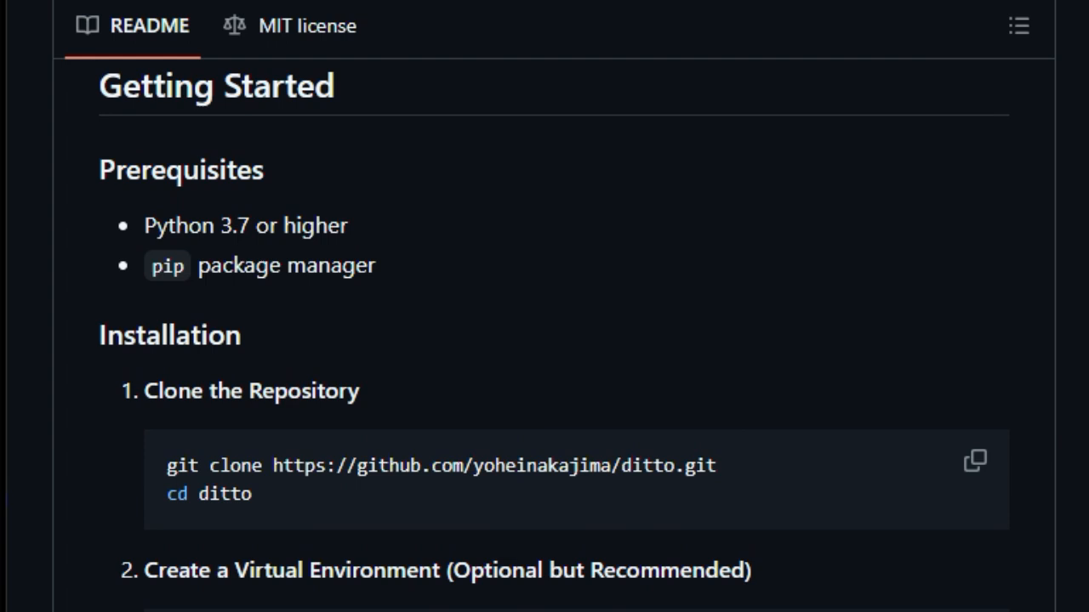
scroll("down", 3)
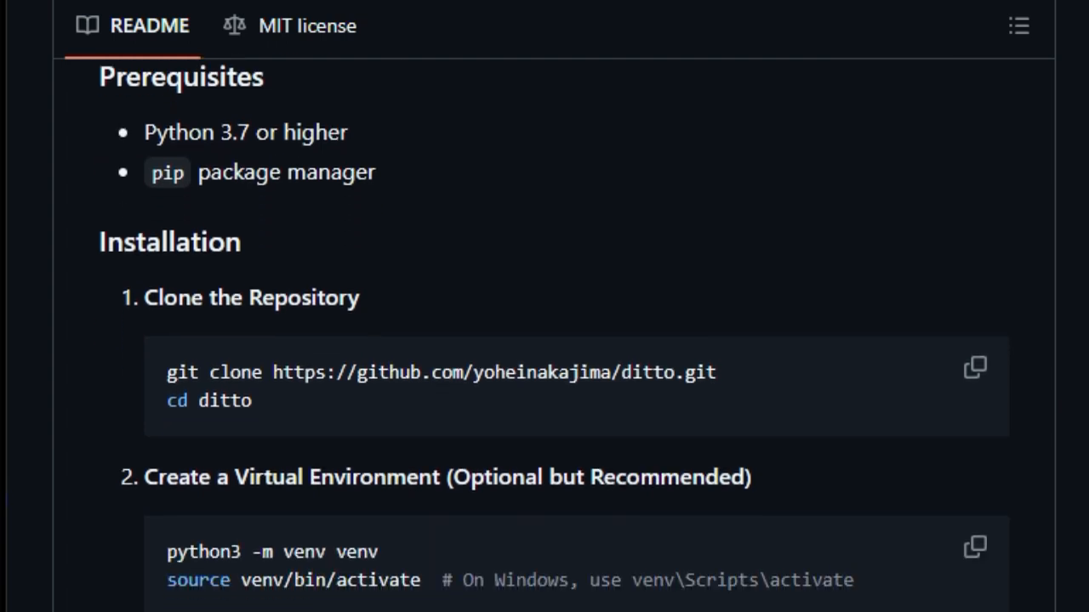
scroll("down", 3)
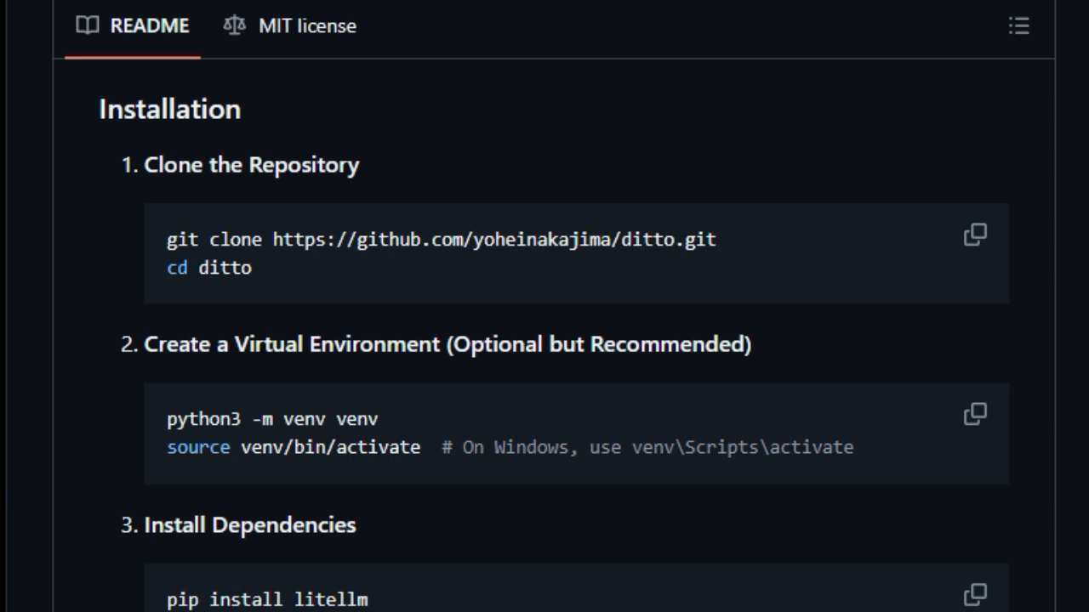
scroll("down", 3)
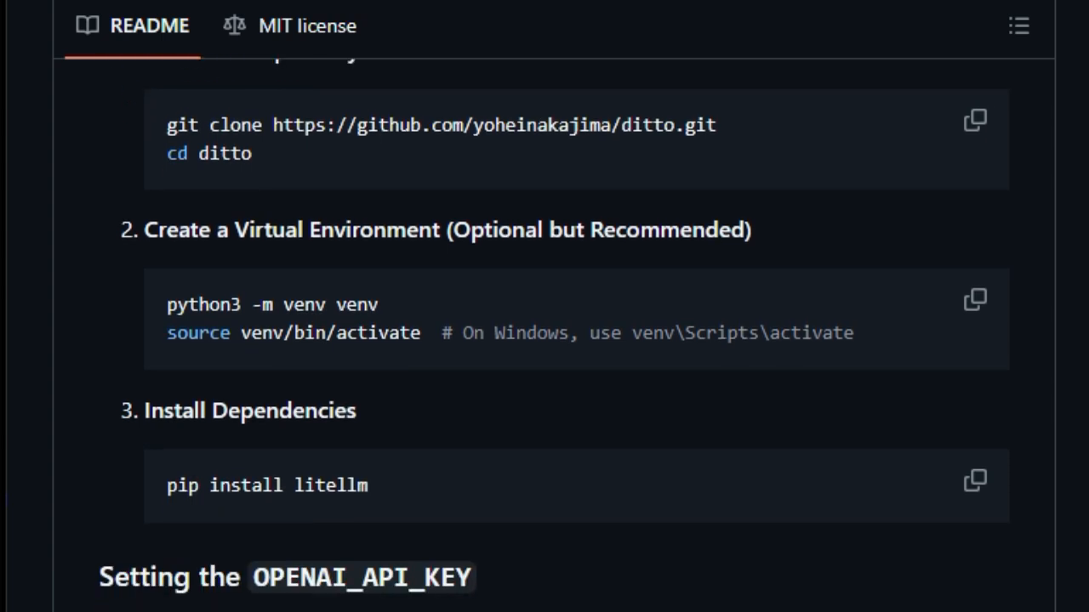
scroll("down", 3)
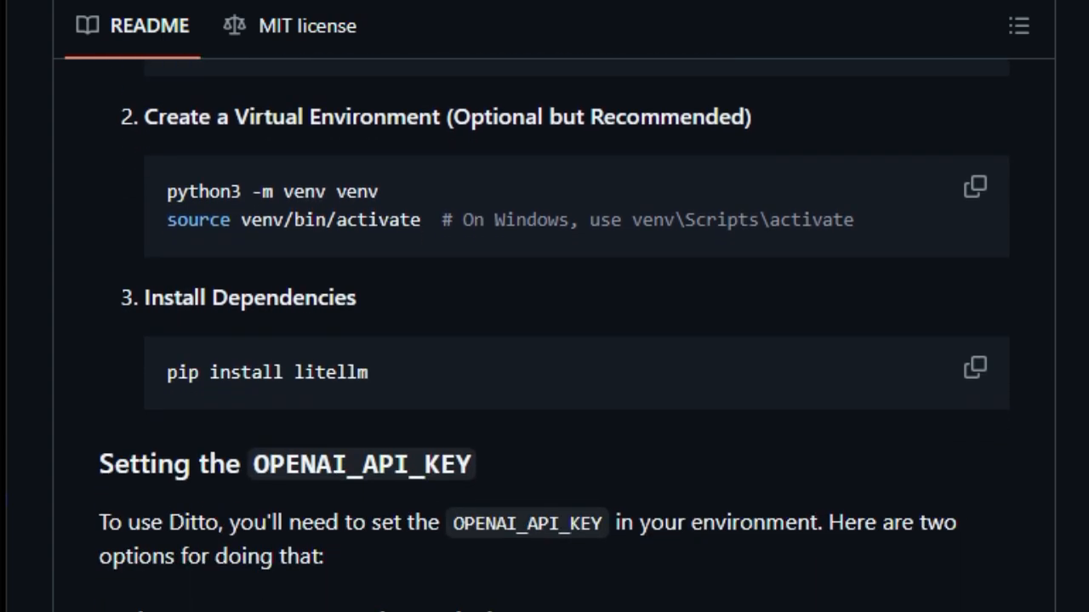
scroll("down", 3)
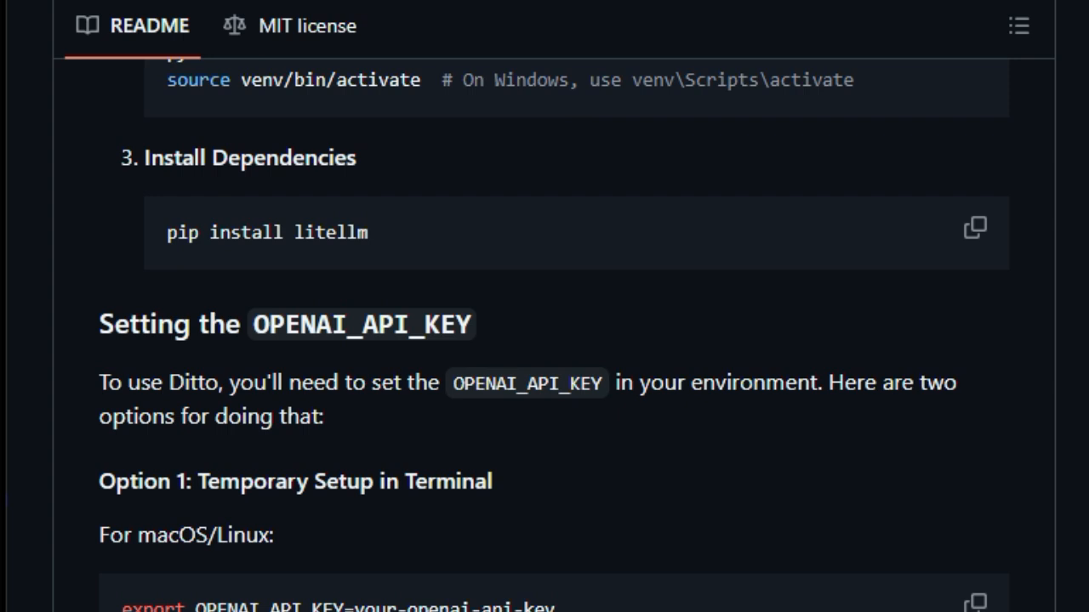
scroll("down", 3)
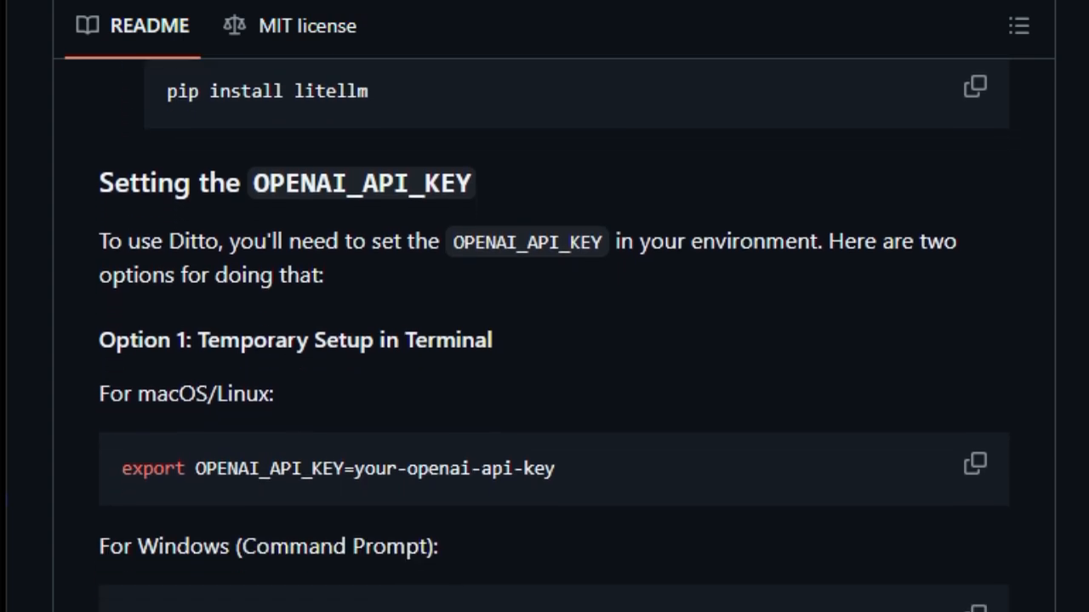
scroll("down", 3)
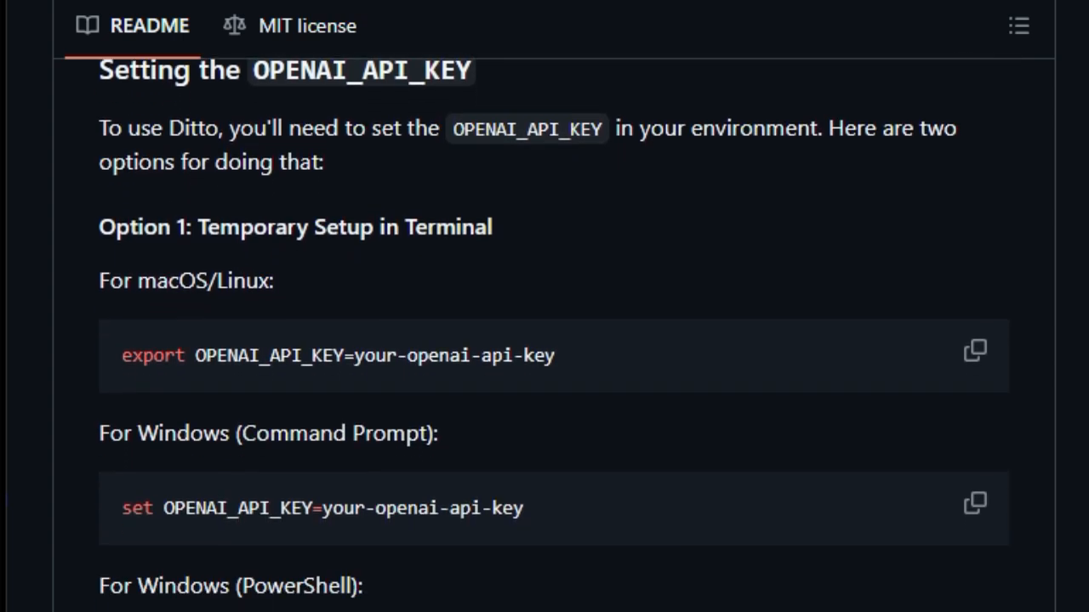
scroll("down", 3)
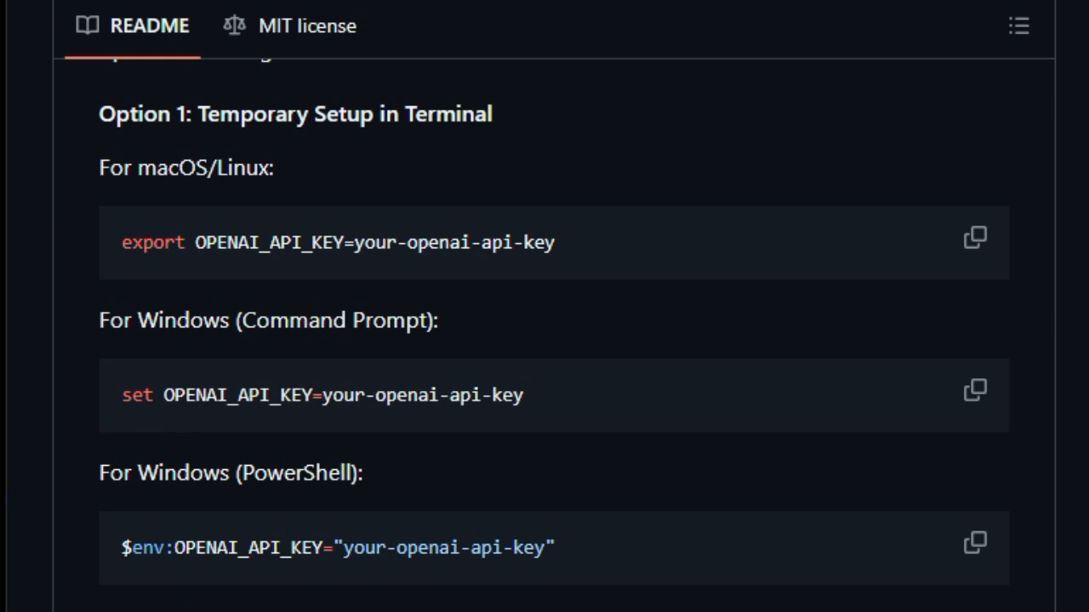
scroll("down", 3)
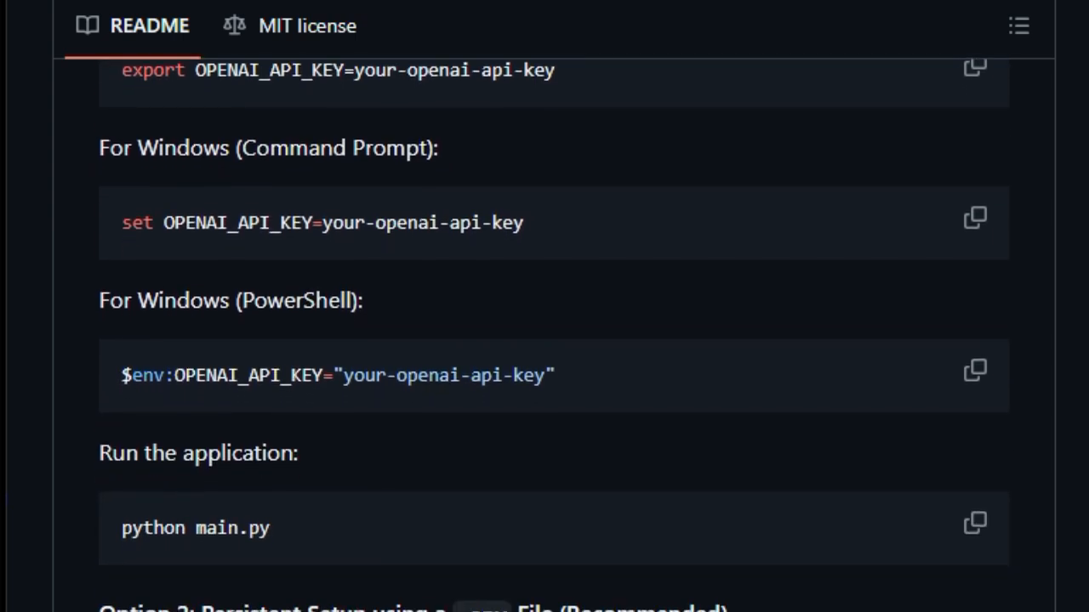
scroll("down", 3)
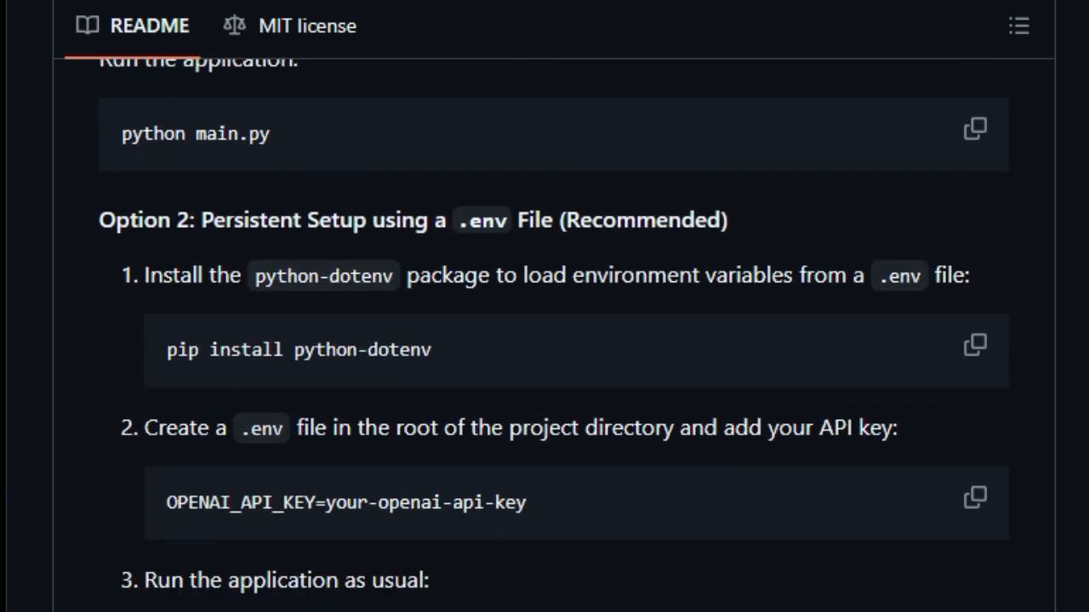
scroll("up", 3)
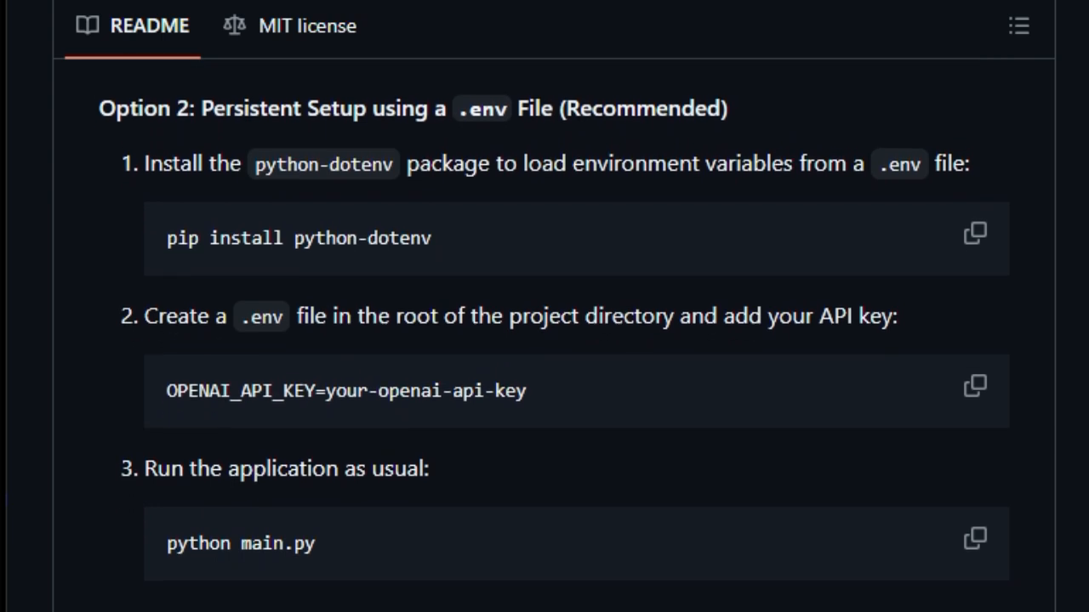
scroll("down", 3)
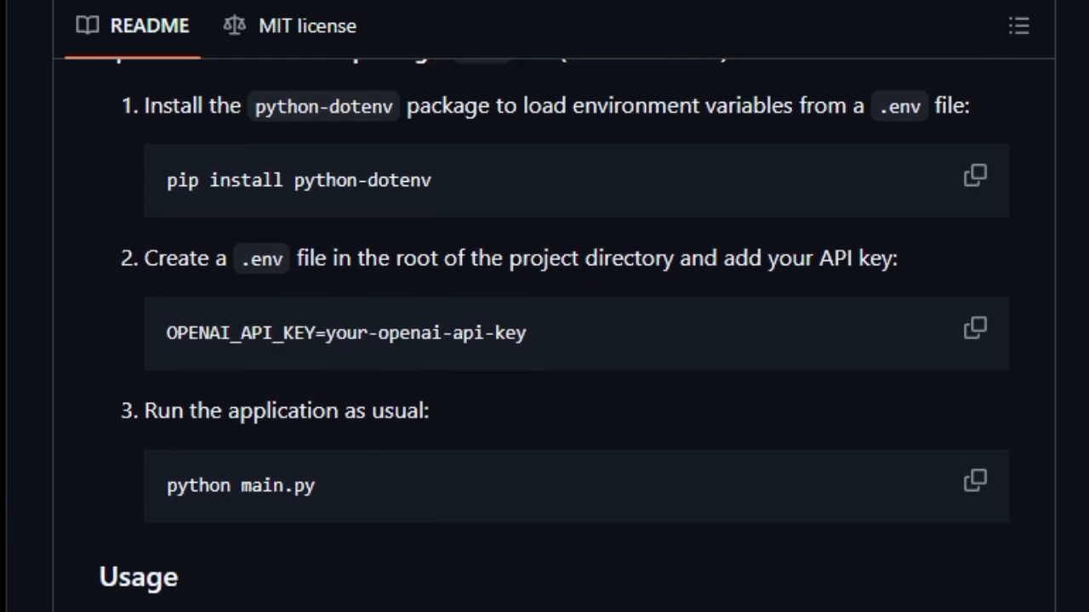
scroll("down", 3)
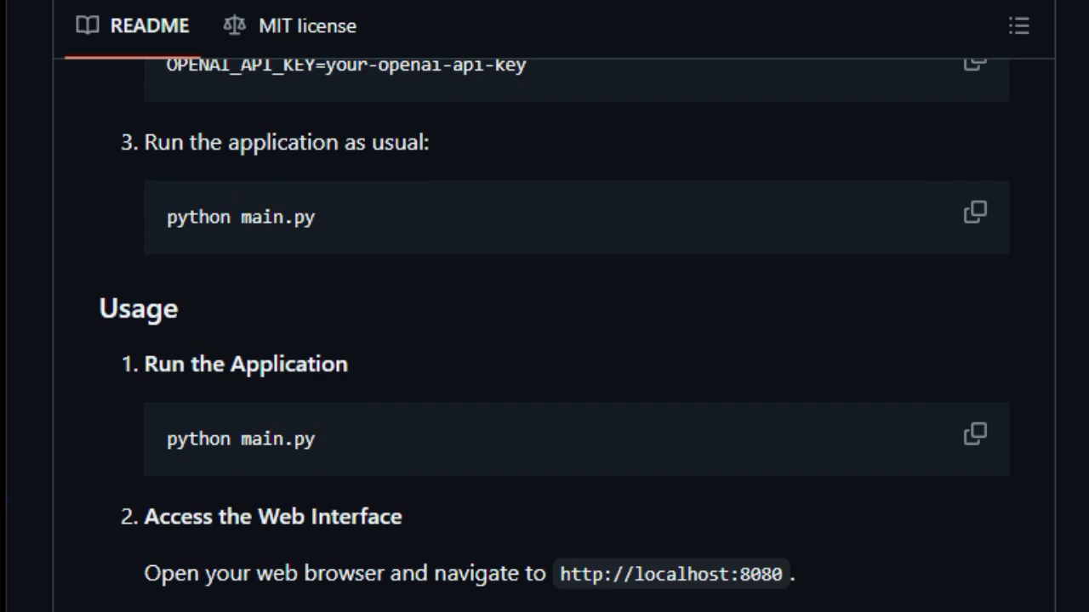
scroll("down", 3)
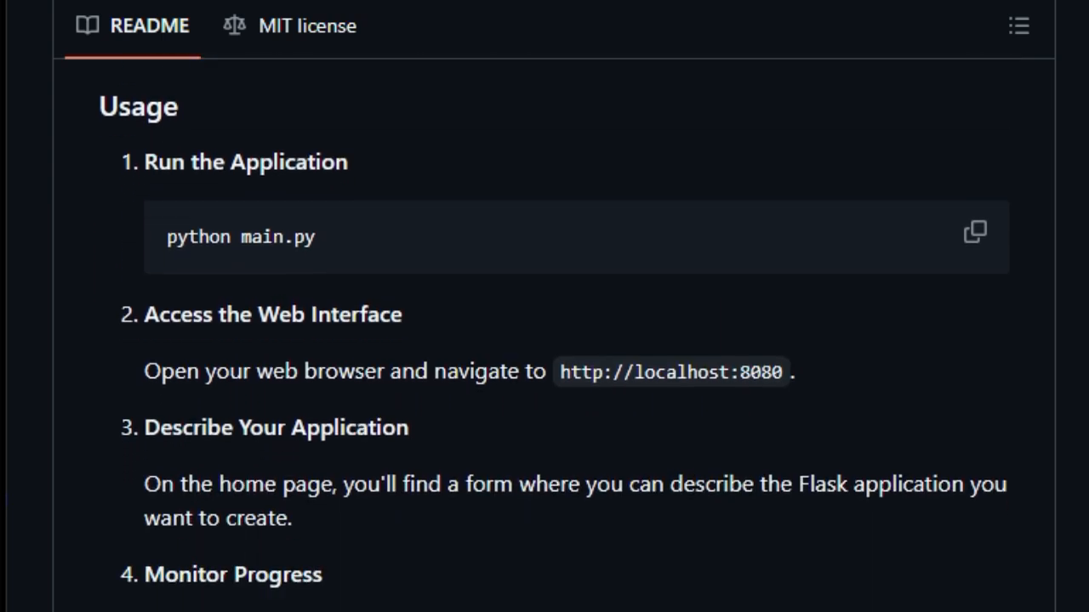
scroll("down", 3)
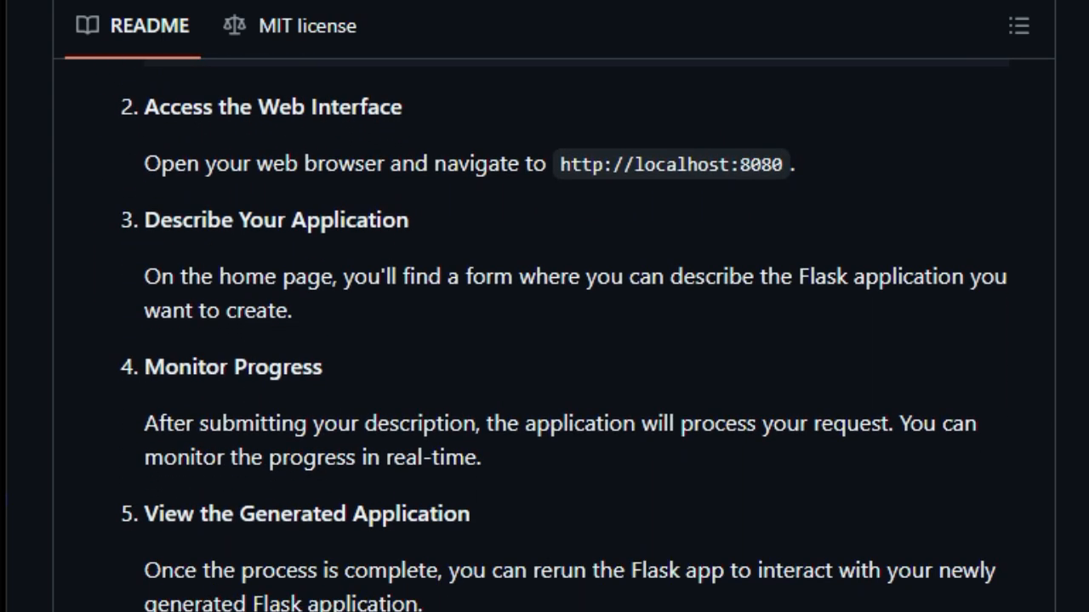
scroll("down", 3)
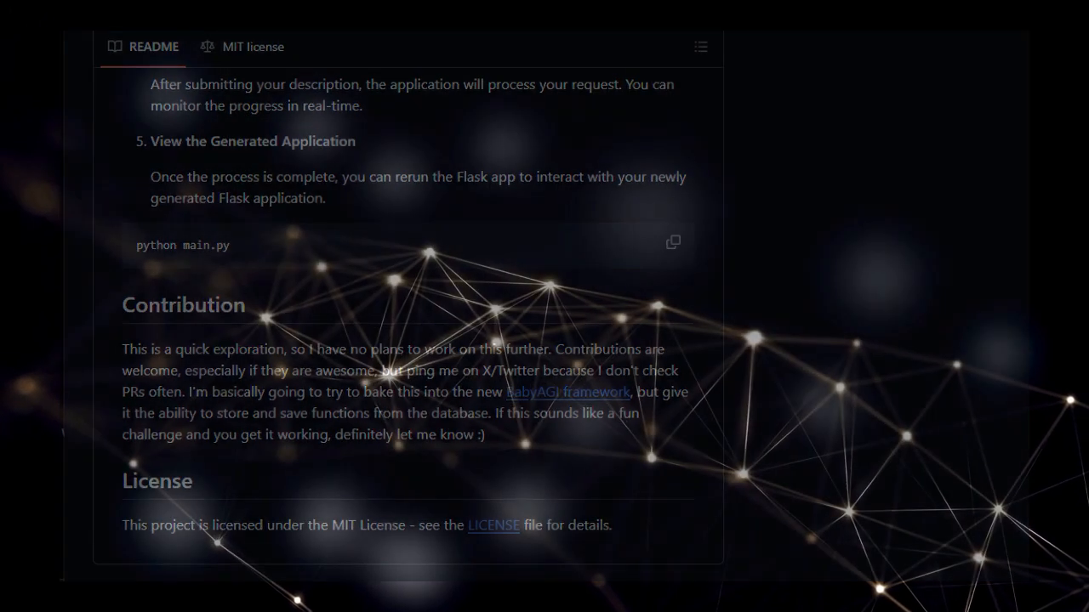
Move to the next trending repository and scroll down its page into the README with the rainbow-ringed logo.
left_click(119, 108)
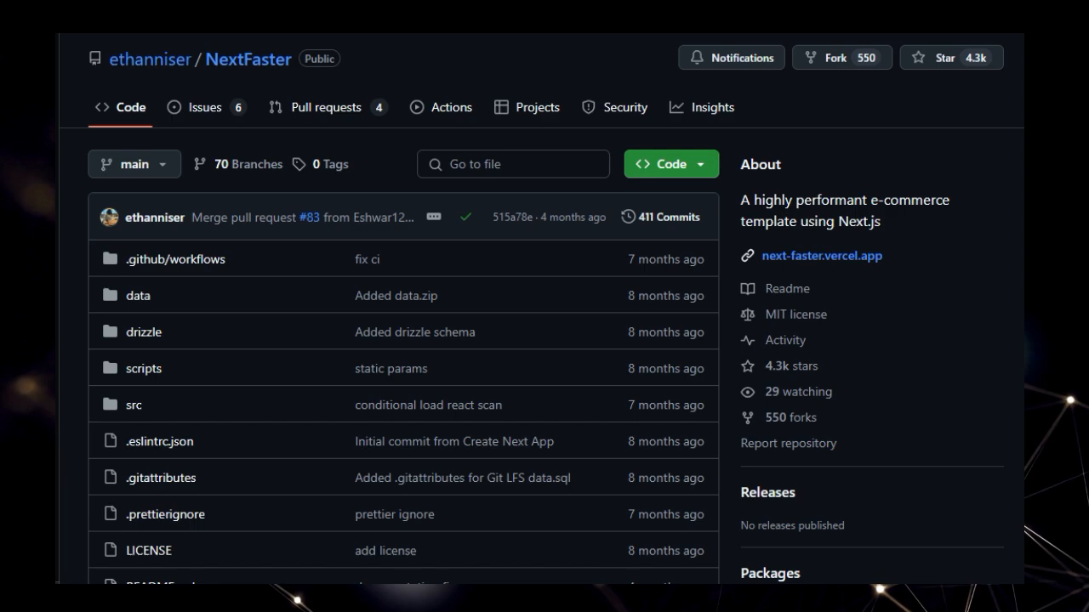
scroll("down", 3)
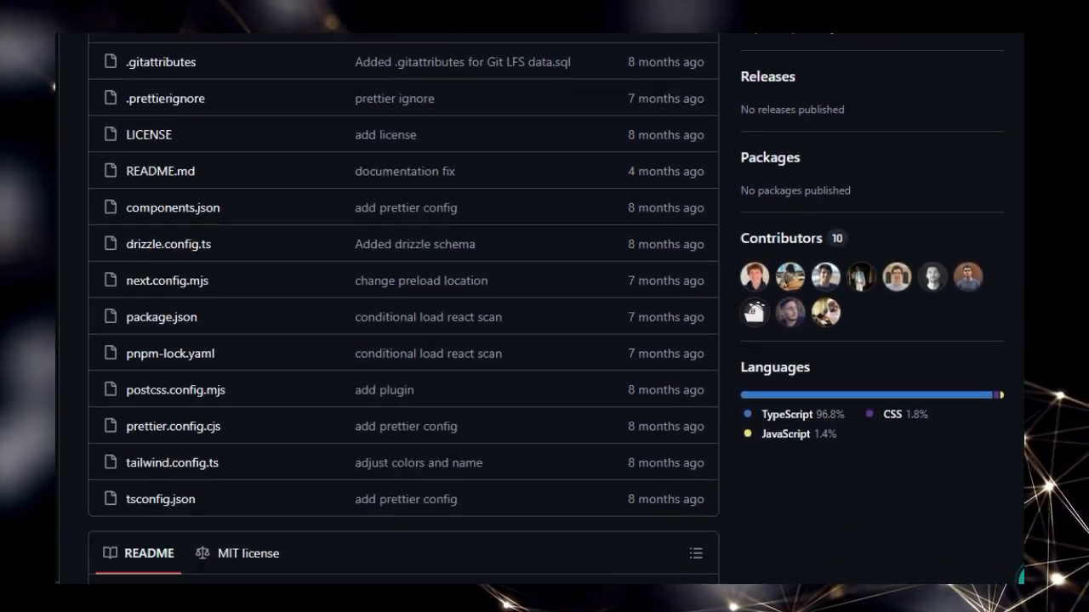
scroll("down", 3)
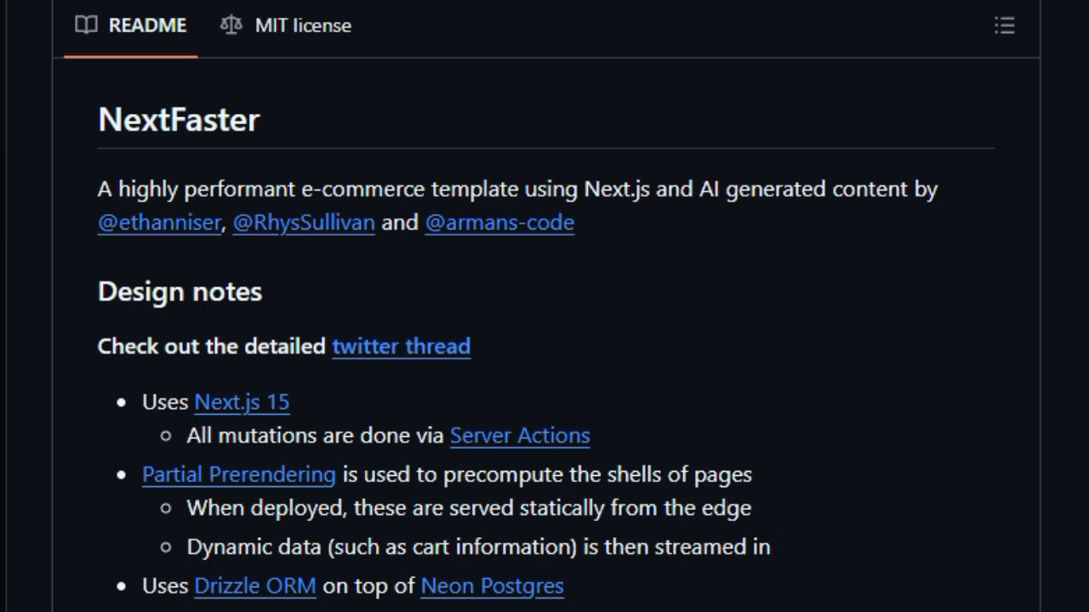
scroll("down", 3)
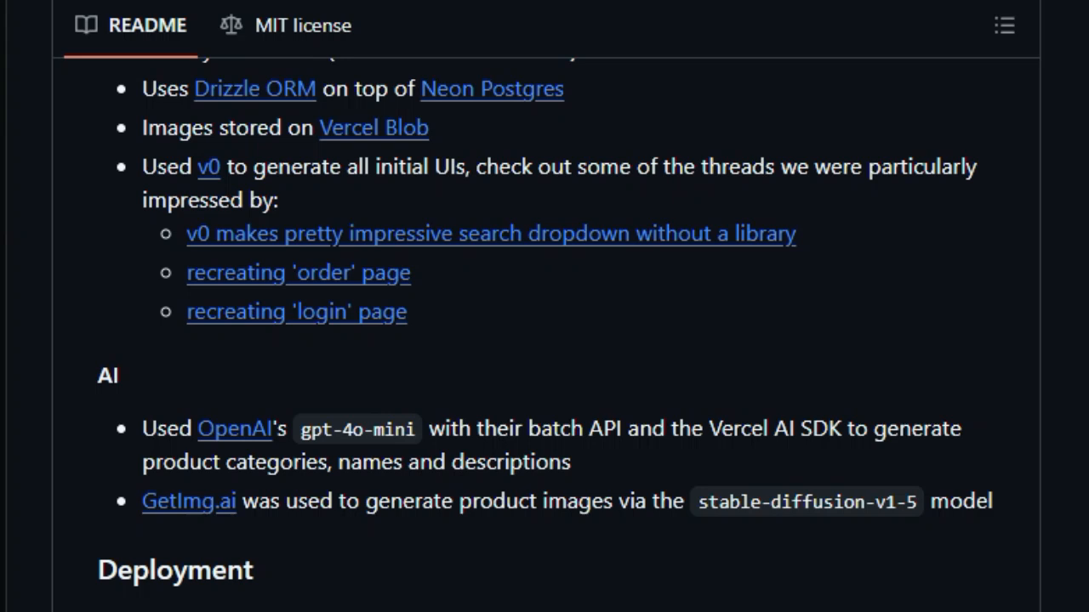
scroll("down", 3)
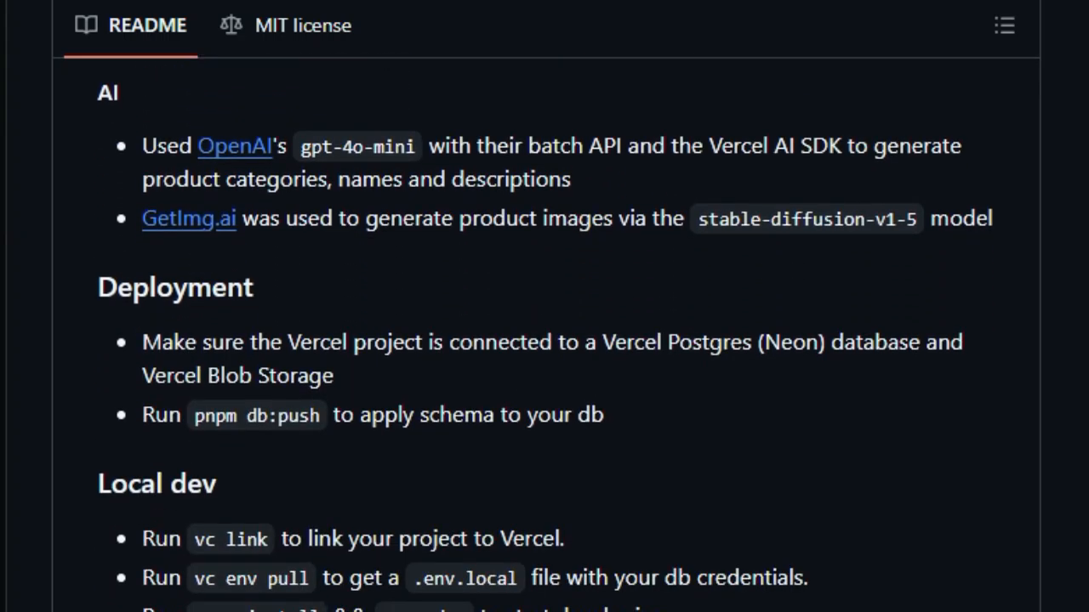
scroll("down", 3)
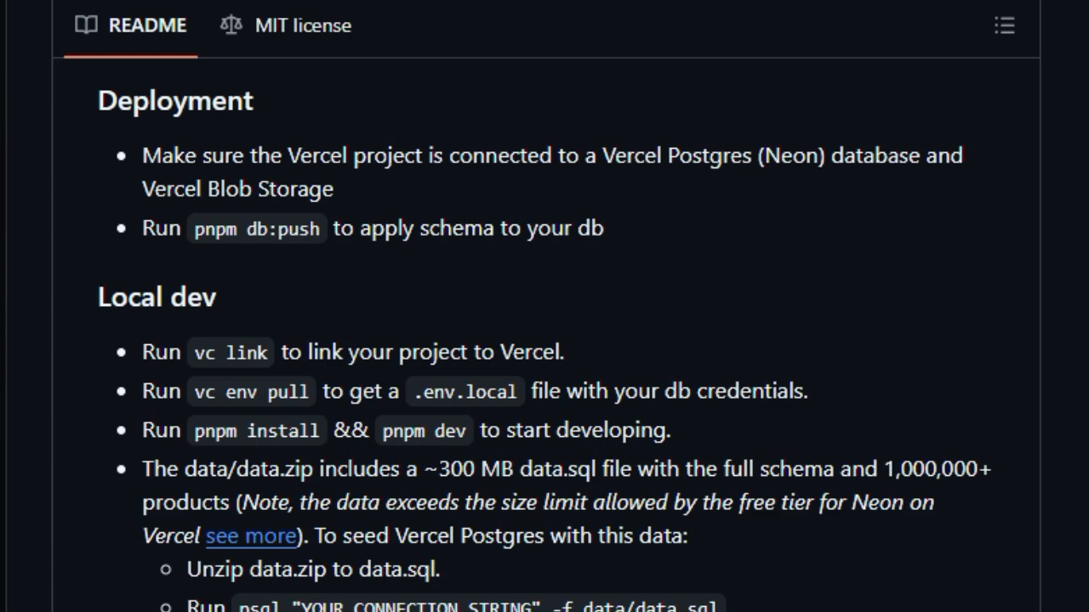
scroll("down", 3)
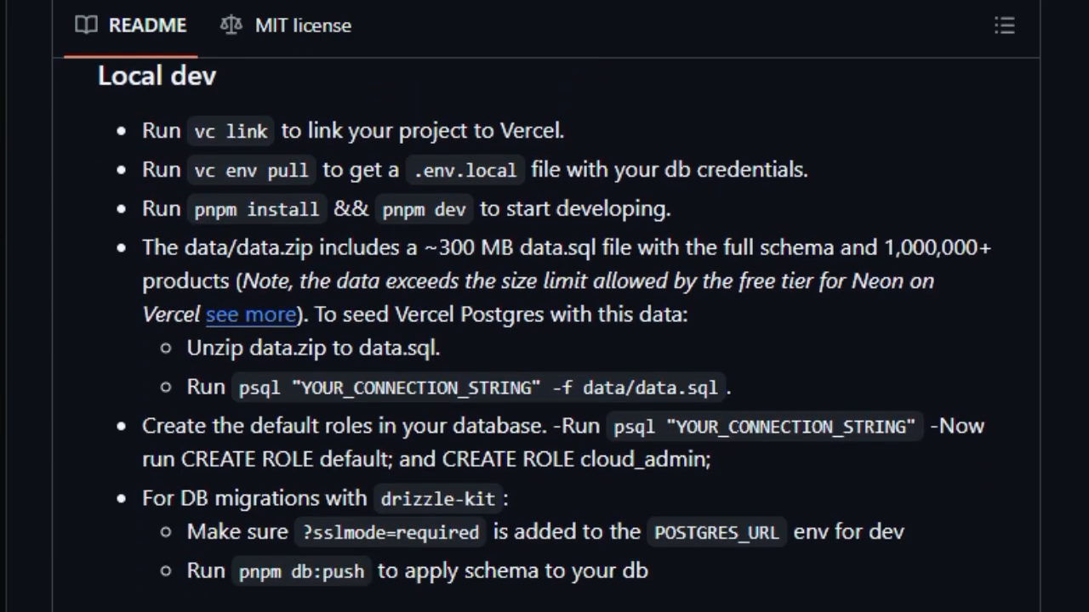
scroll("down", 3)
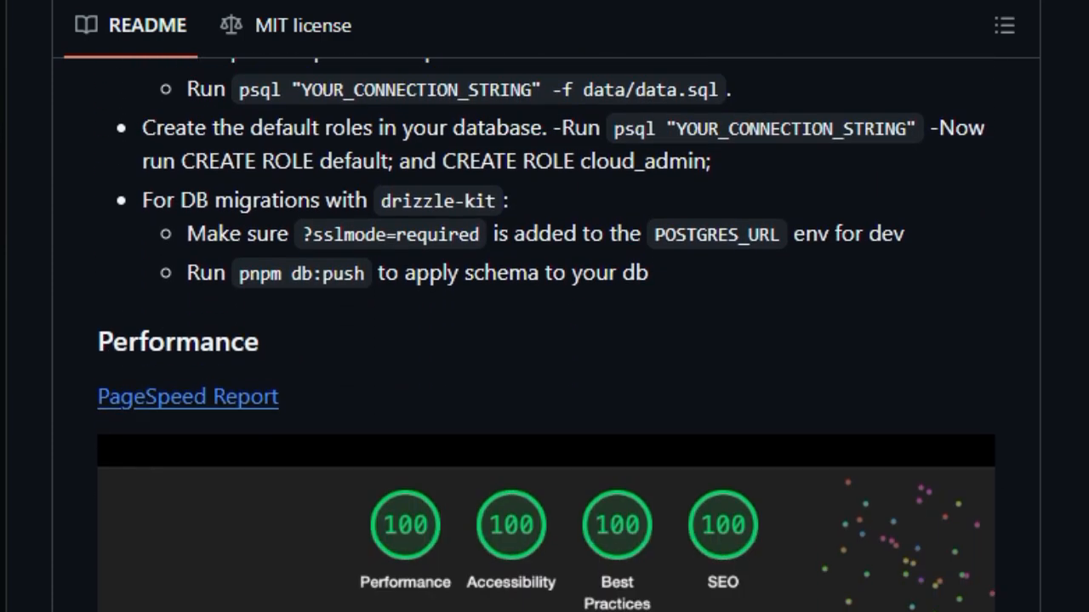
scroll("down", 3)
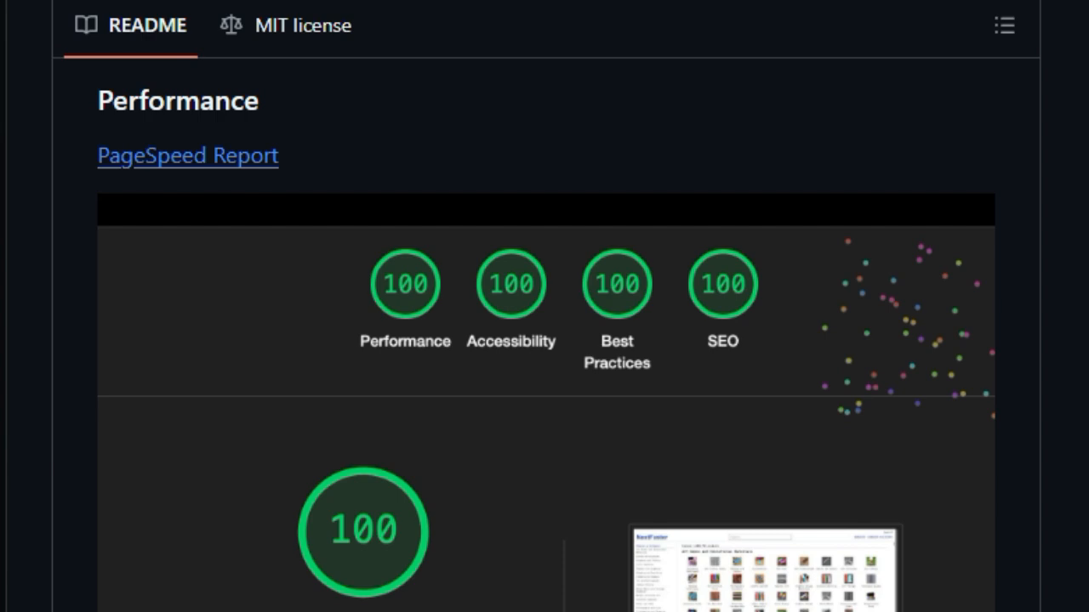
scroll("down", 3)
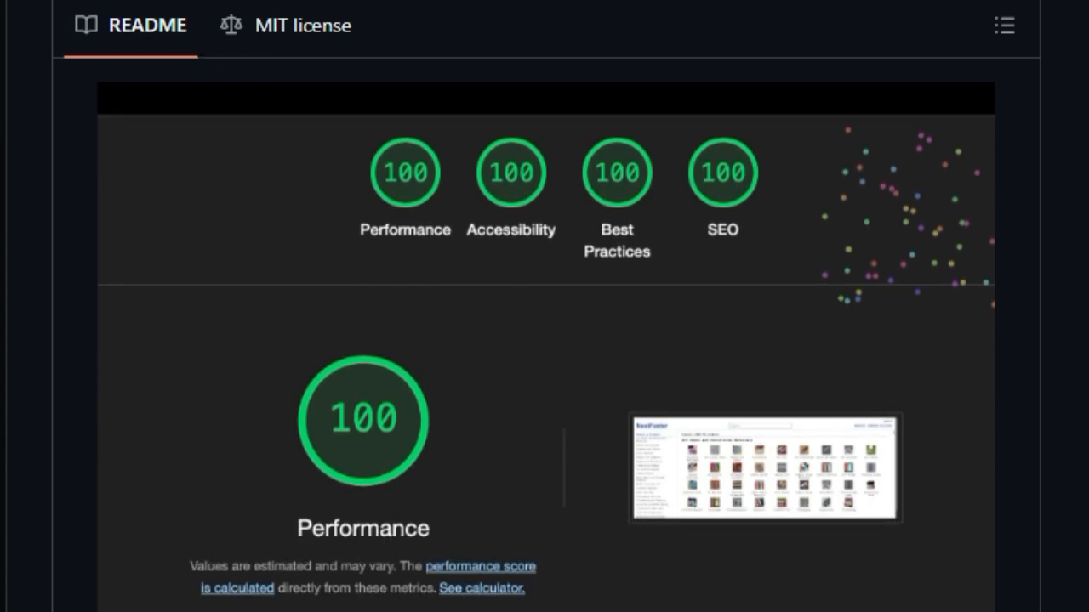
scroll("down", 3)
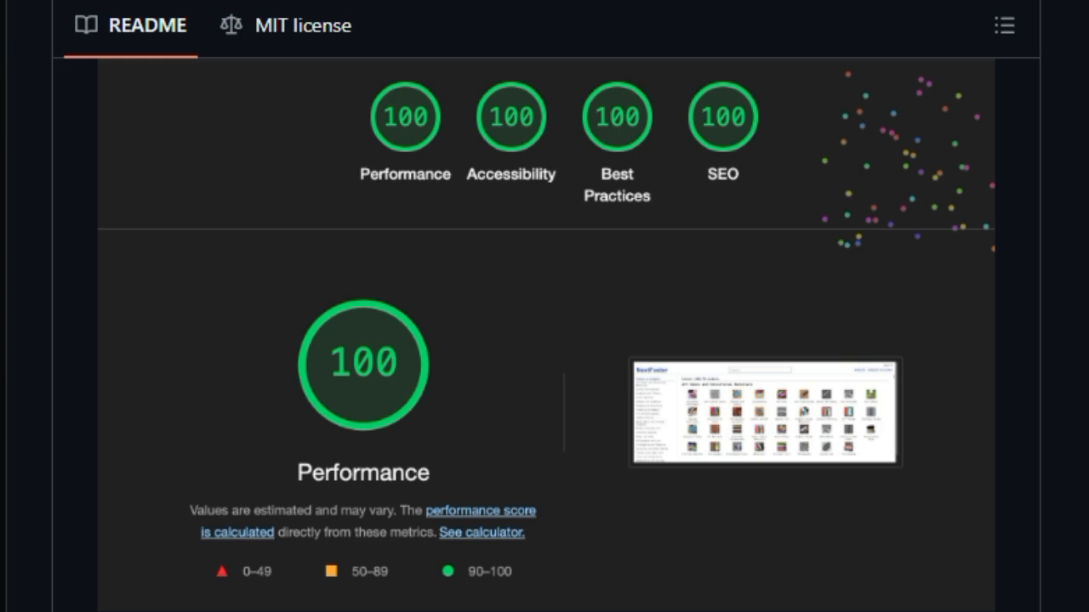
scroll("down", 3)
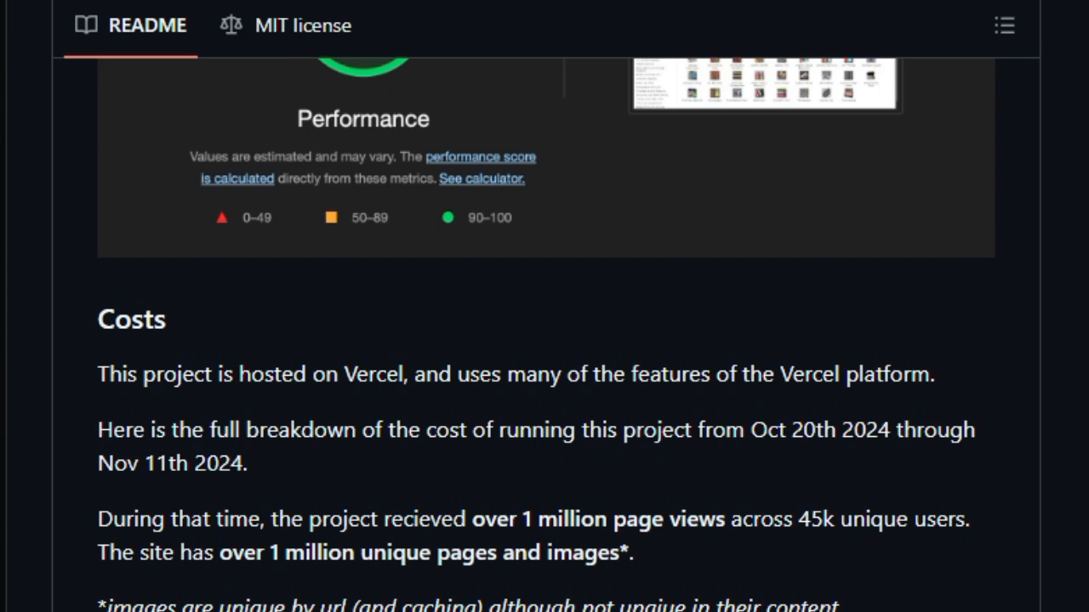
scroll("down", 3)
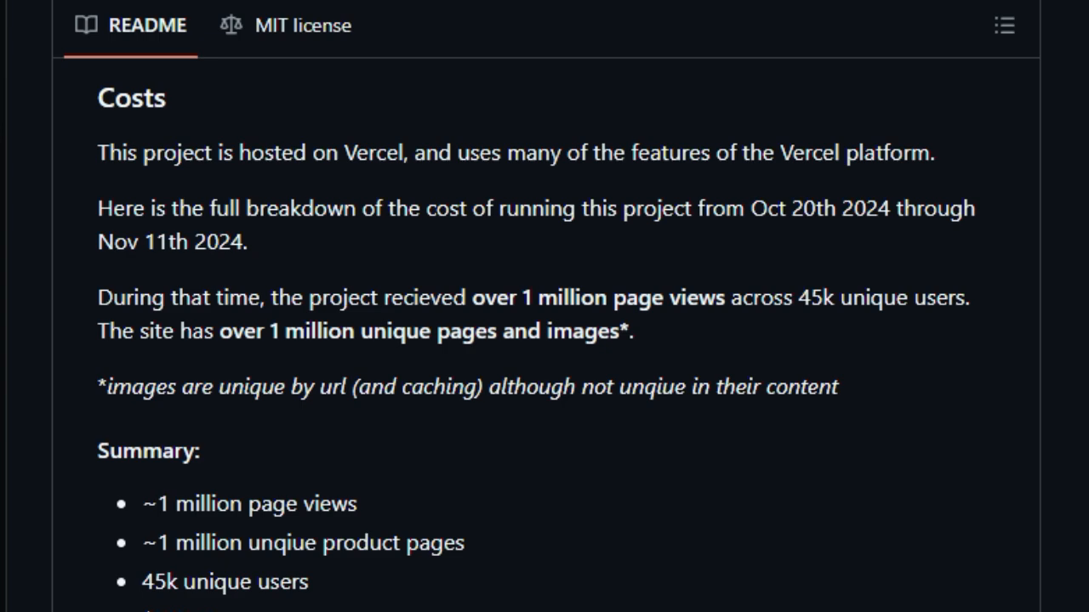
scroll("down", 3)
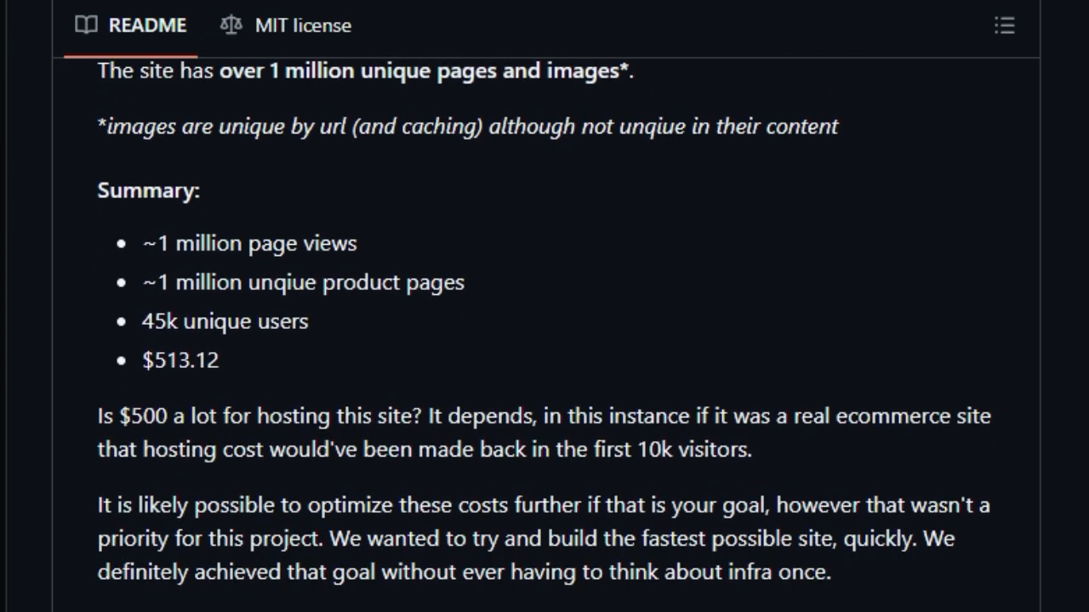
scroll("down", 3)
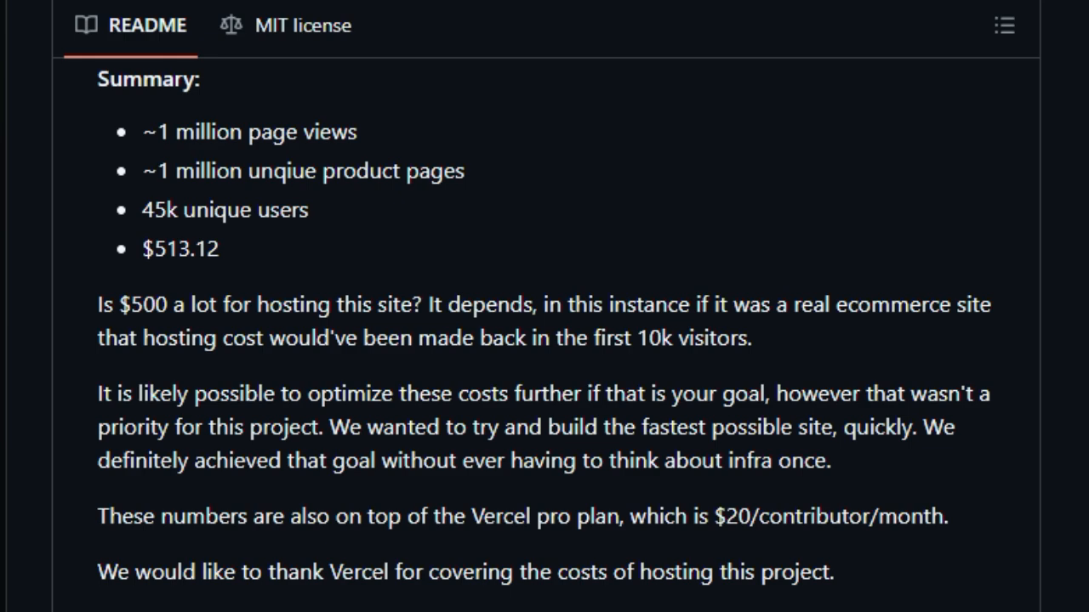
scroll("down", 3)
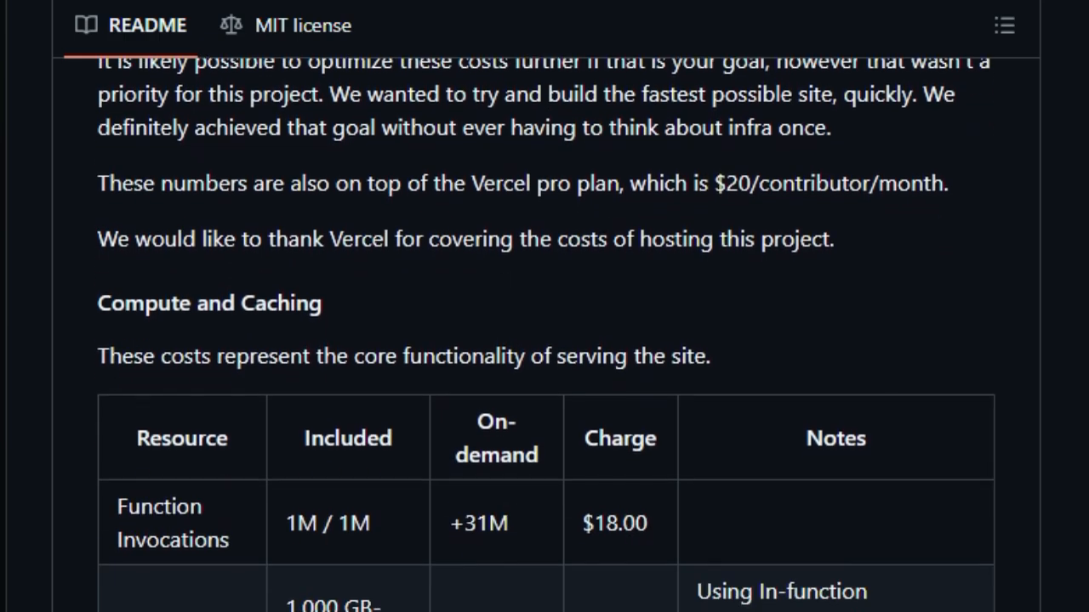
scroll("down", 3)
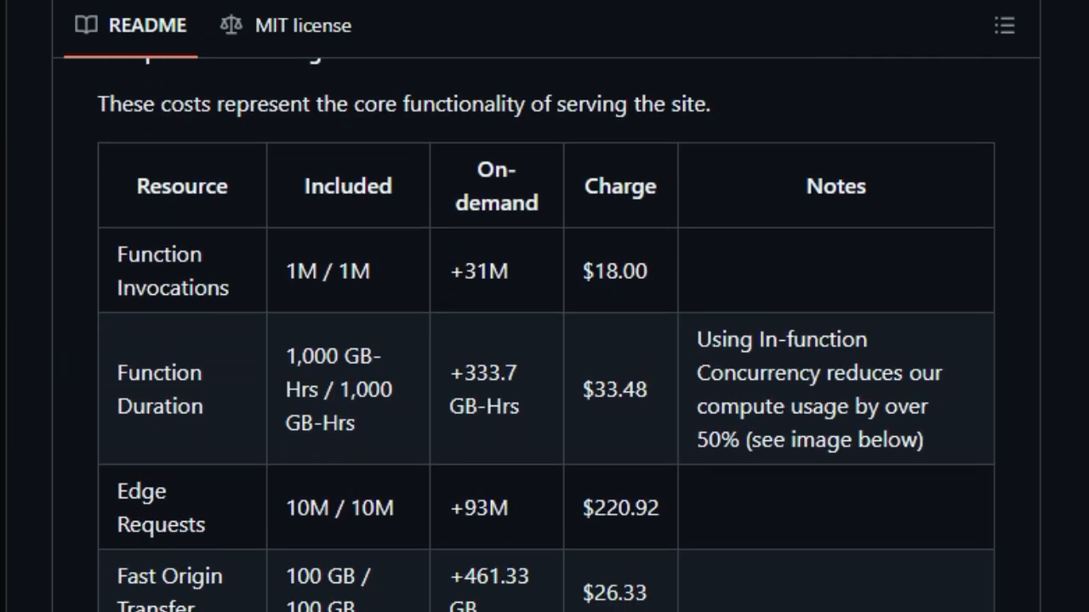
scroll("down", 3)
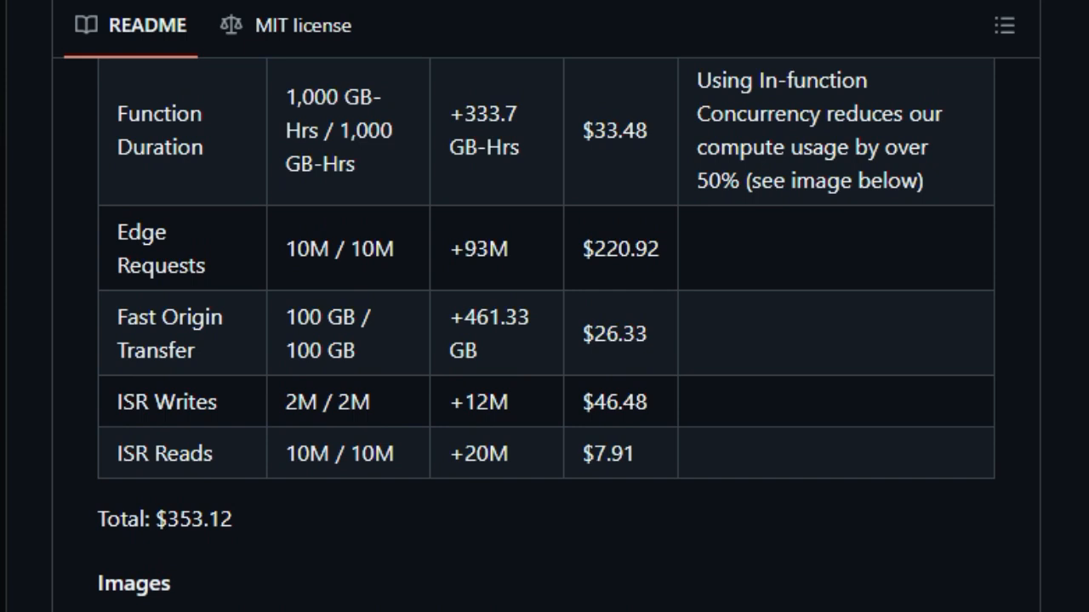
scroll("down", 3)
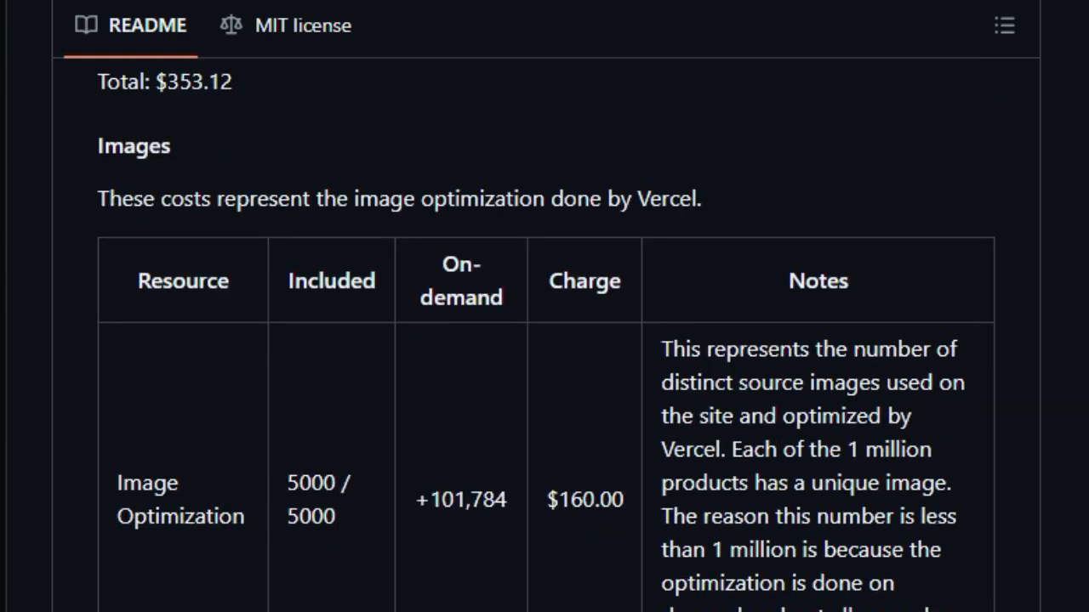
scroll("down", 3)
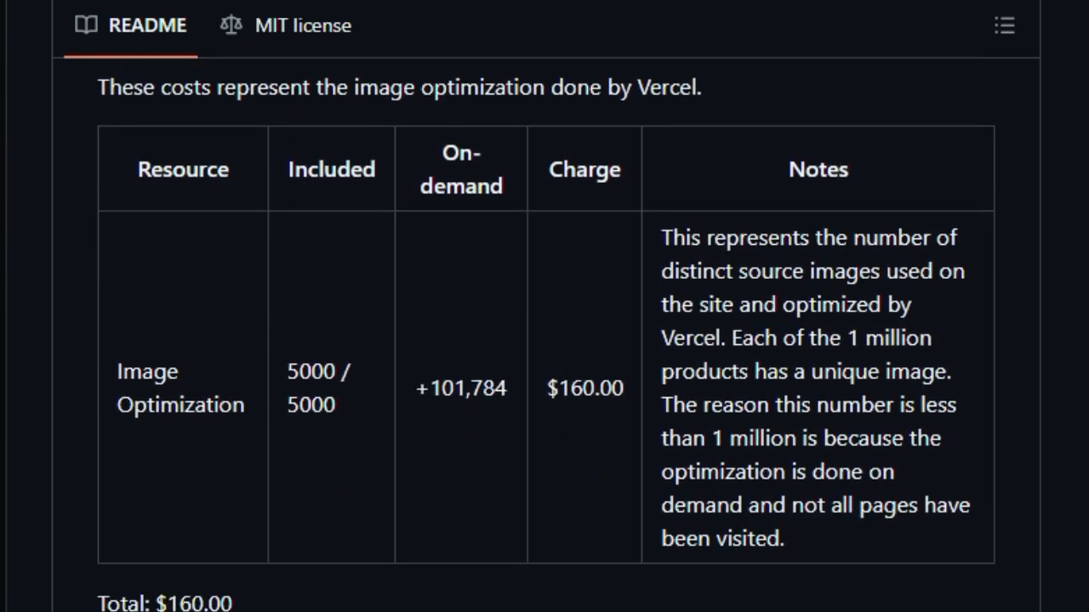
scroll("down", 3)
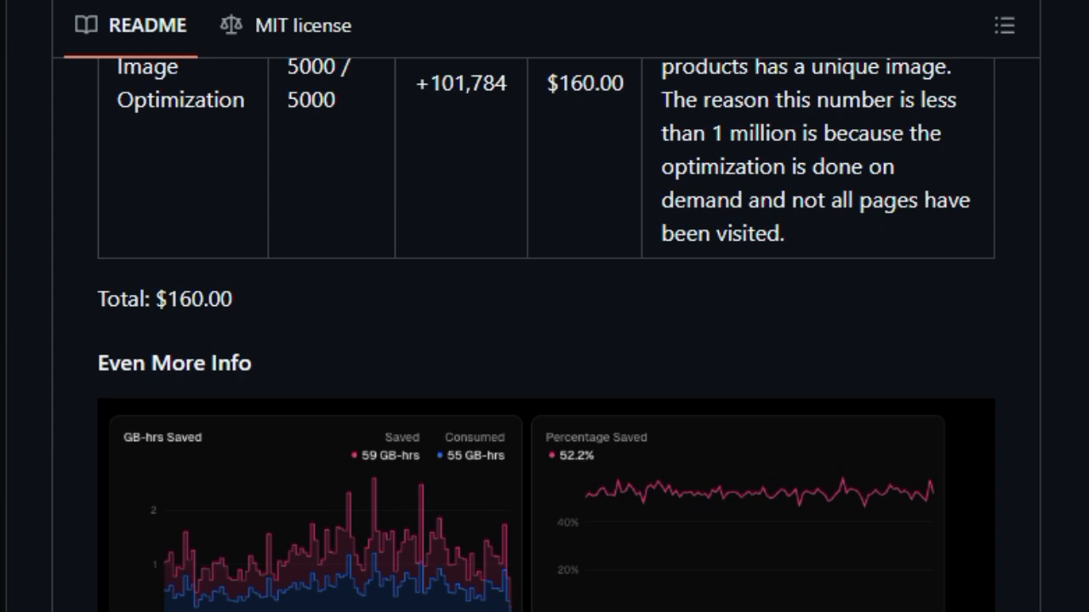
scroll("down", 3)
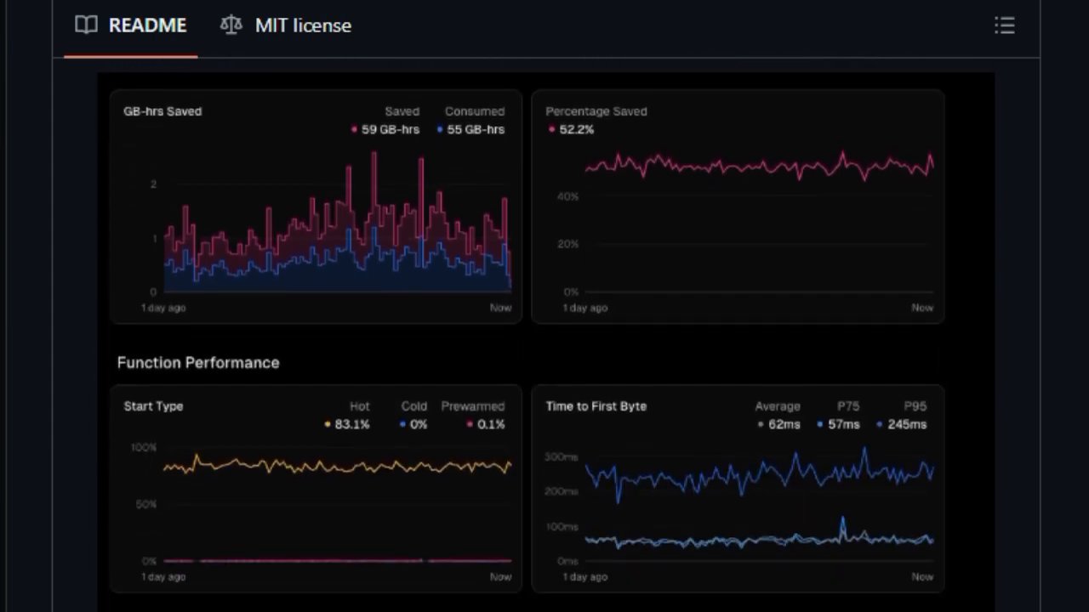
scroll("down", 3)
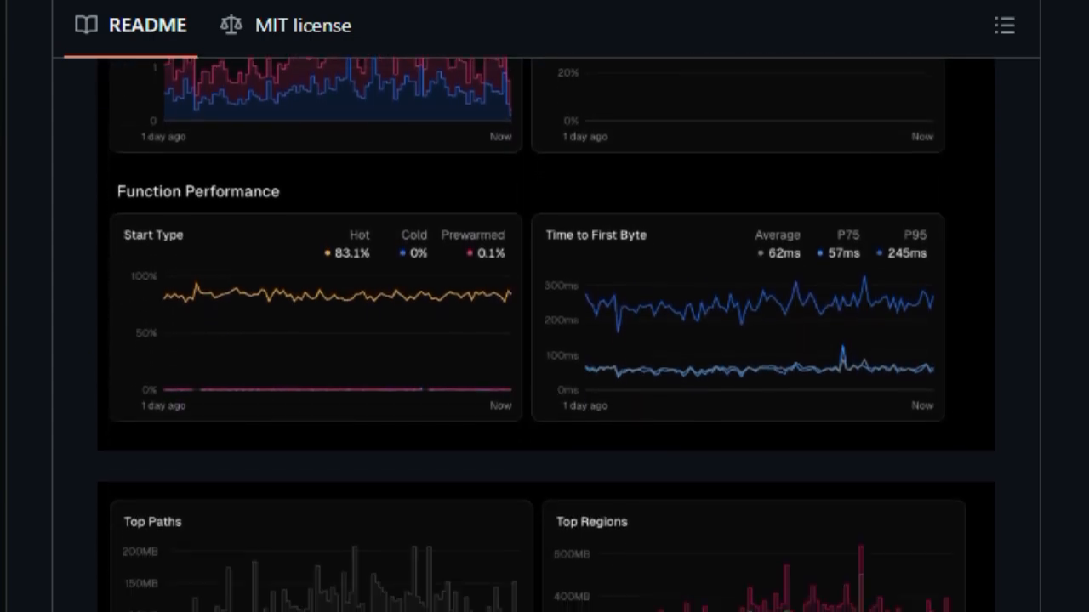
scroll("down", 3)
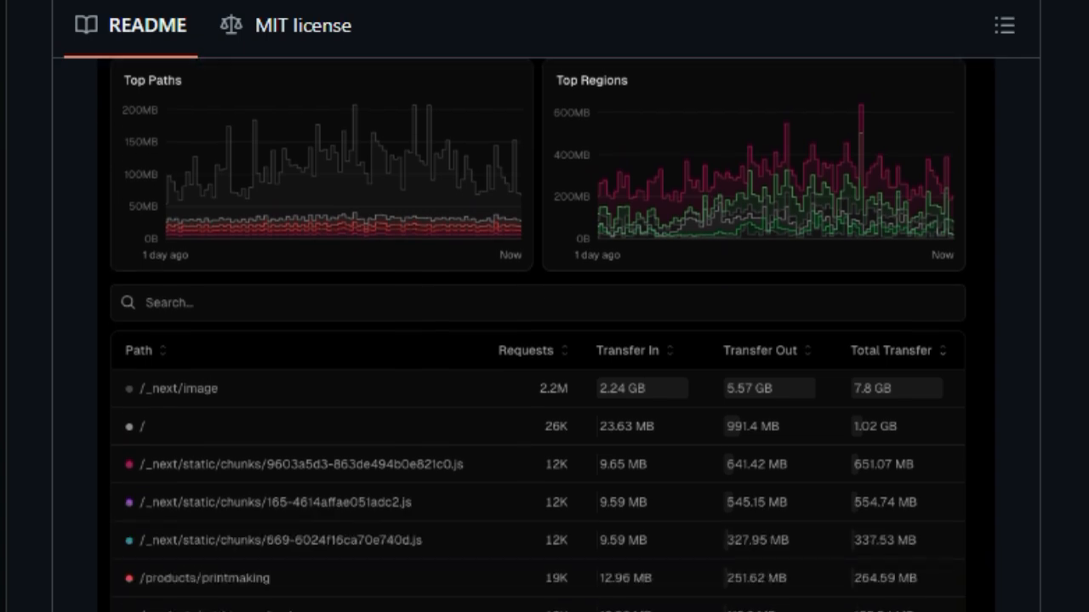
scroll("down", 3)
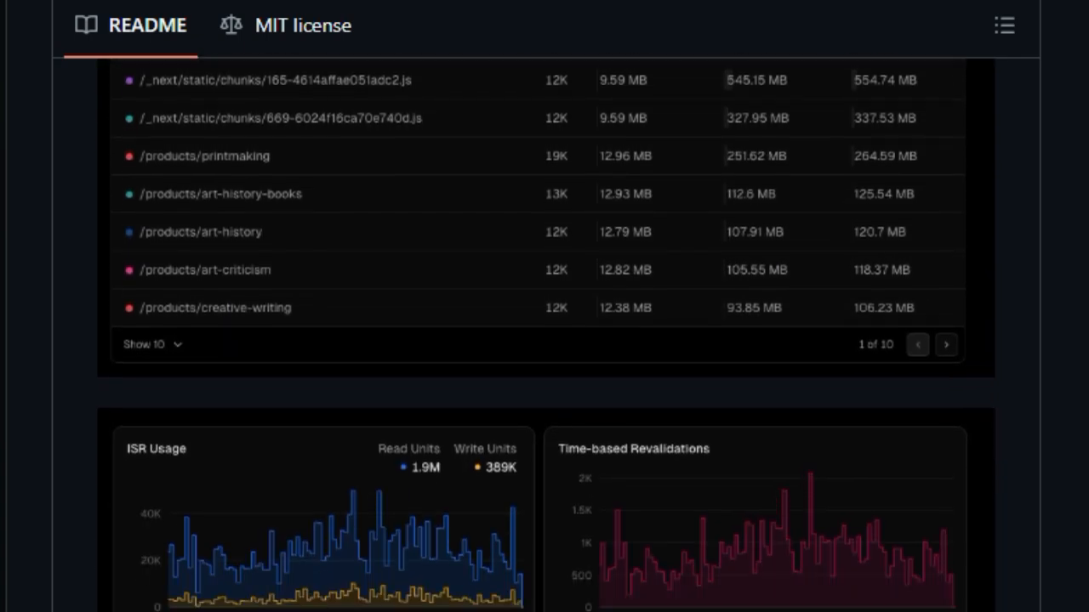
scroll("down", 3)
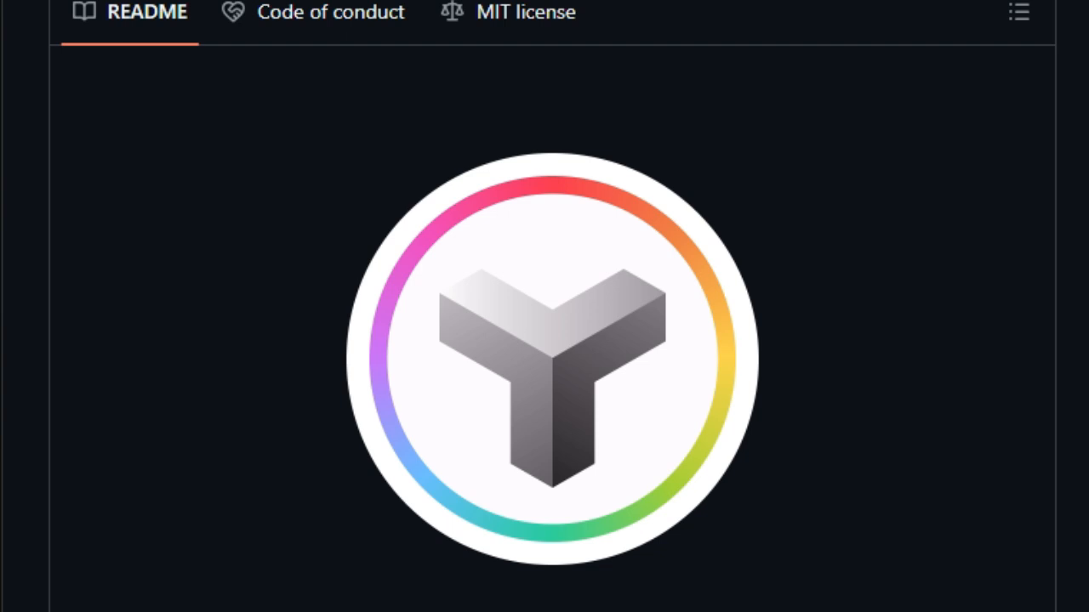
Scroll the themer README from the Web UI vs CLI table through CLI installation, usage and the options table.
scroll("down", 3)
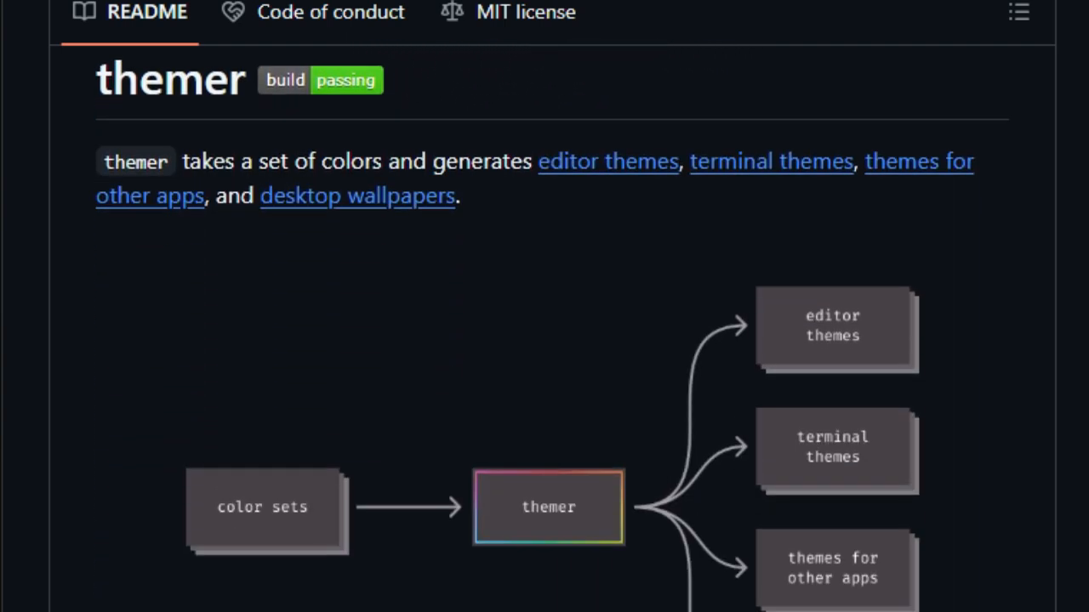
scroll("down", 3)
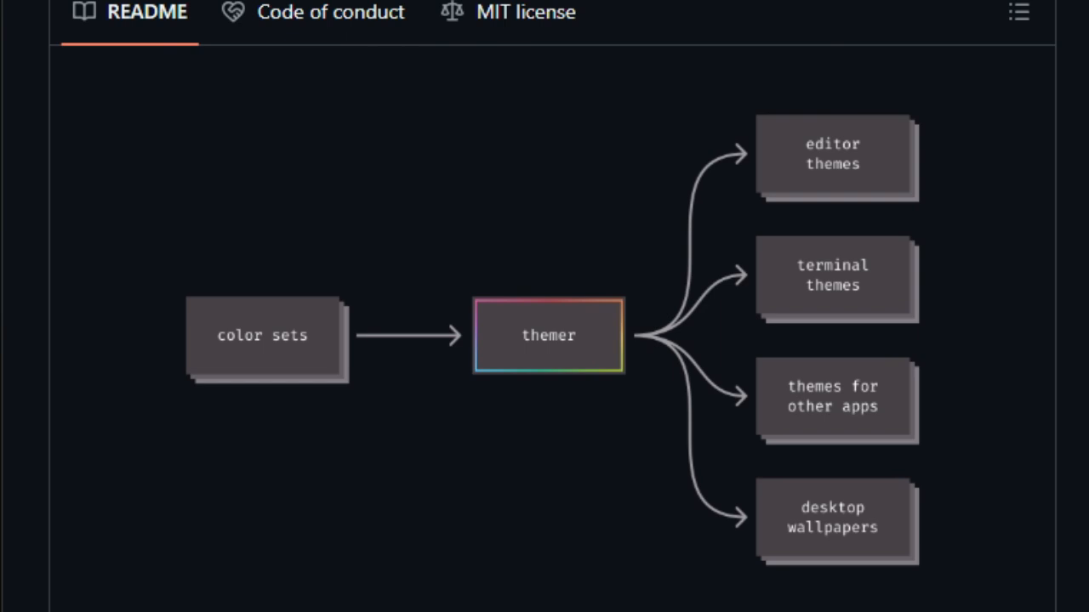
scroll("down", 3)
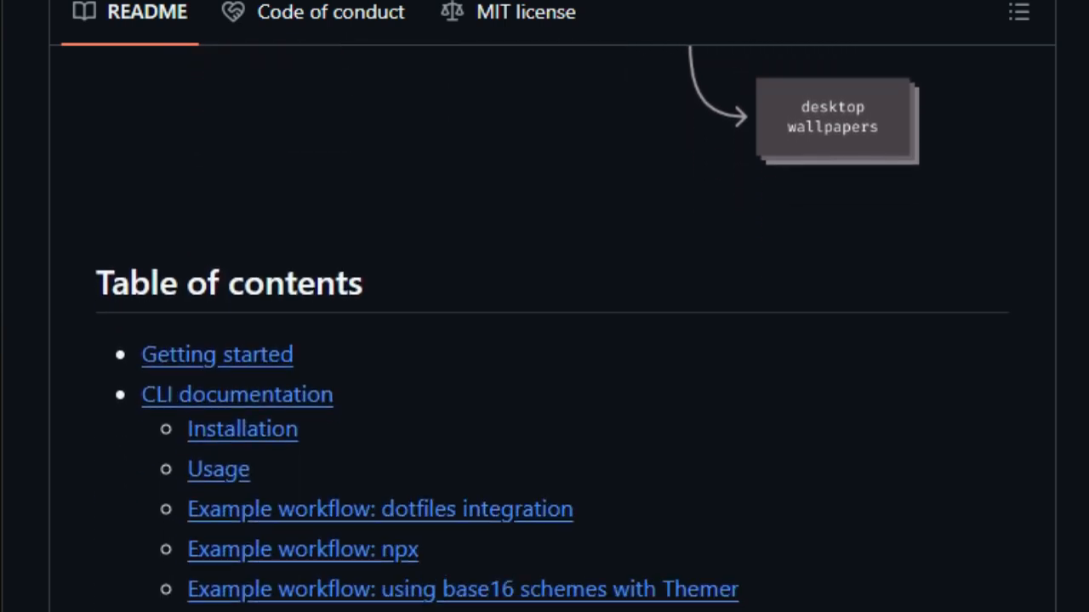
scroll("down", 3)
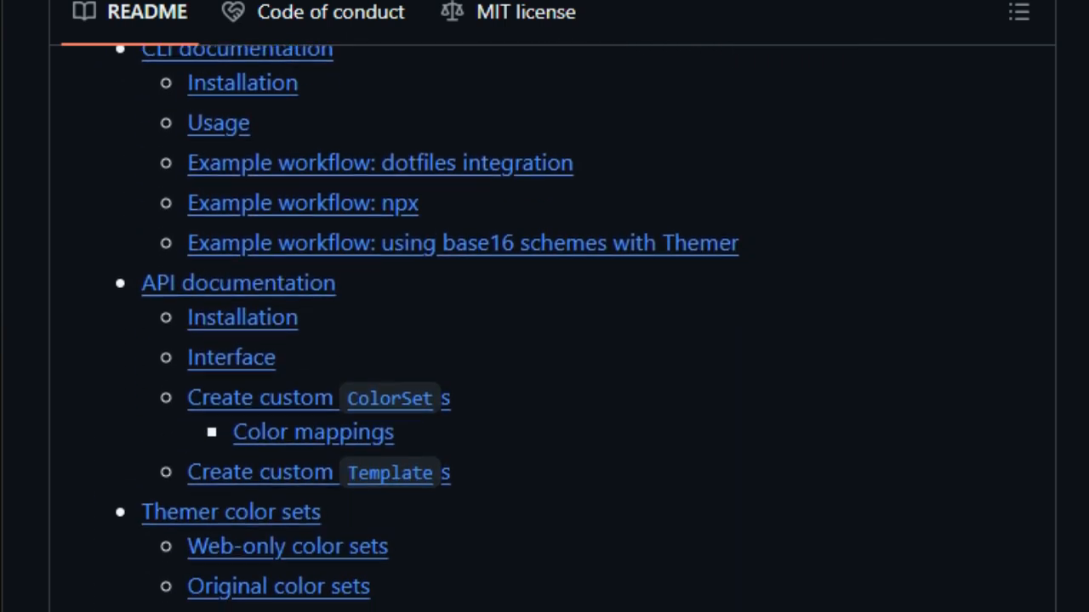
scroll("up", 3)
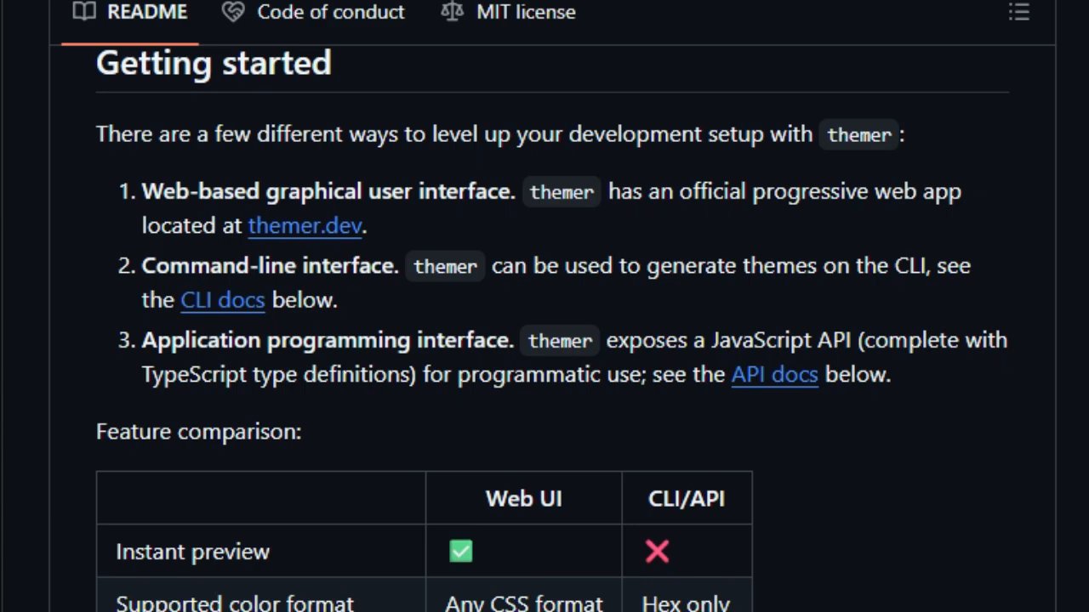
scroll("down", 3)
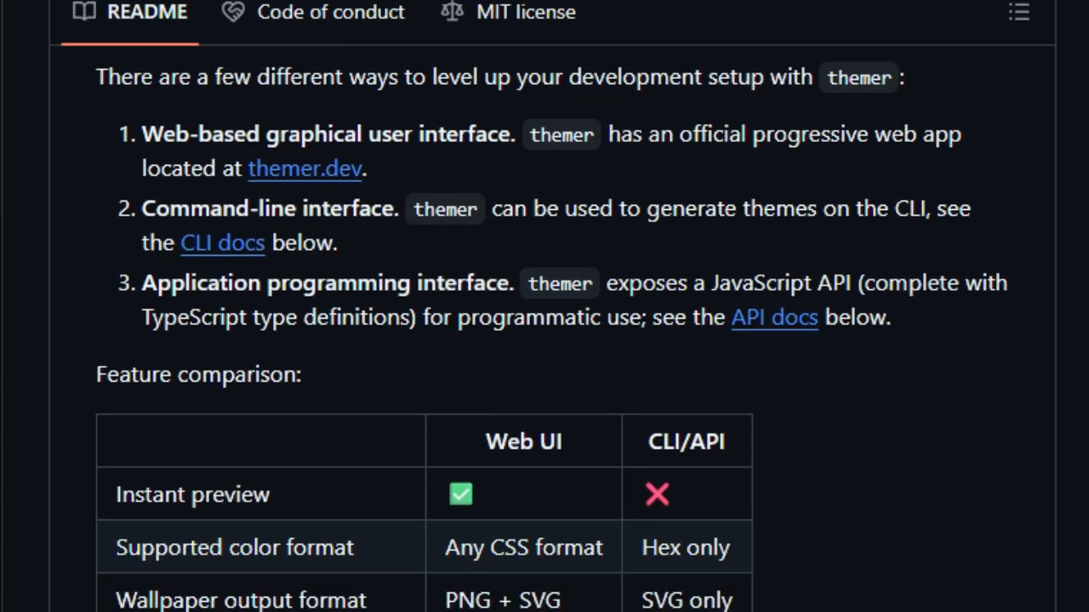
scroll("down", 3)
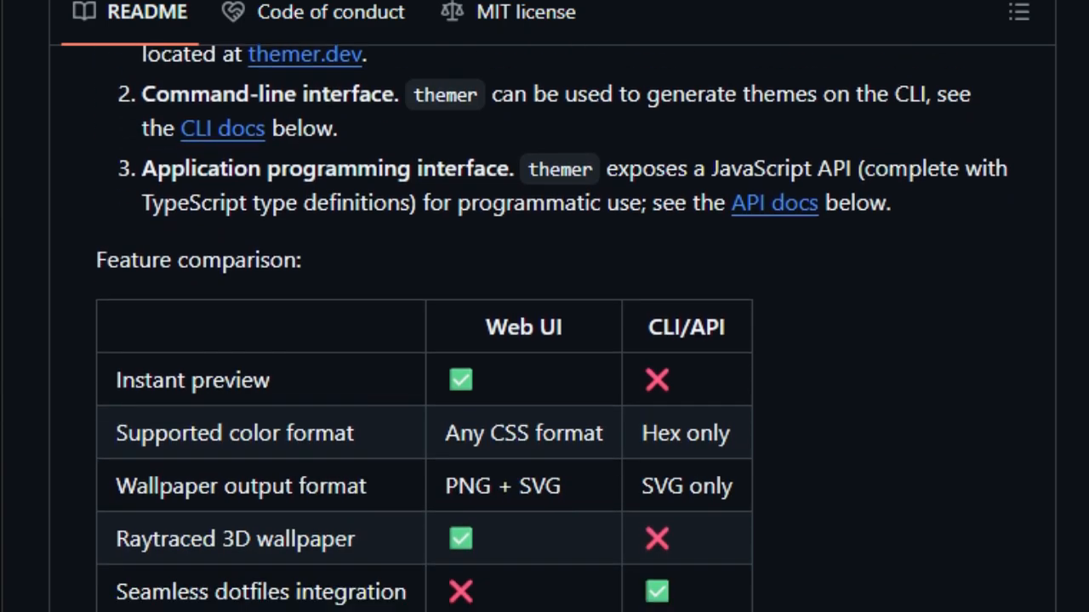
scroll("down", 3)
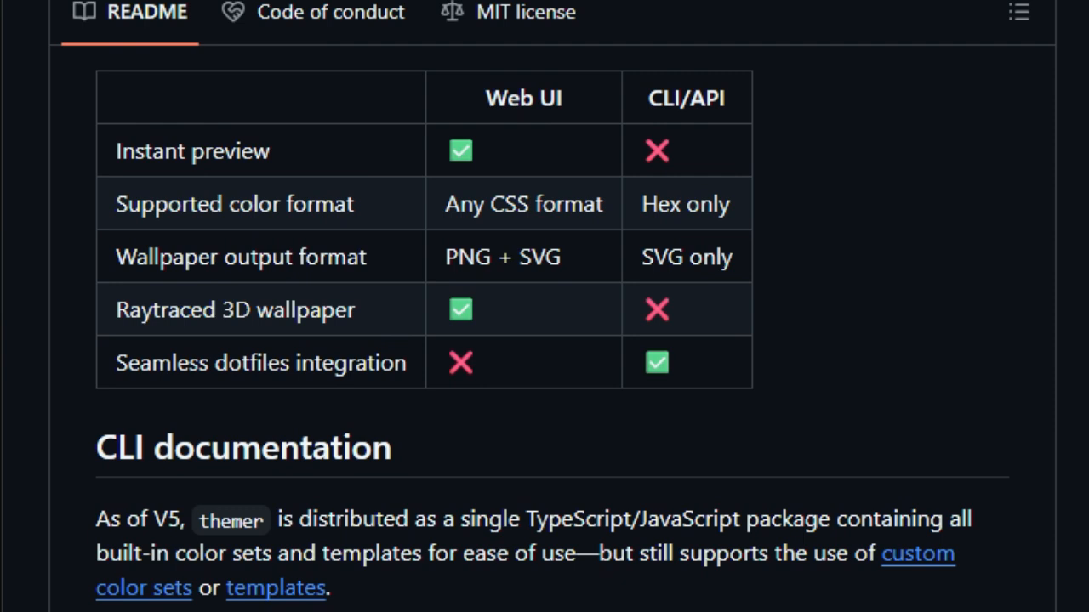
scroll("down", 3)
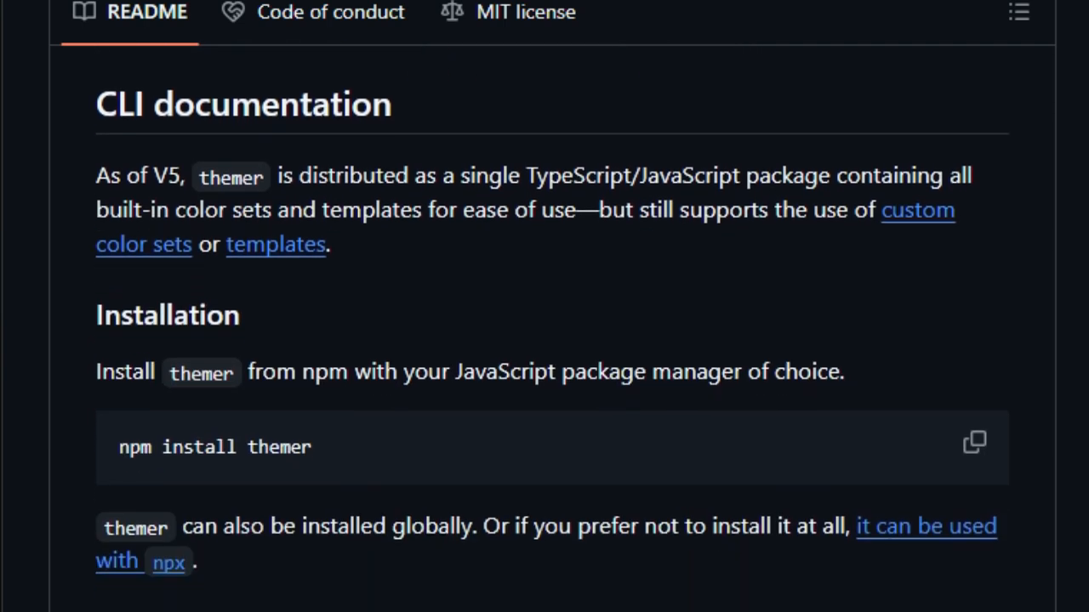
scroll("down", 3)
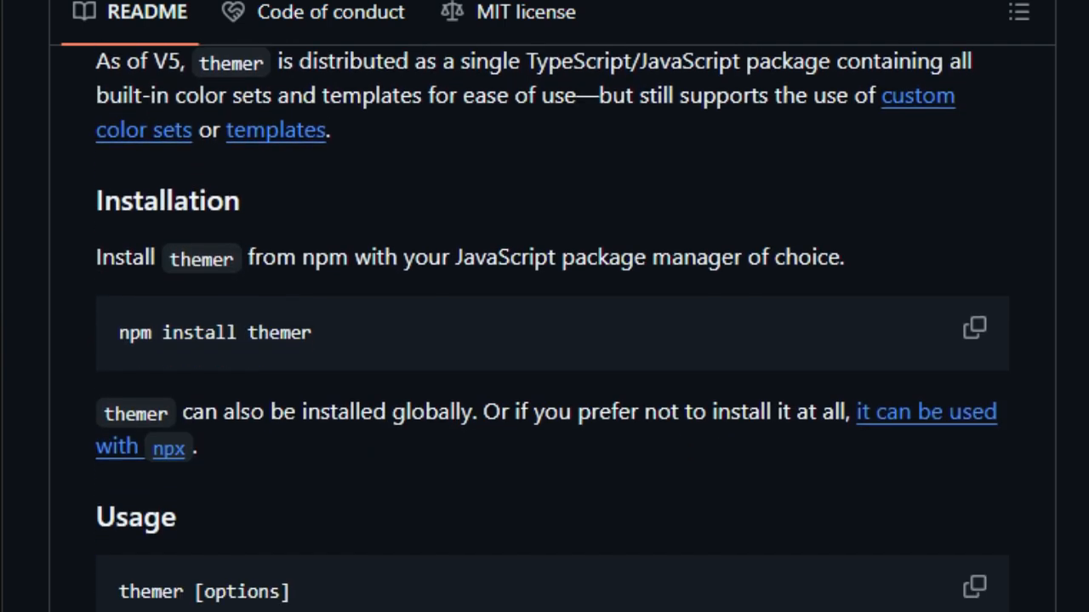
scroll("down", 3)
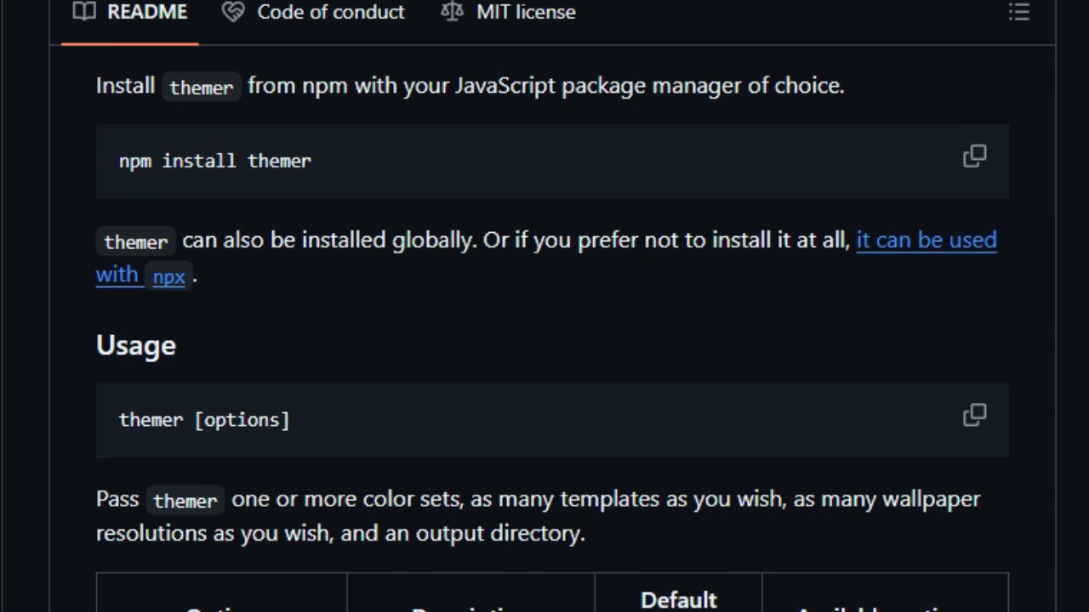
scroll("down", 3)
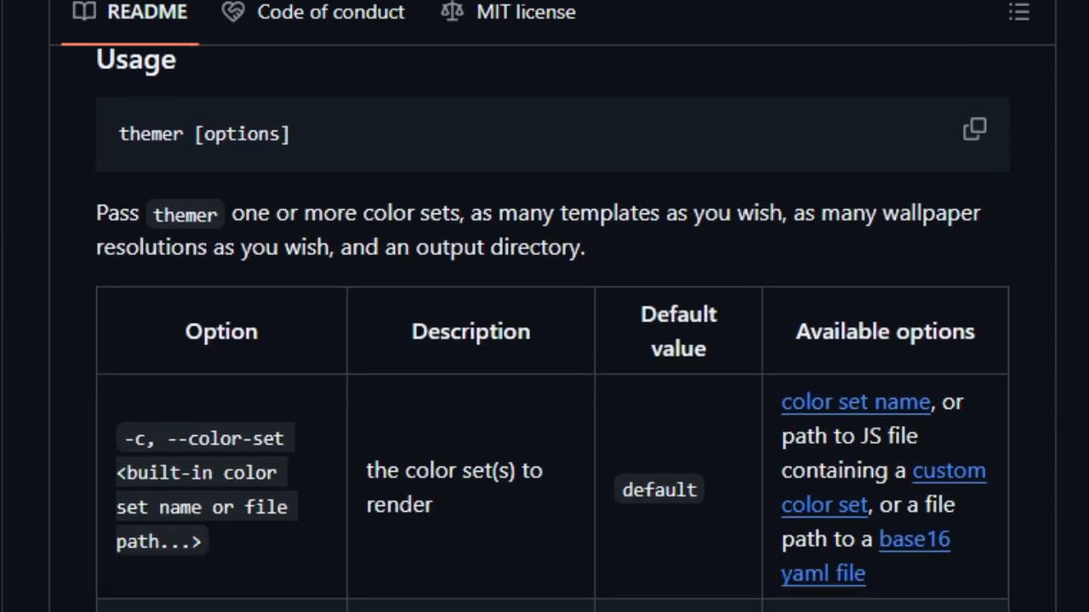
scroll("down", 3)
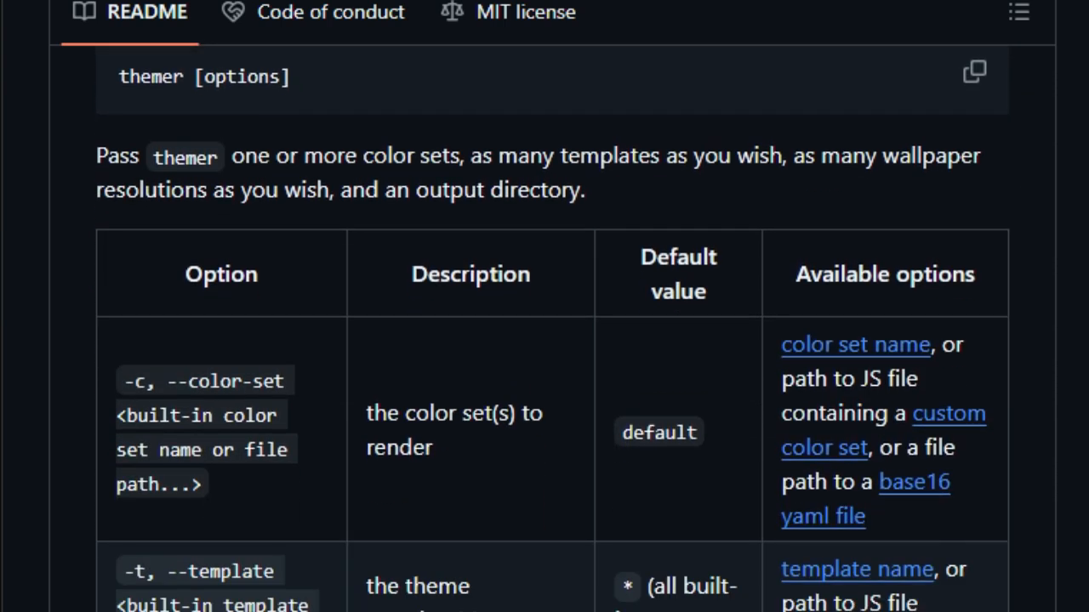
scroll("down", 3)
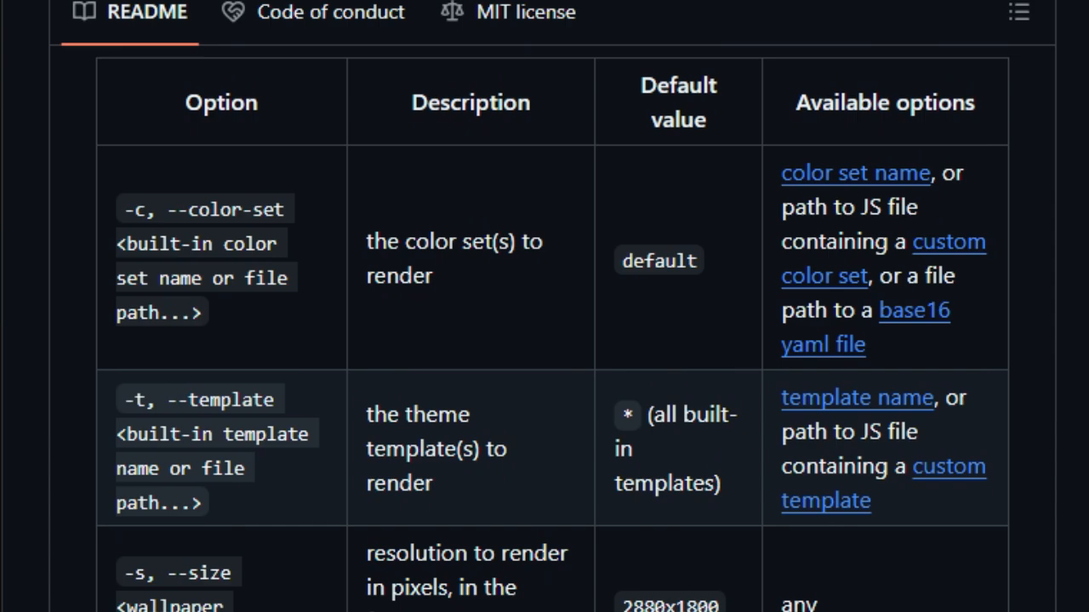
scroll("down", 3)
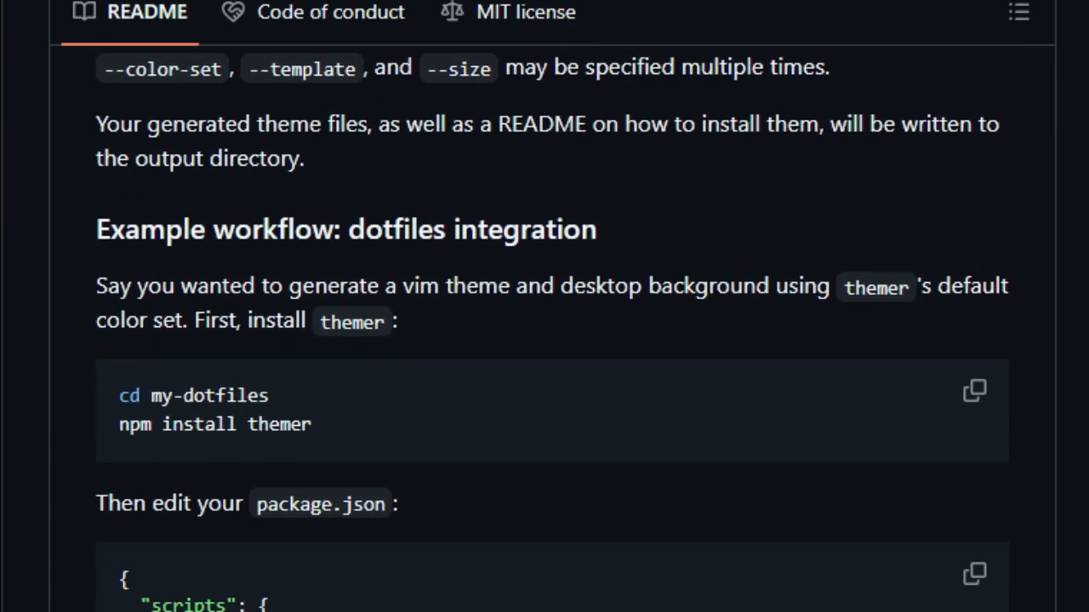
Scroll through themer's example dotfiles workflows, API documentation and custom ColorSet example to the README's end.
scroll("down", 3)
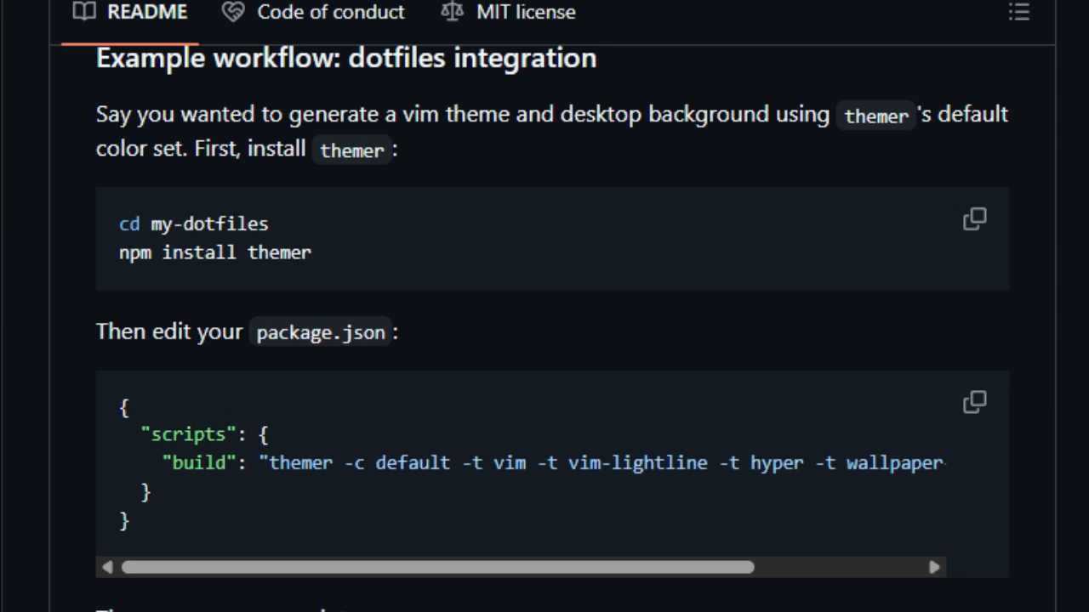
scroll("down", 3)
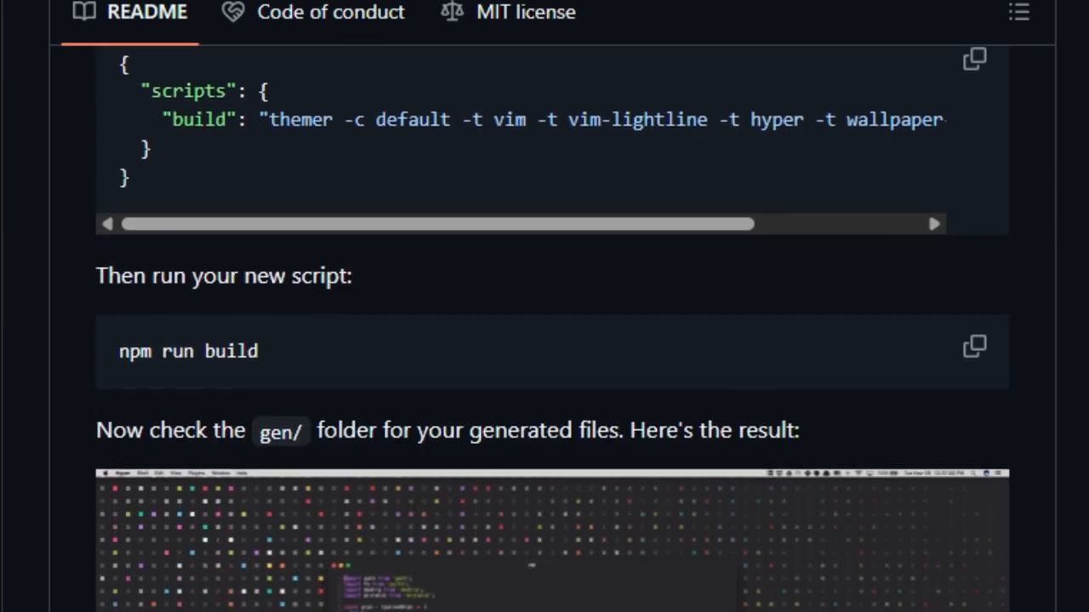
scroll("down", 3)
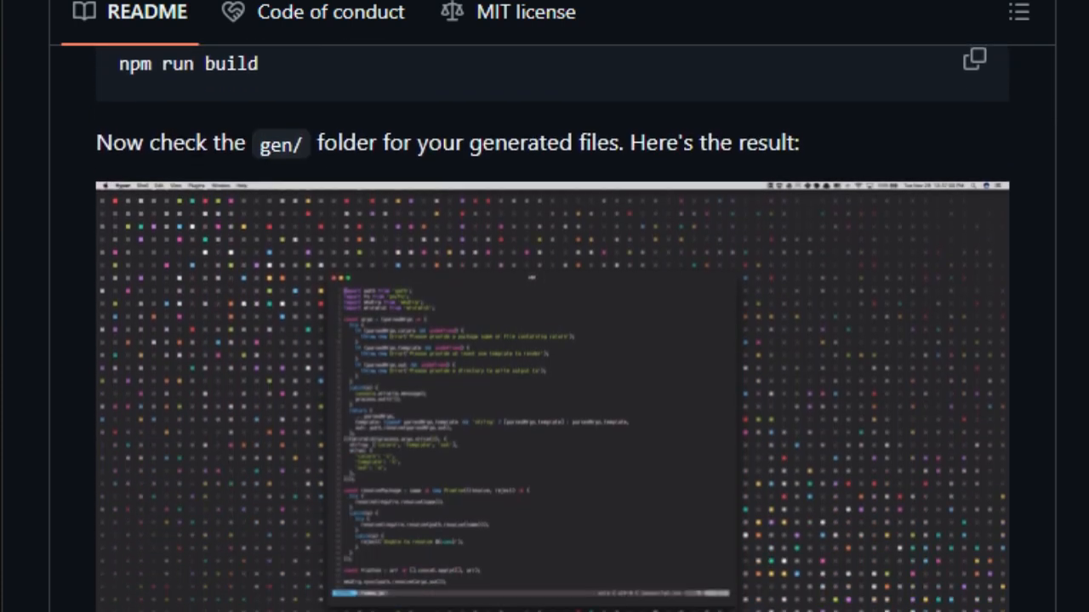
scroll("down", 3)
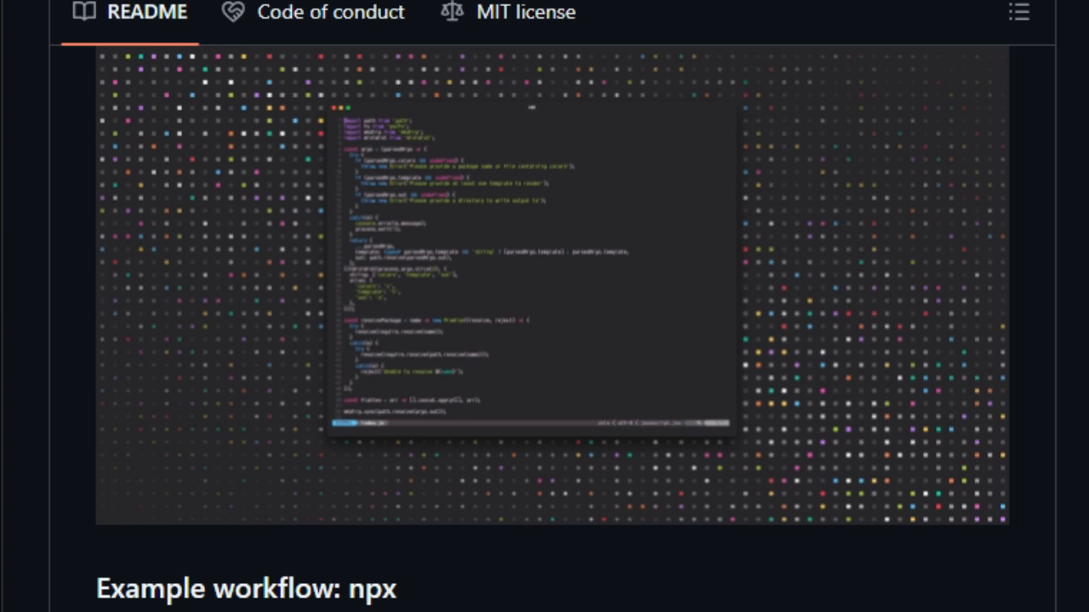
scroll("down", 3)
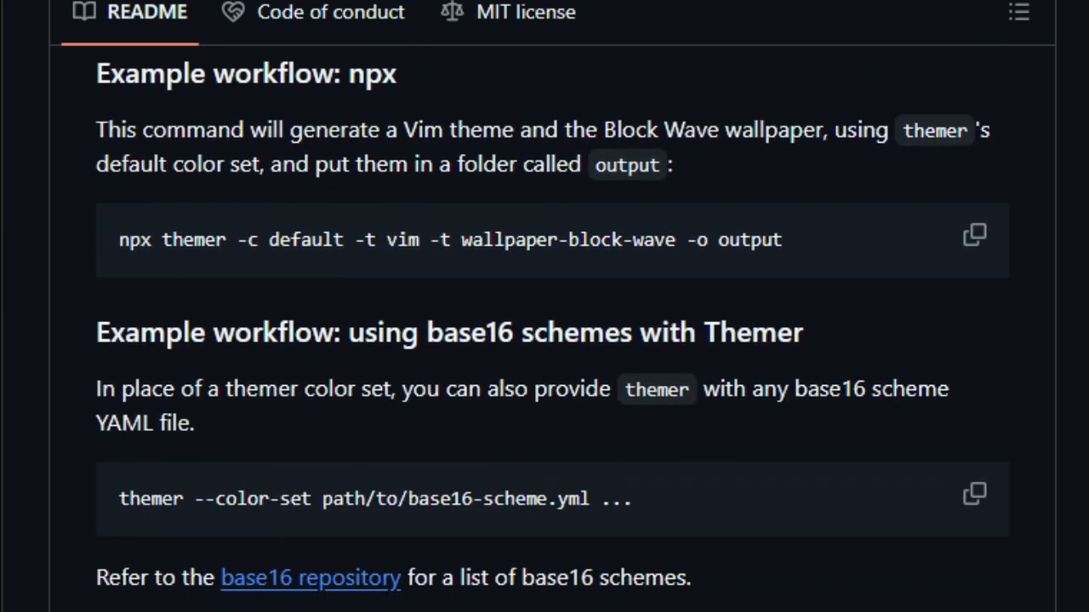
scroll("down", 3)
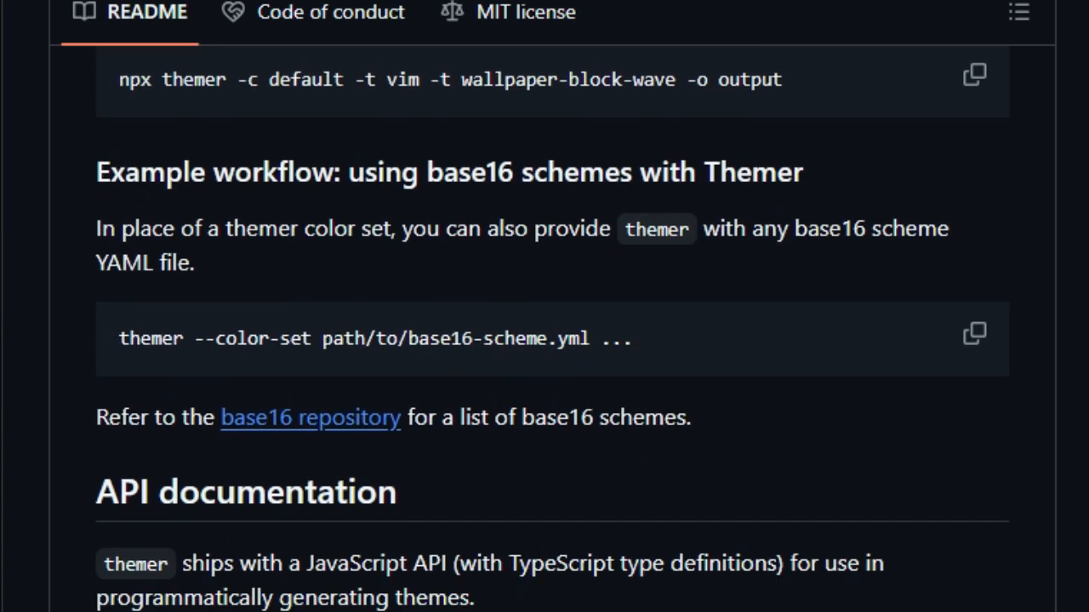
scroll("down", 3)
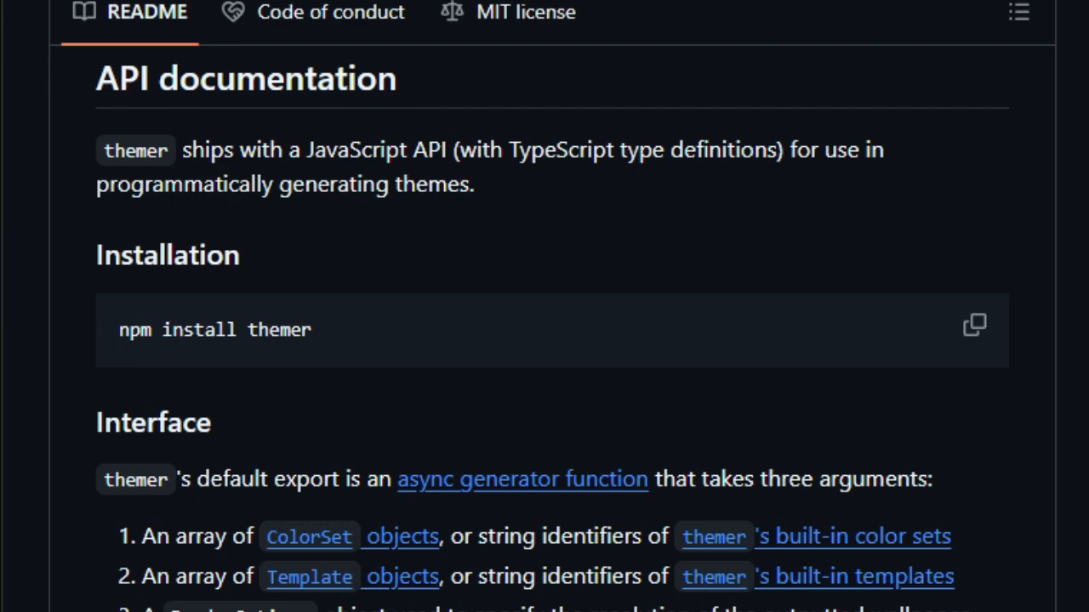
scroll("down", 3)
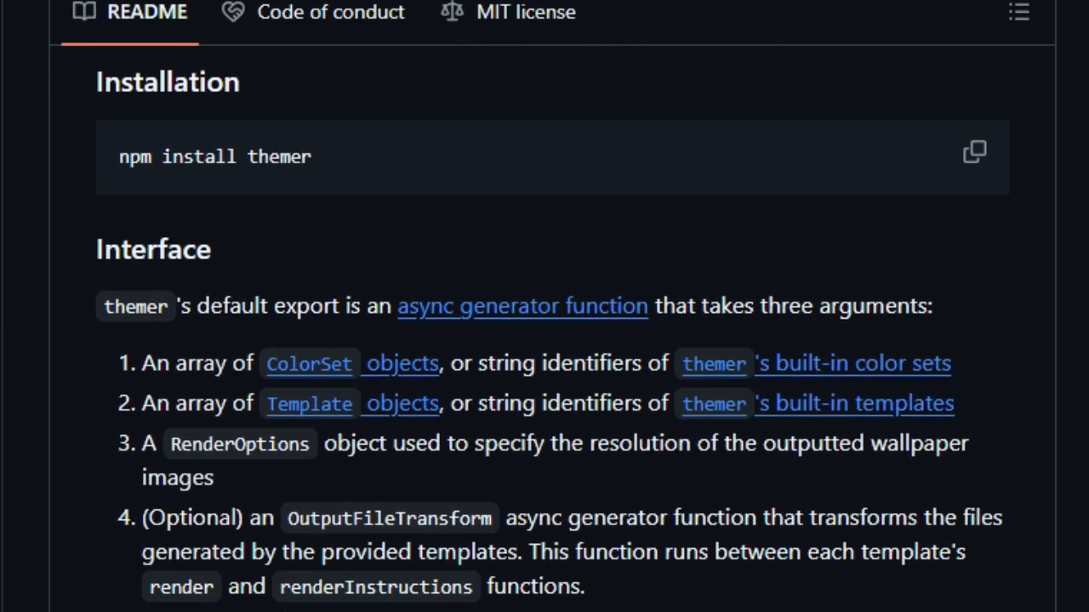
scroll("down", 3)
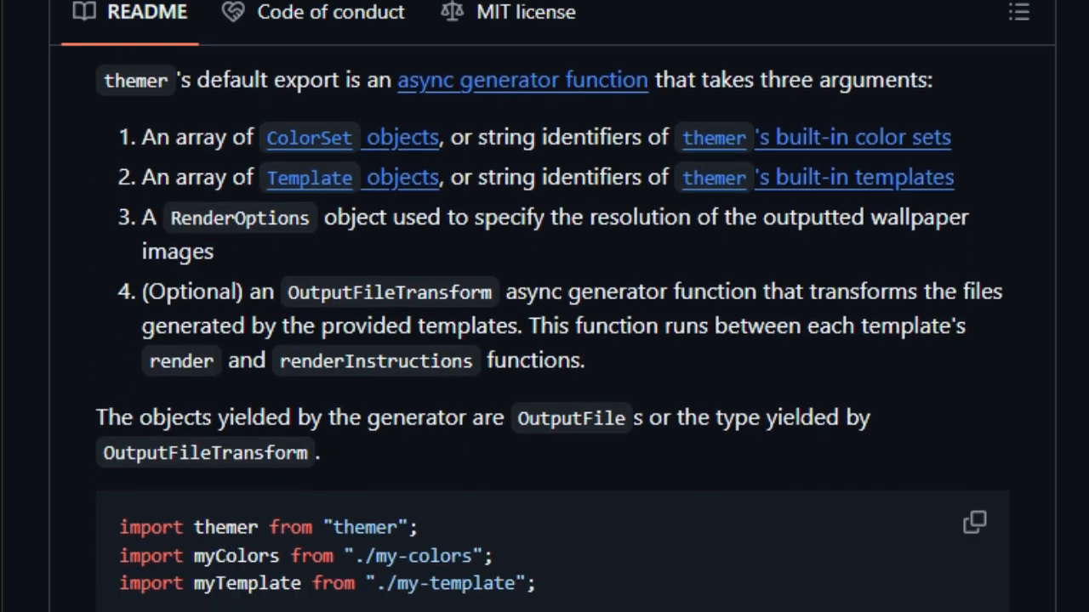
scroll("down", 3)
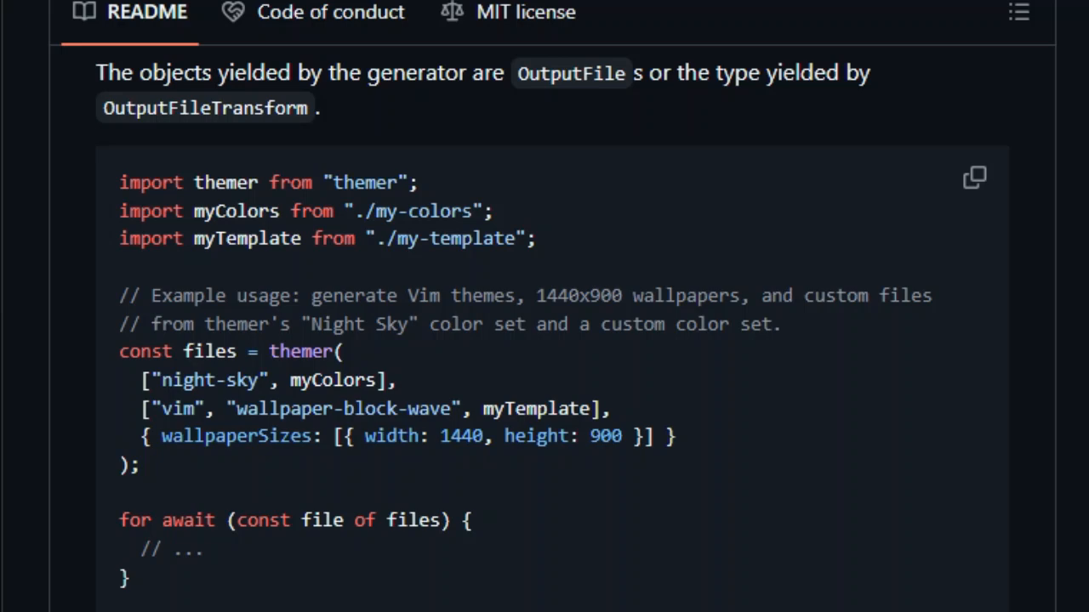
scroll("down", 3)
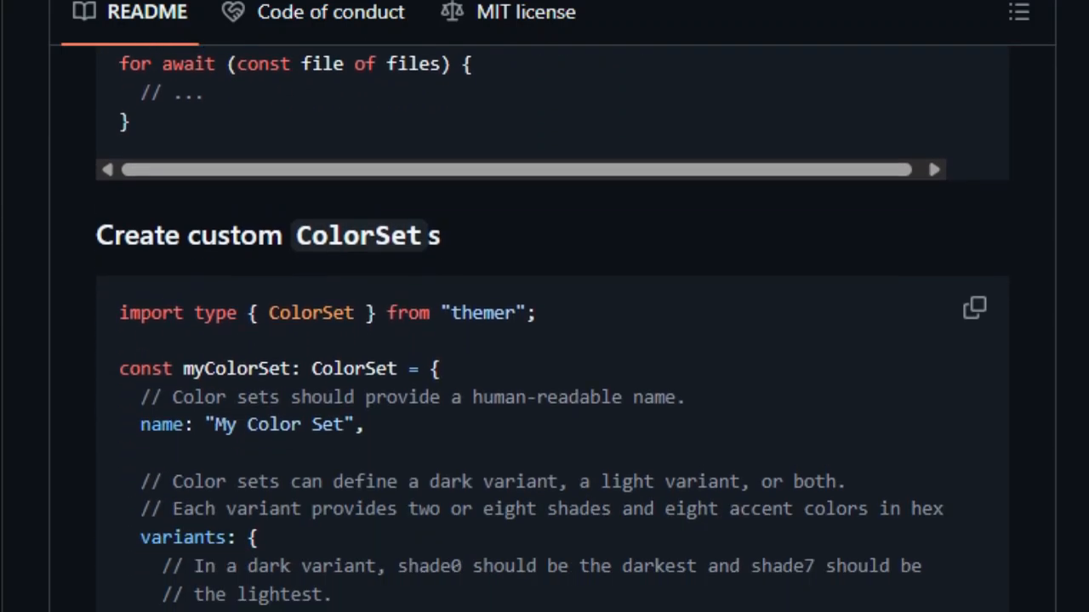
scroll("down", 3)
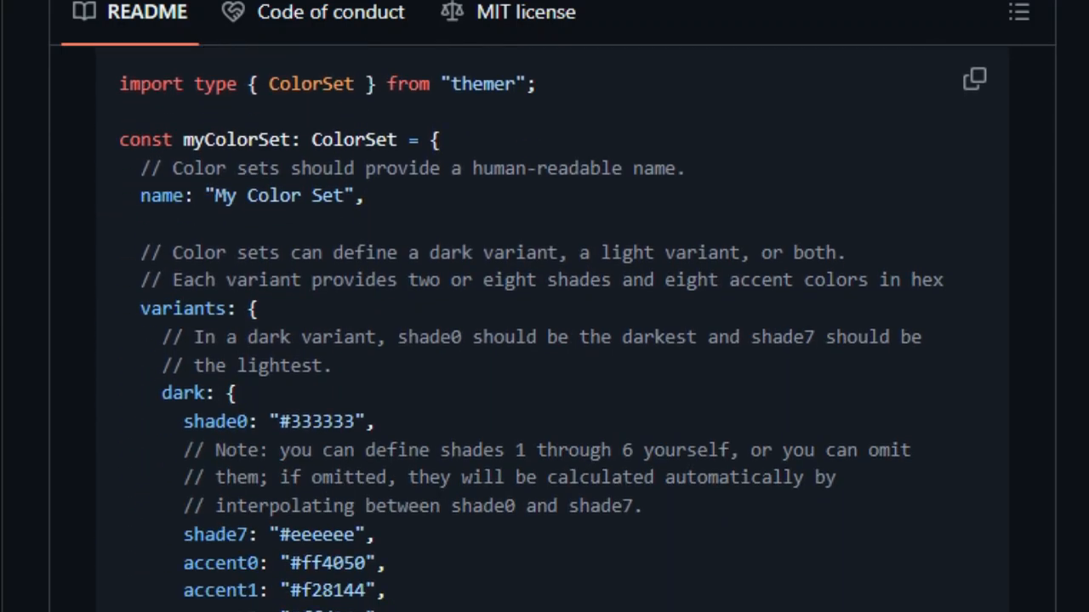
scroll("down", 3)
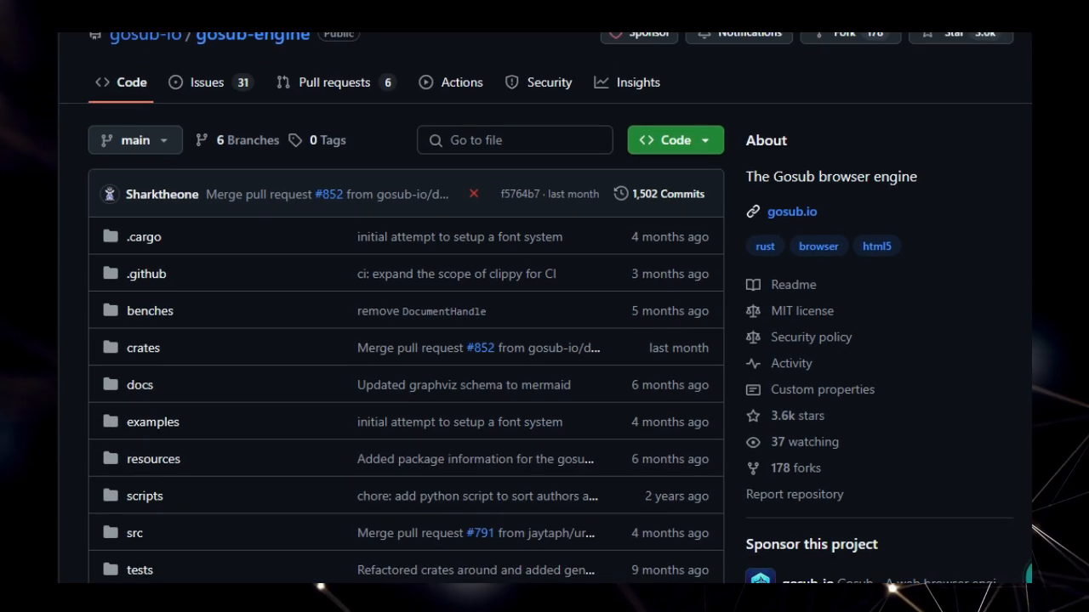
Scroll the Gosub README past its intro, About components list and Status to the rendered Gosub site screenshot.
scroll("down", 3)
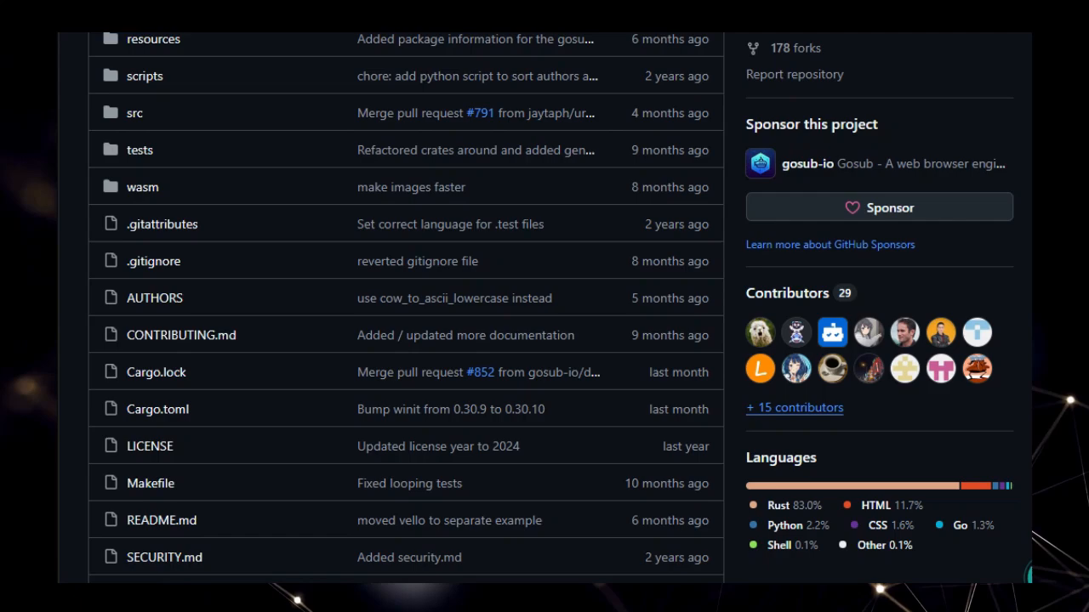
scroll("down", 3)
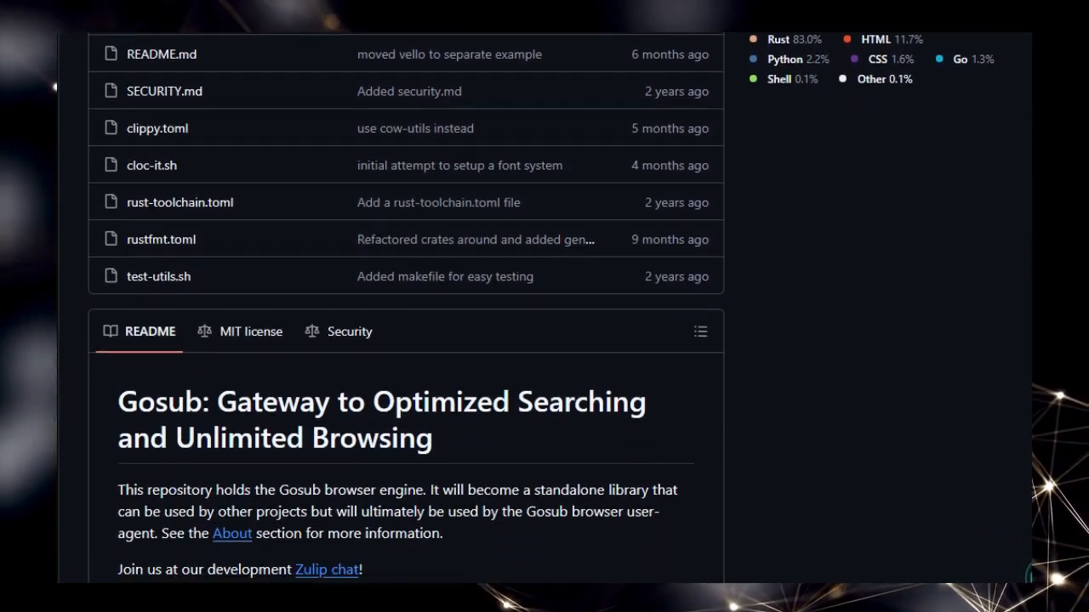
scroll("down", 3)
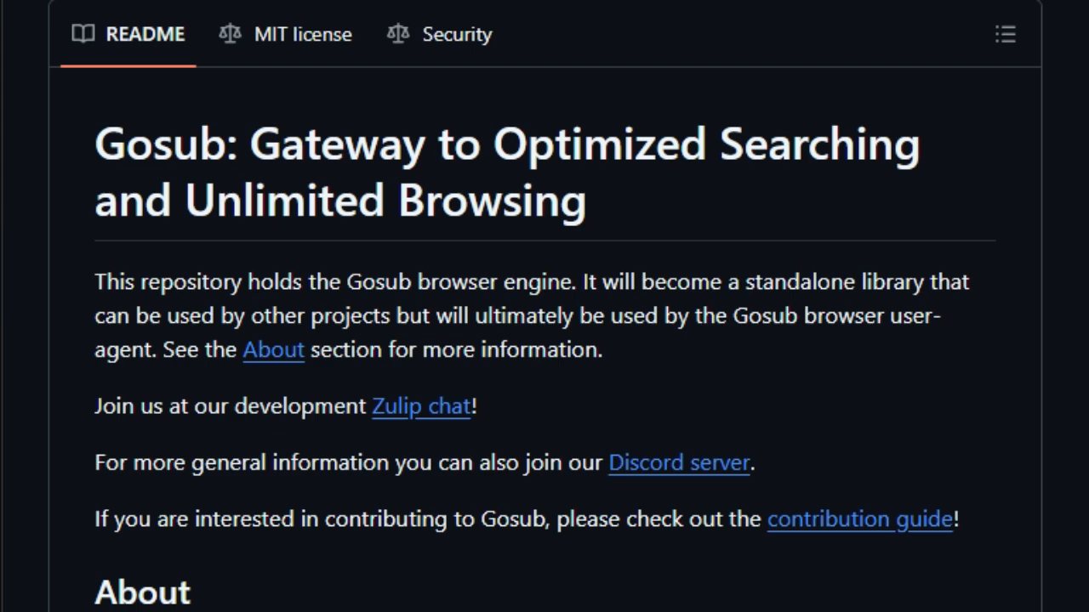
scroll("down", 3)
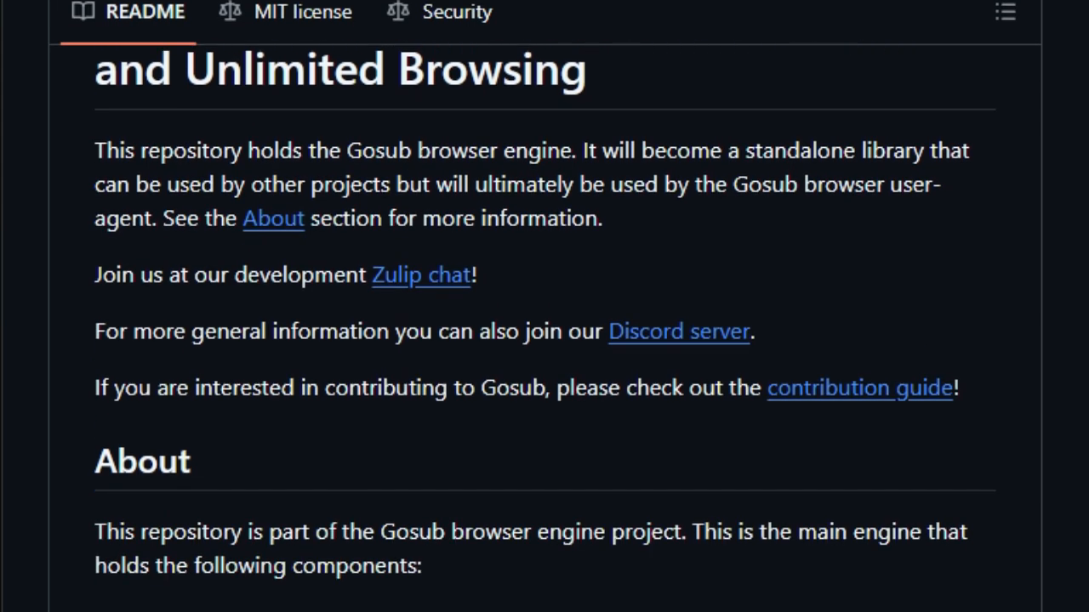
scroll("down", 3)
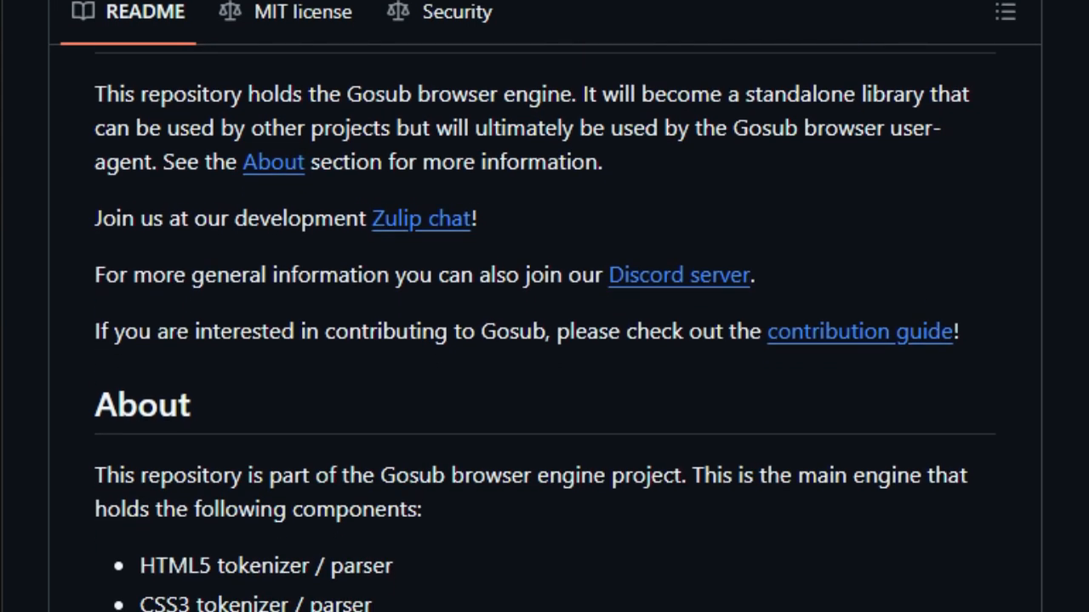
scroll("down", 3)
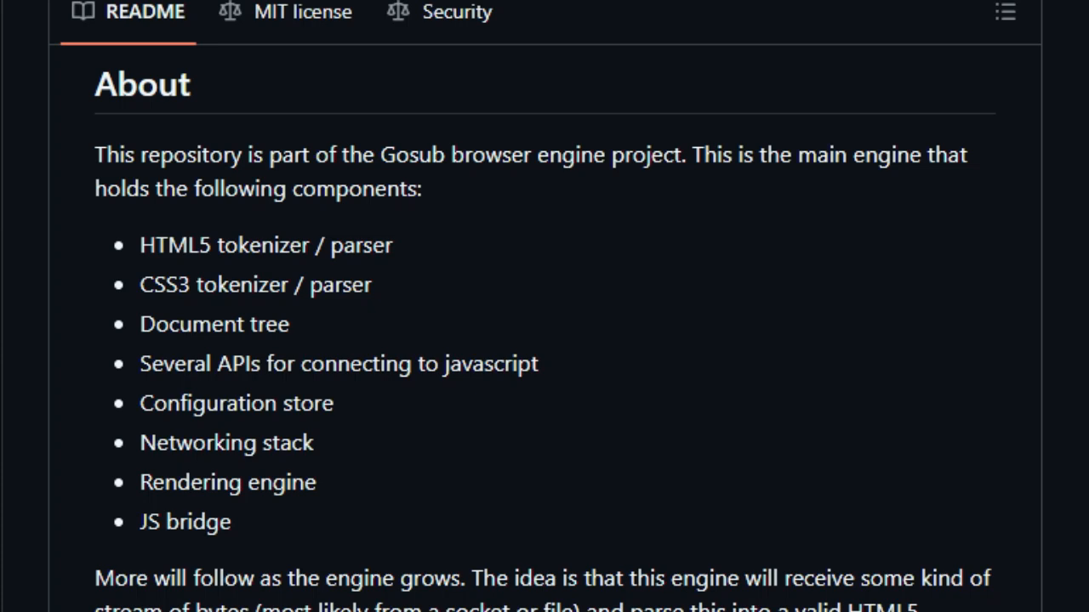
scroll("down", 3)
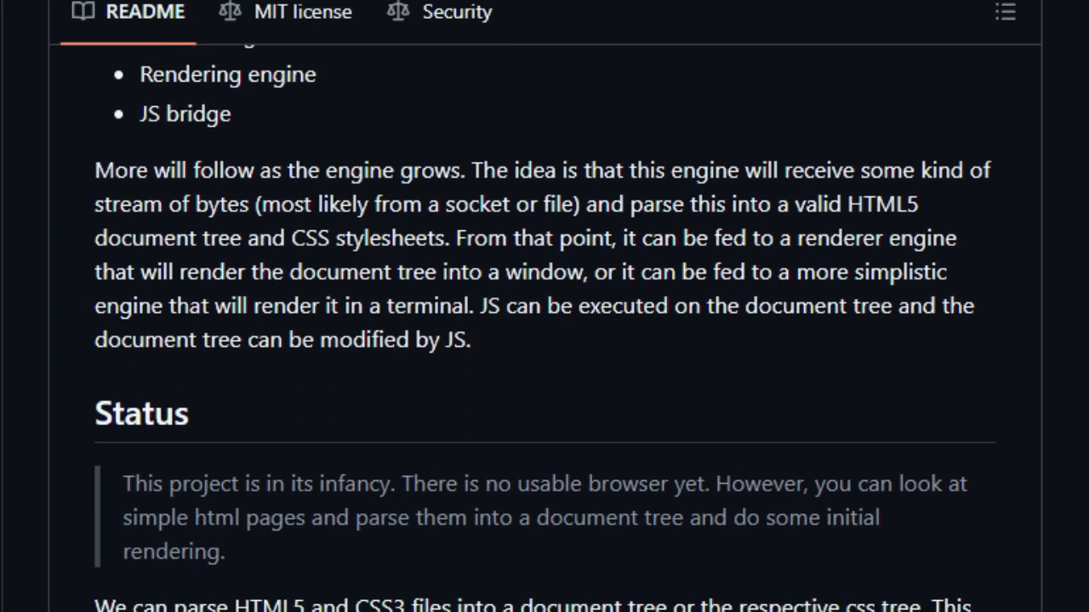
scroll("down", 3)
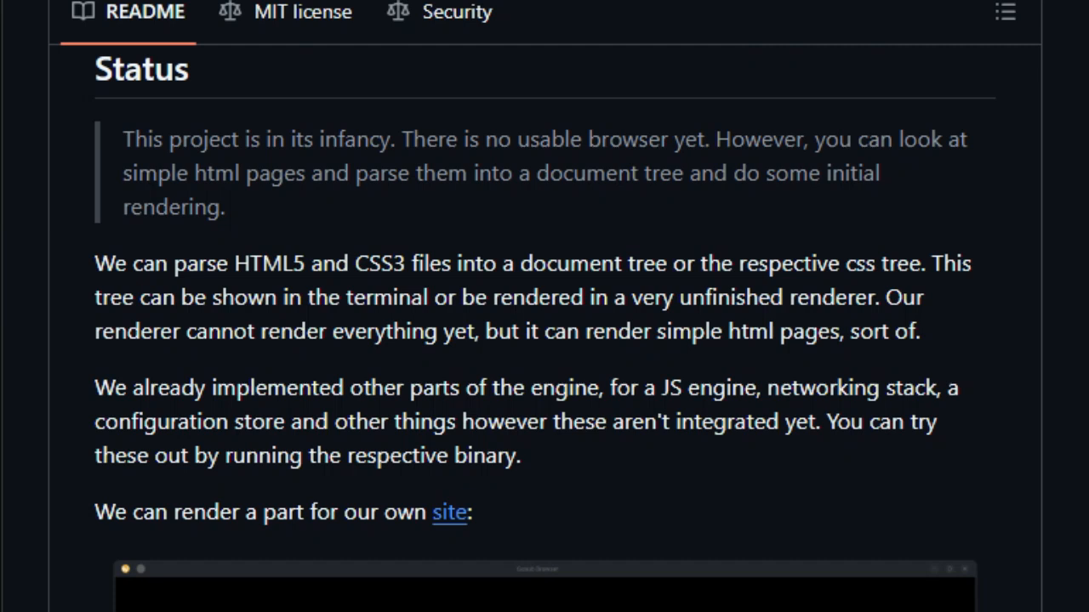
scroll("down", 3)
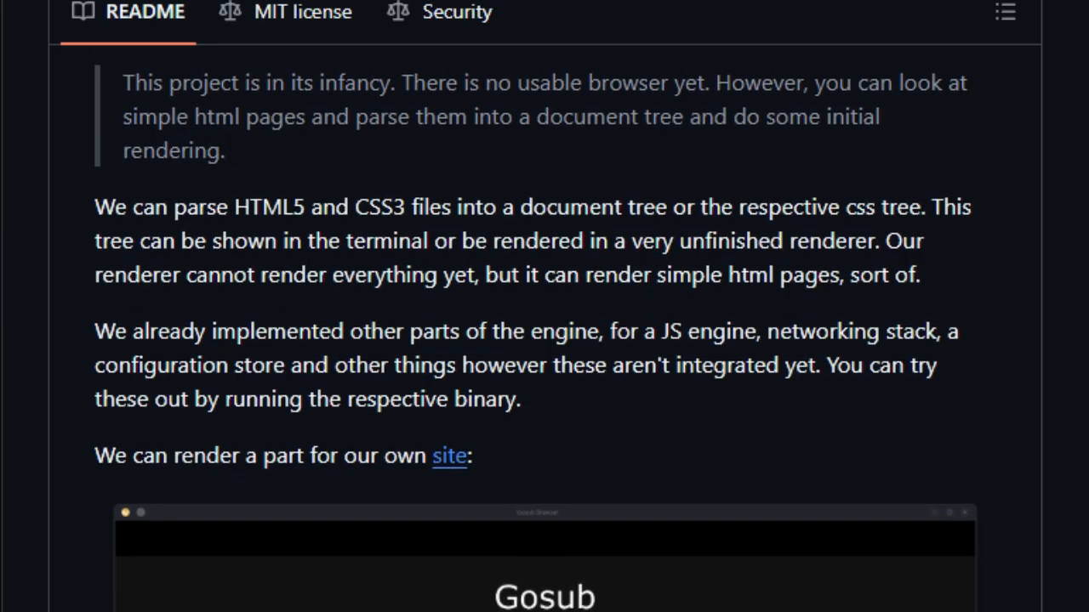
scroll("down", 3)
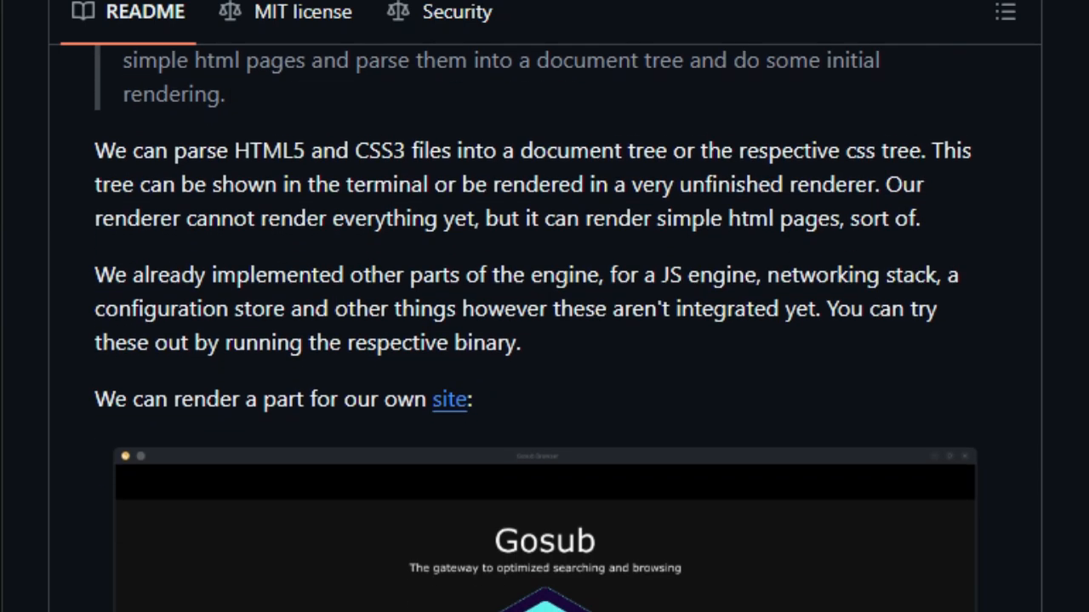
scroll("down", 3)
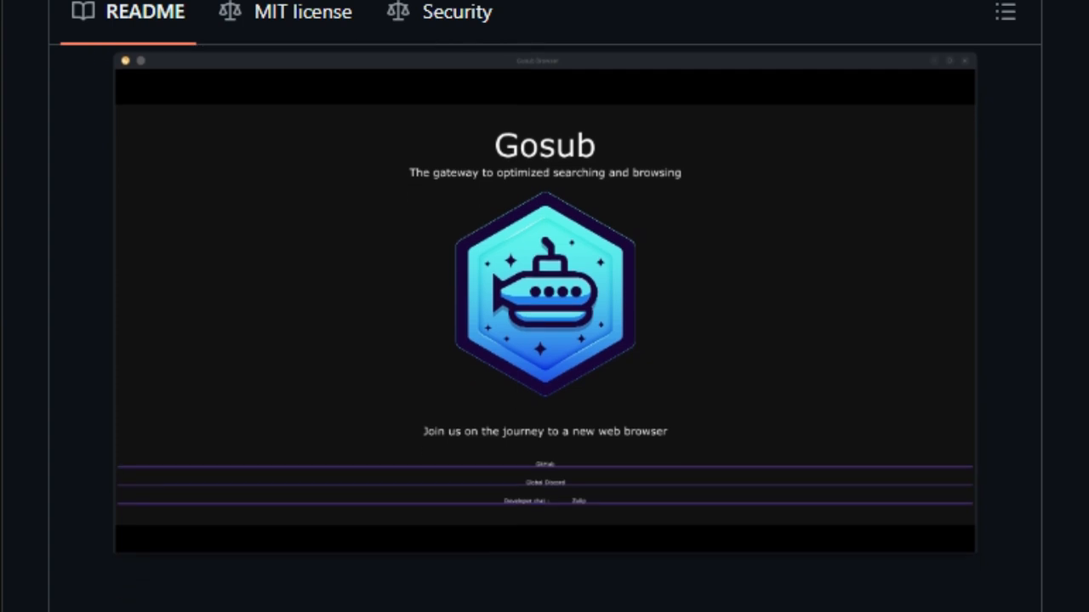
Scroll through How to run, Benchmark and test suites, the Wasm browser-in-browser demo, down to Contributing.
scroll("down", 3)
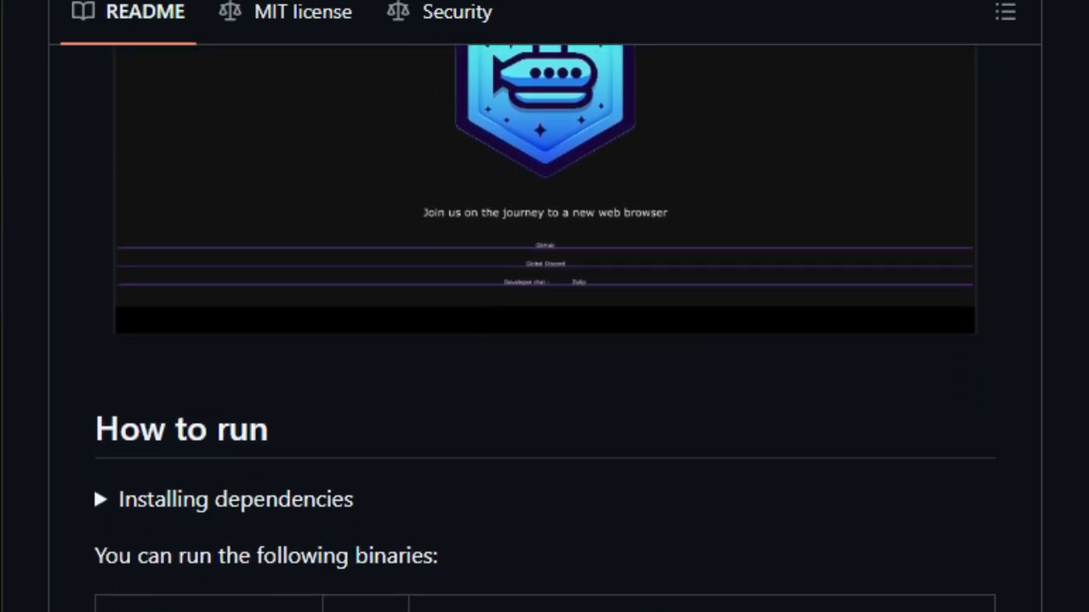
scroll("down", 3)
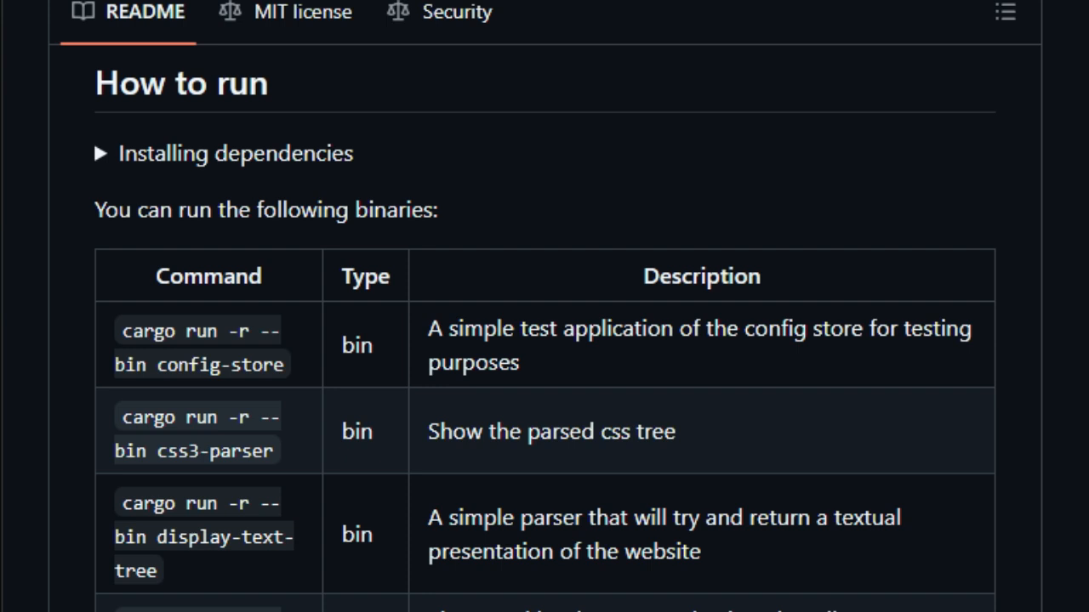
scroll("down", 3)
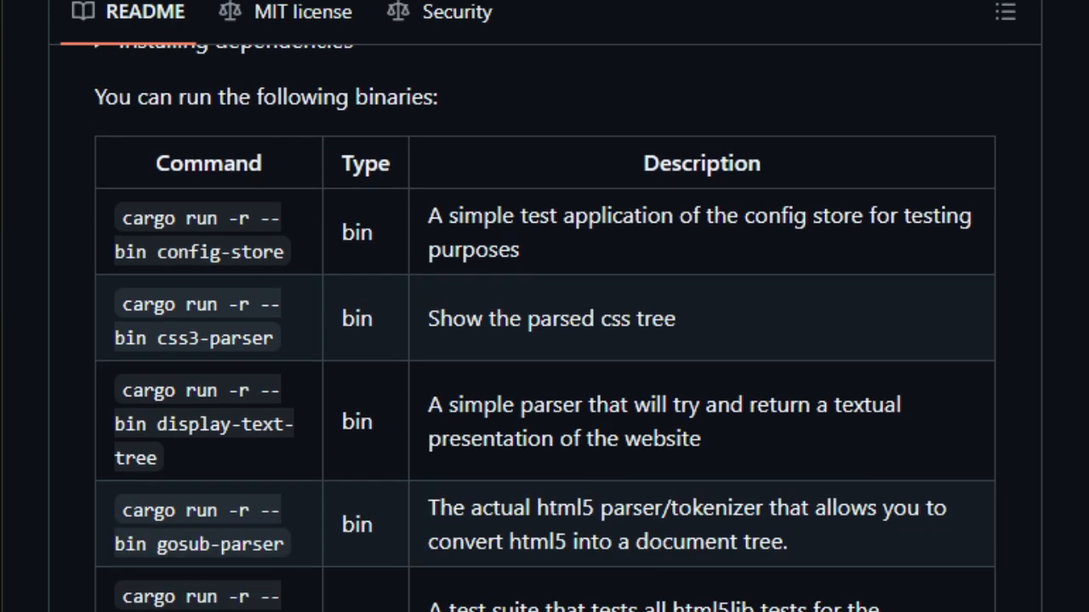
scroll("down", 3)
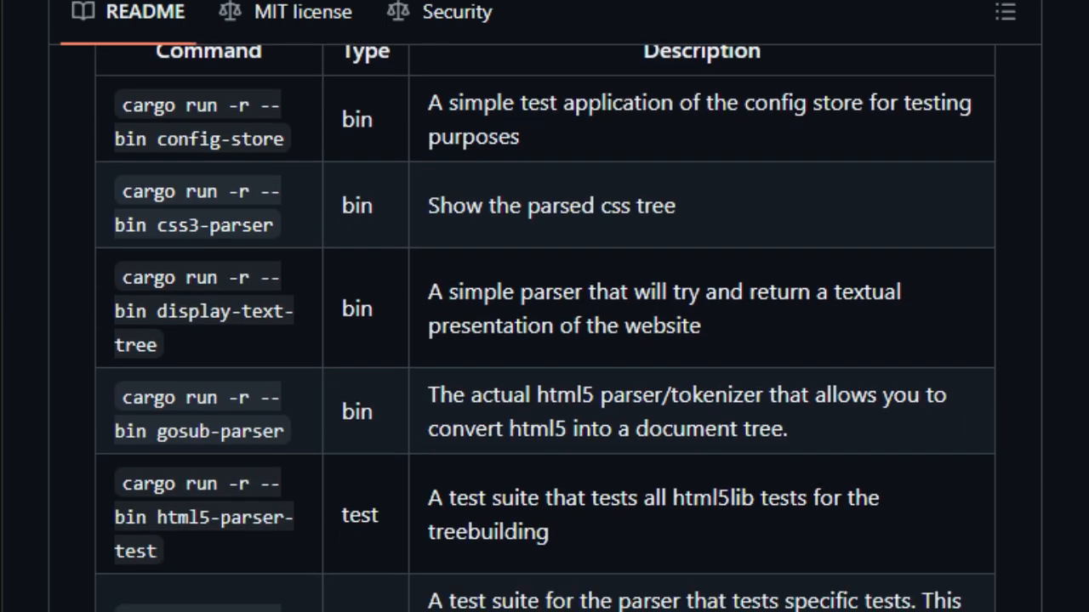
scroll("down", 3)
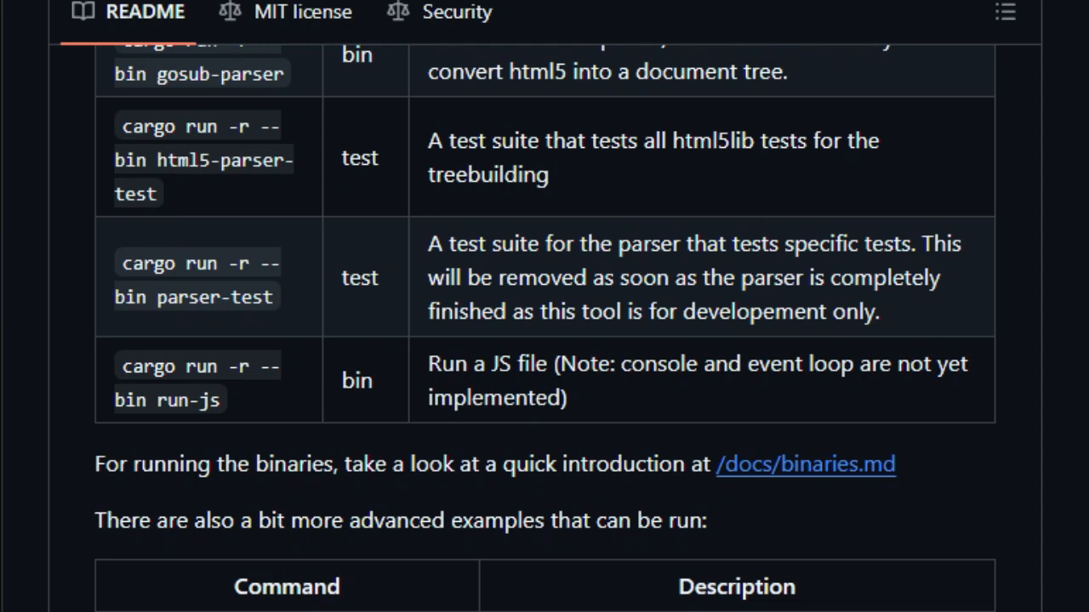
scroll("down", 3)
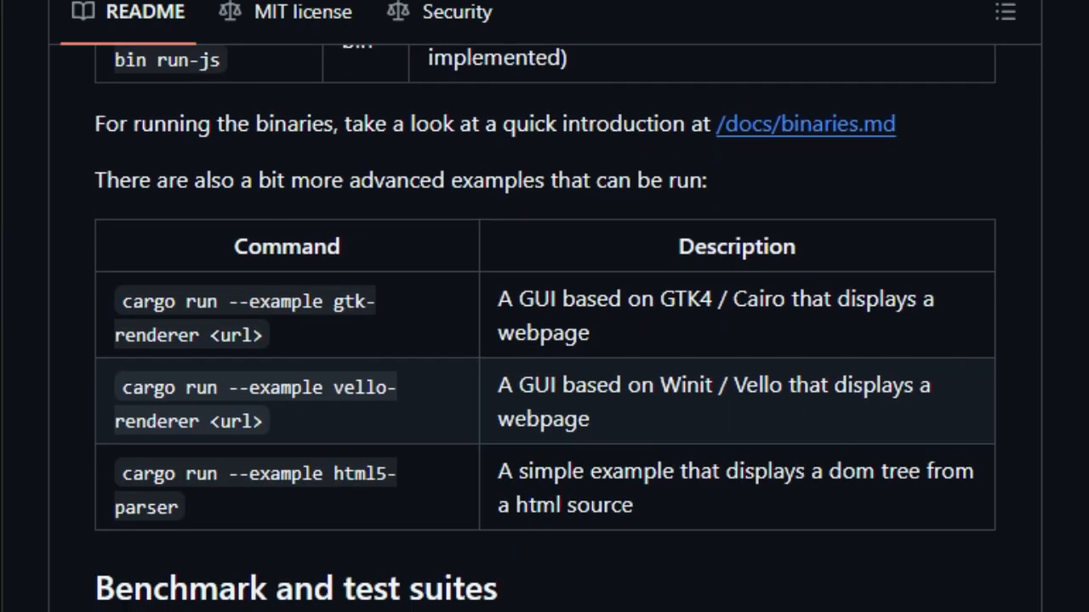
scroll("down", 3)
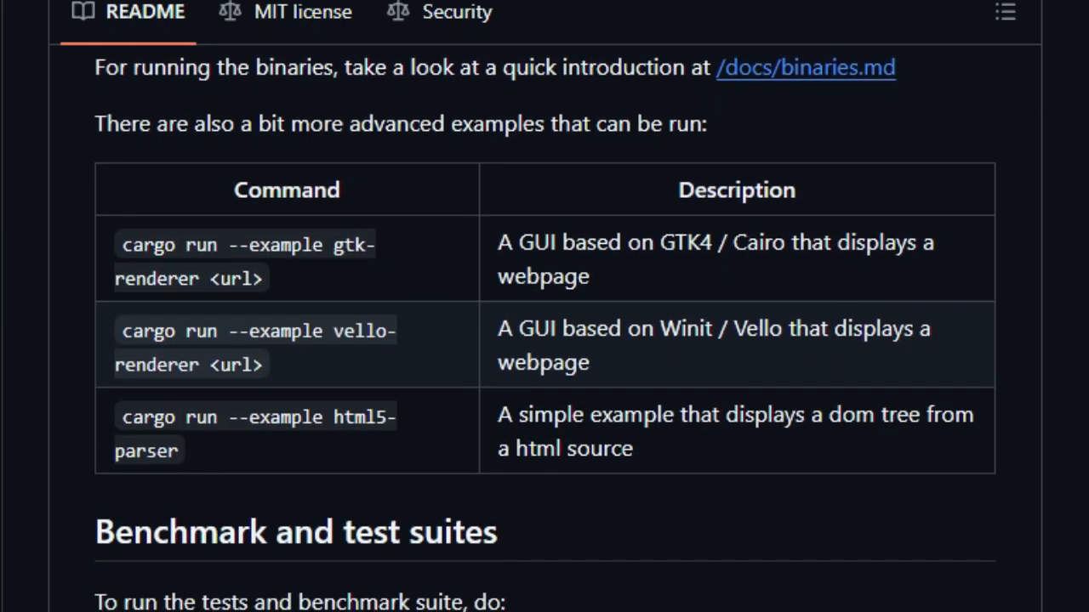
scroll("down", 3)
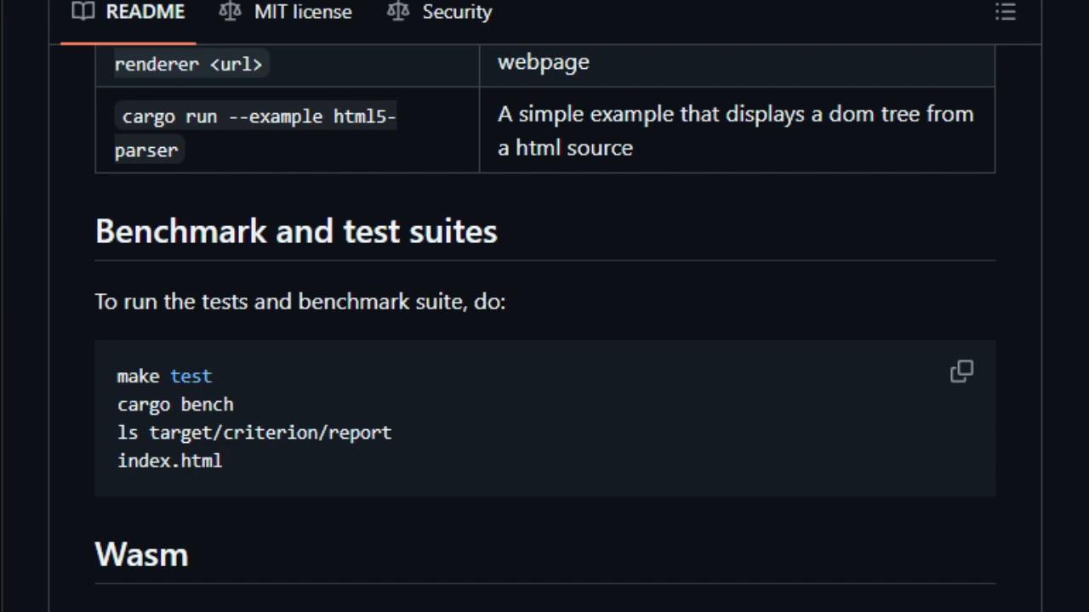
scroll("down", 3)
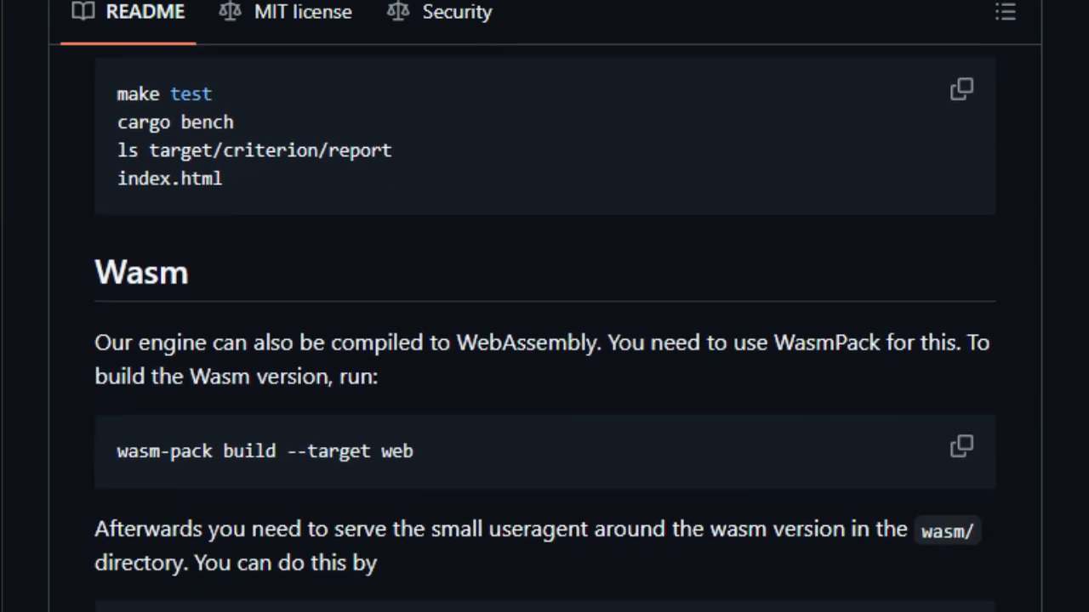
scroll("down", 3)
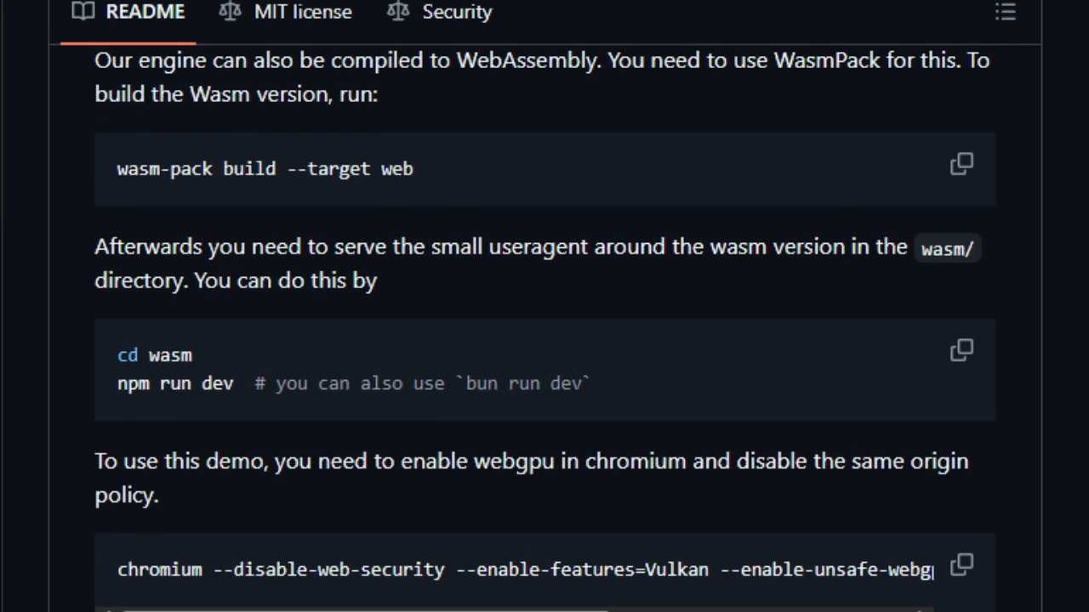
scroll("down", 3)
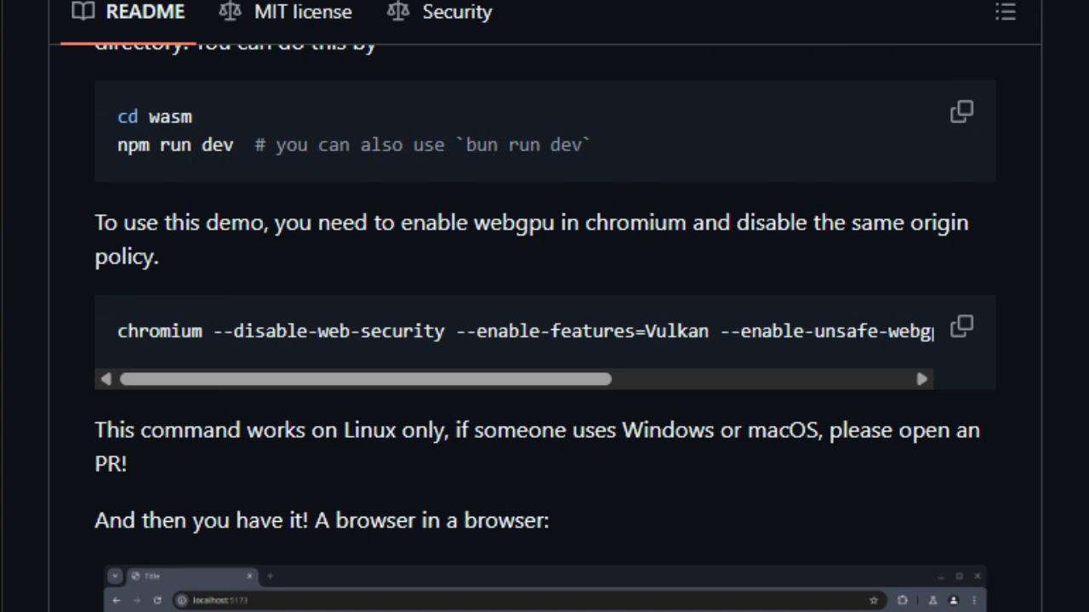
scroll("down", 3)
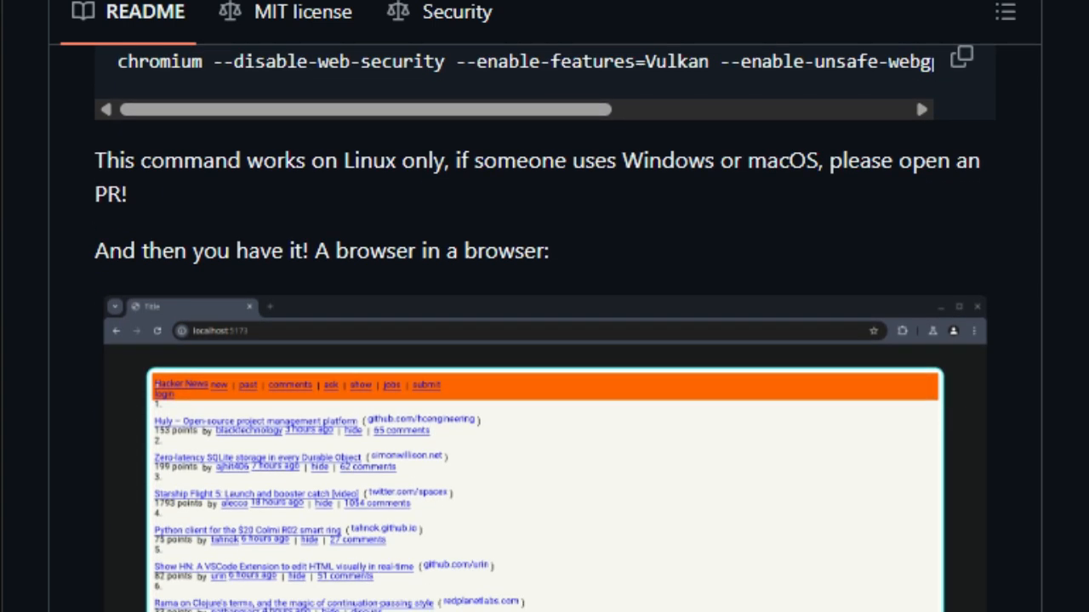
scroll("down", 3)
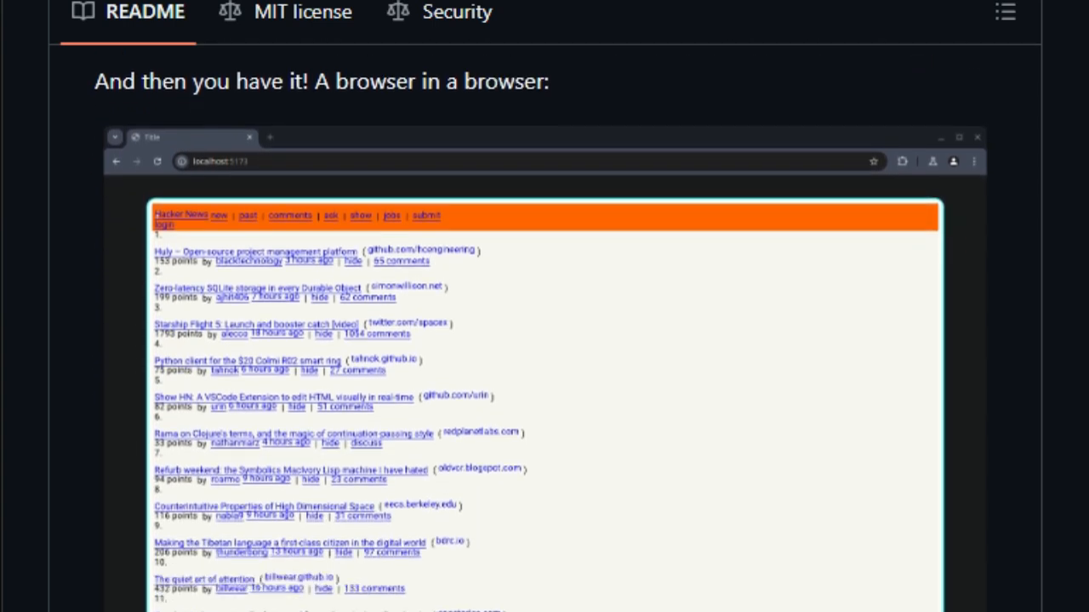
scroll("down", 3)
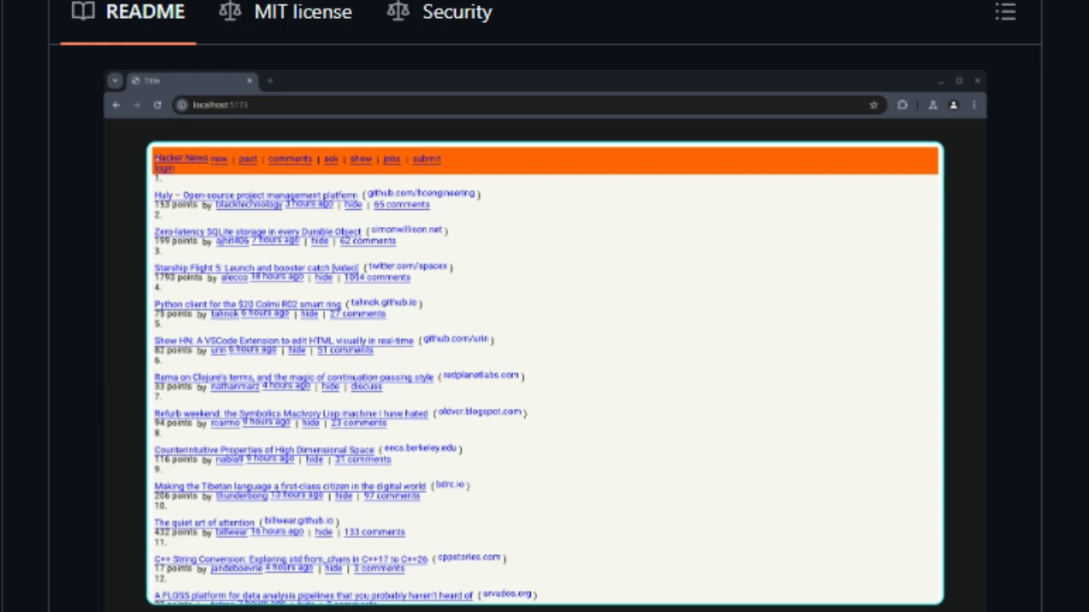
scroll("down", 3)
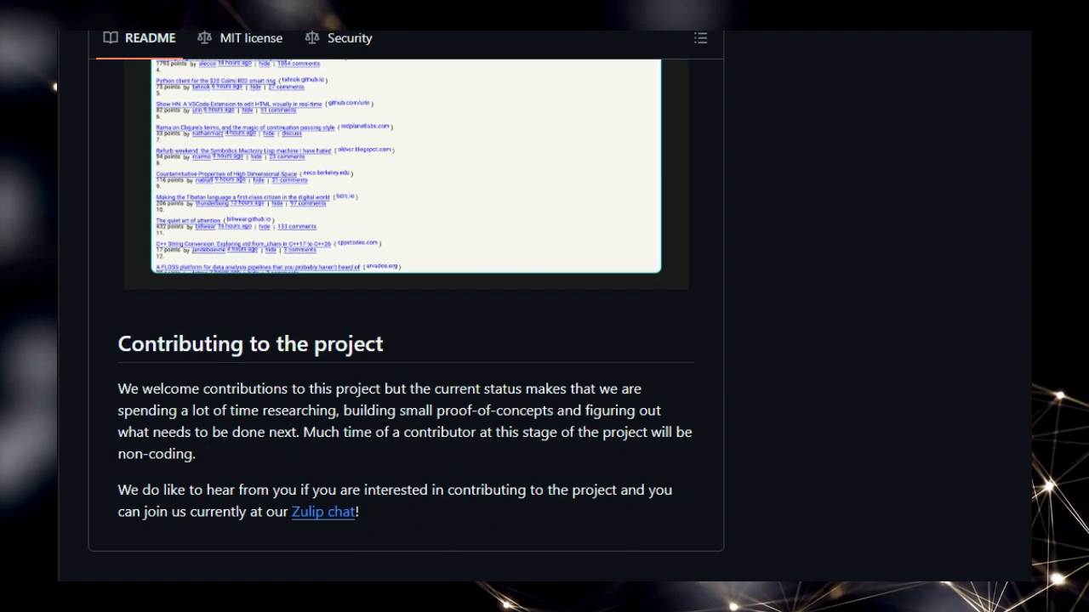
scroll("up", 3)
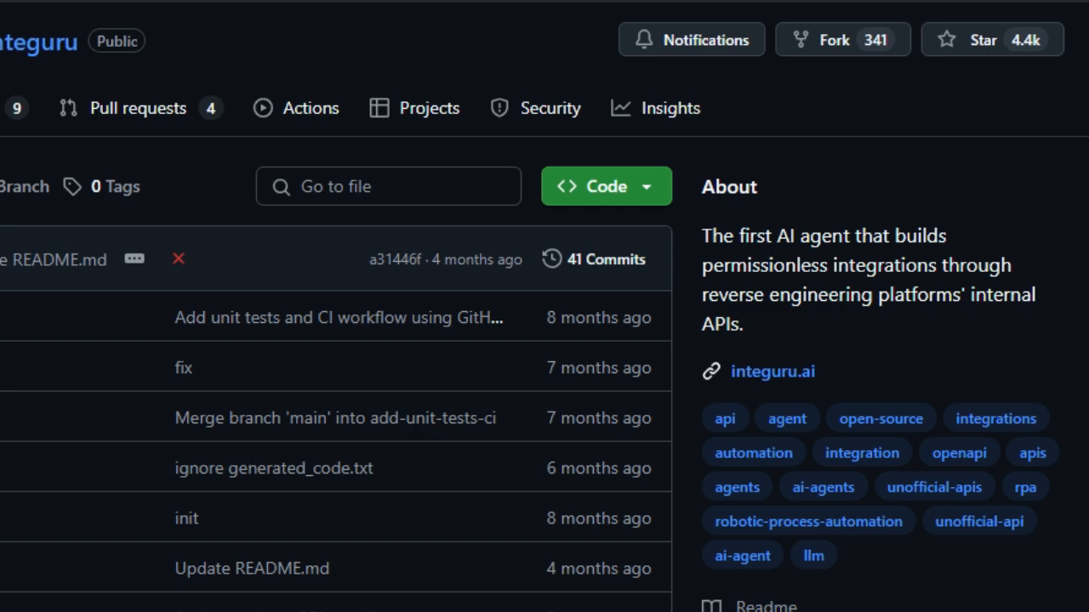
Scroll past Integuru's file list into the README intro and play the Integuru in Action demo video.
scroll("down", 3)
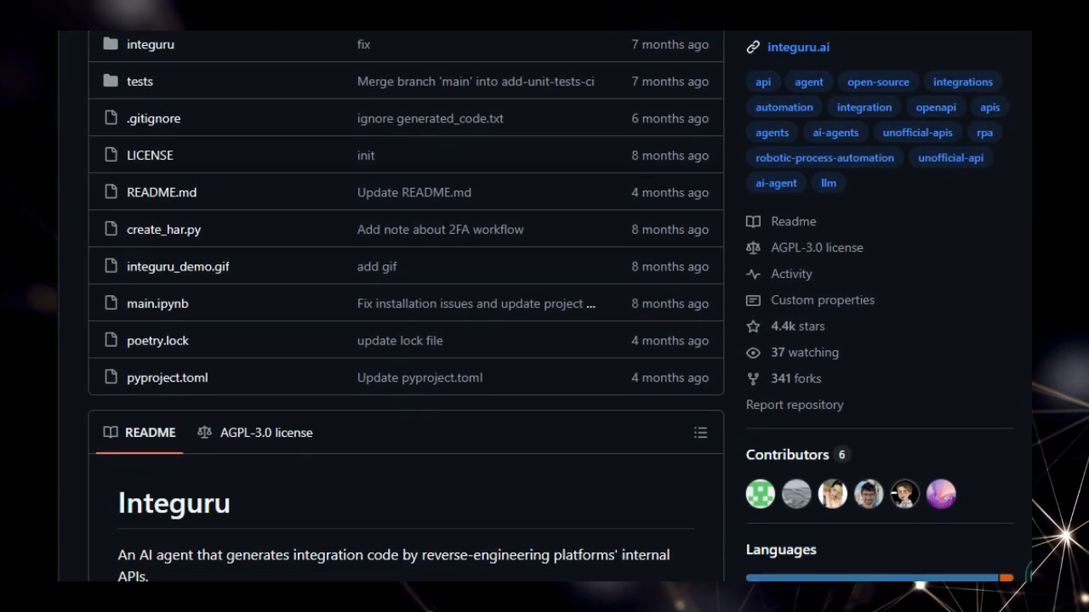
scroll("down", 3)
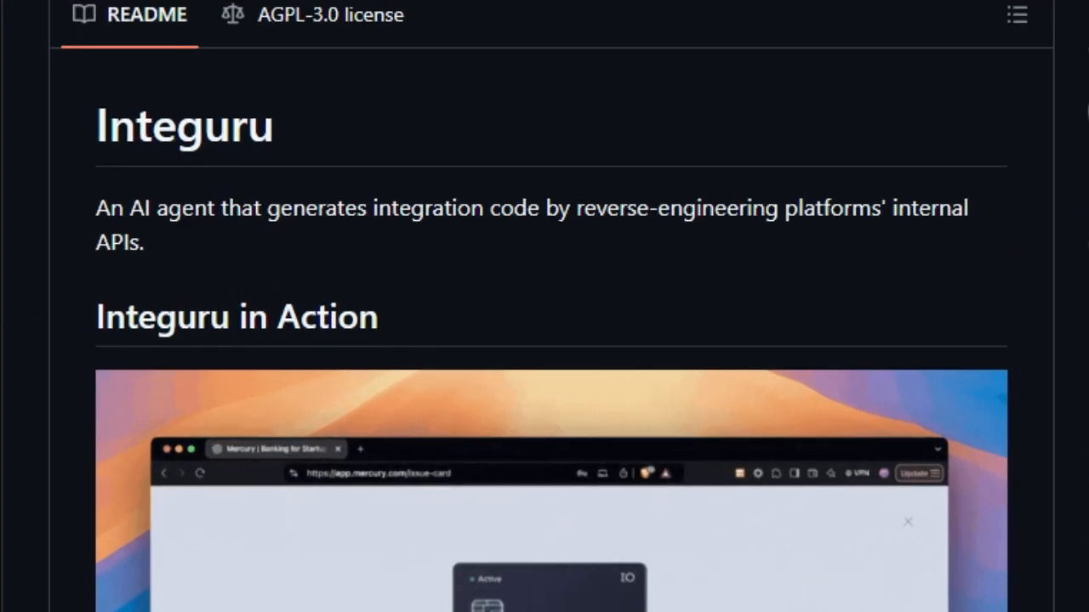
scroll("down", 3)
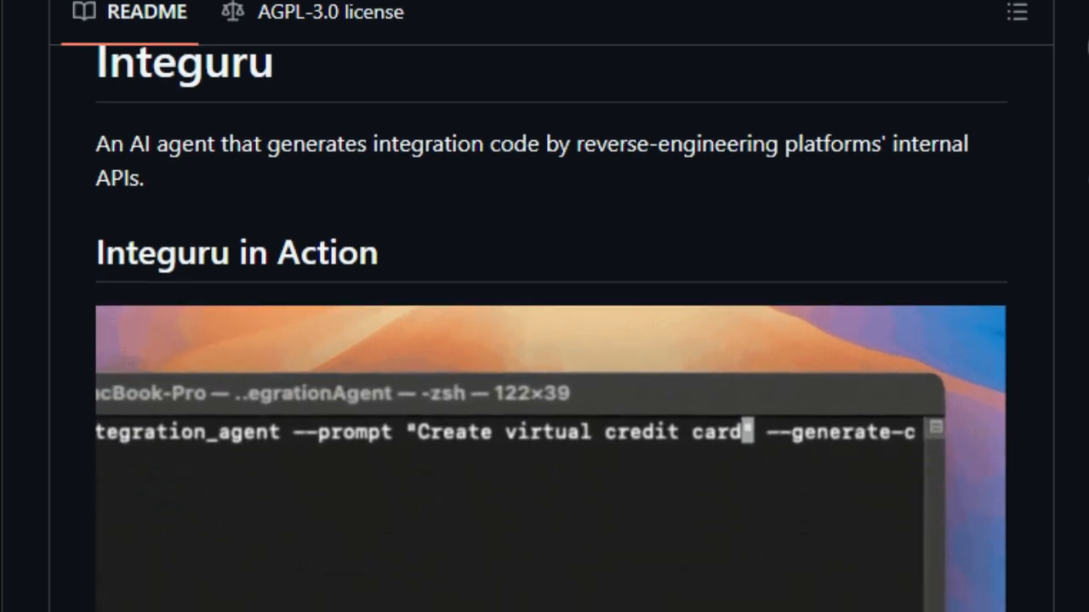
scroll("down", 3)
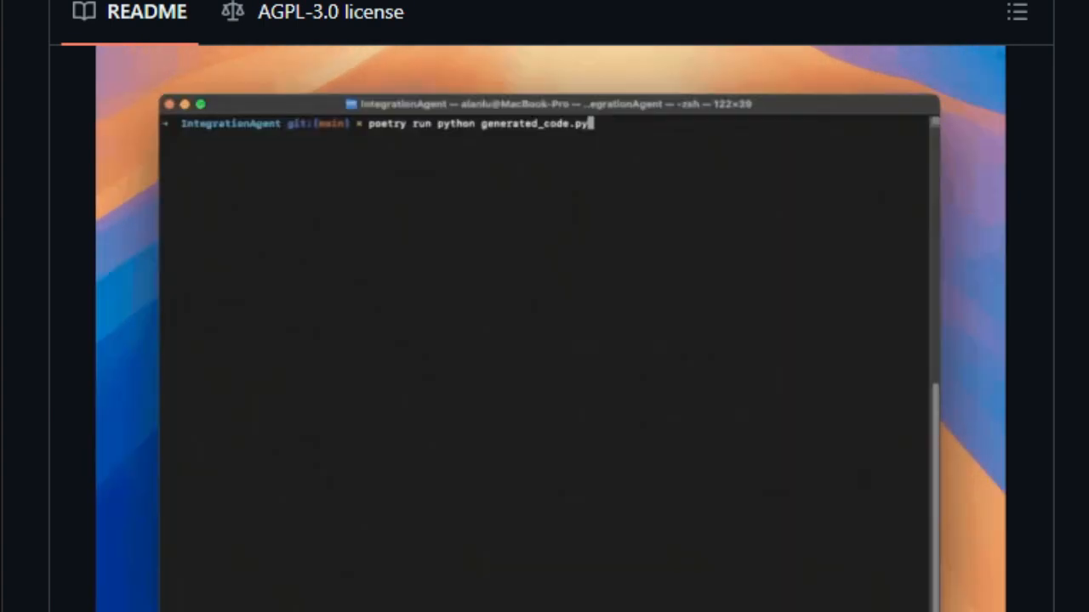
key("Return")
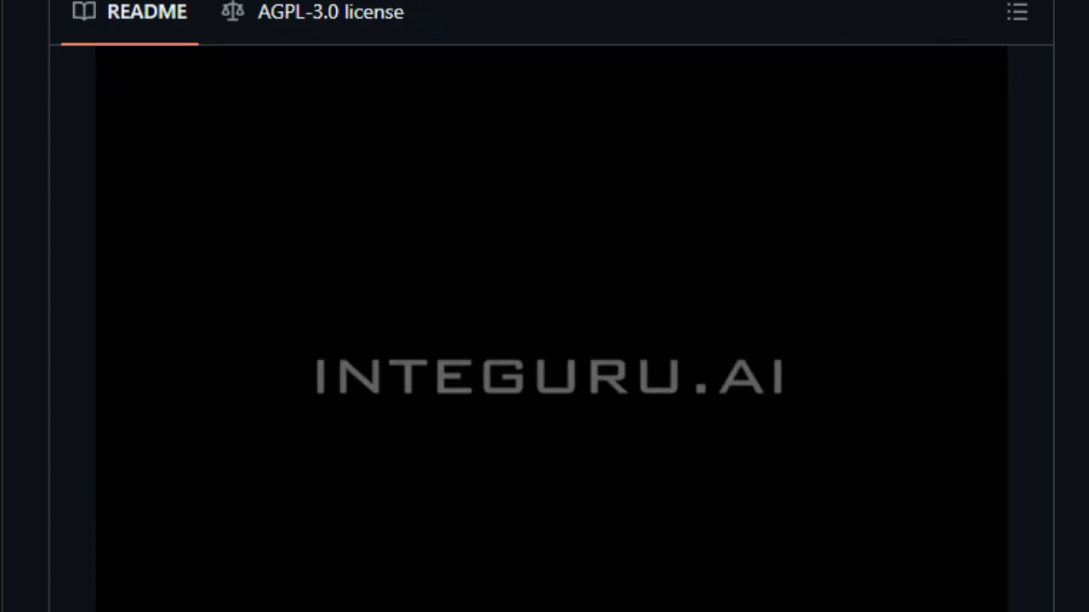
Scroll the Integuru README through Features, Setup, Usage and Running Unit Tests.
scroll("down", 3)
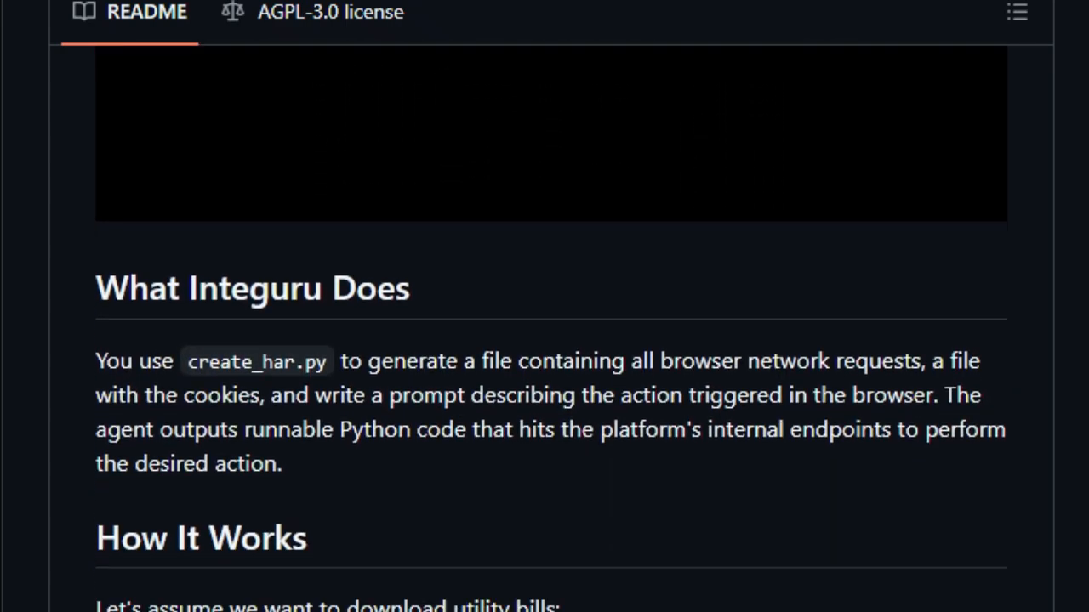
scroll("down", 3)
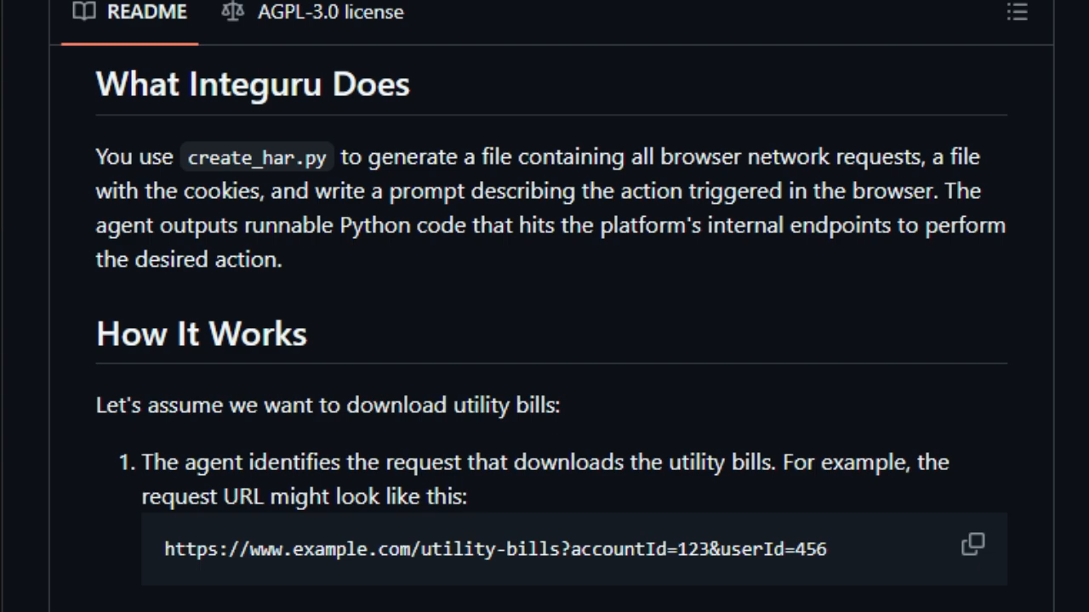
scroll("down", 3)
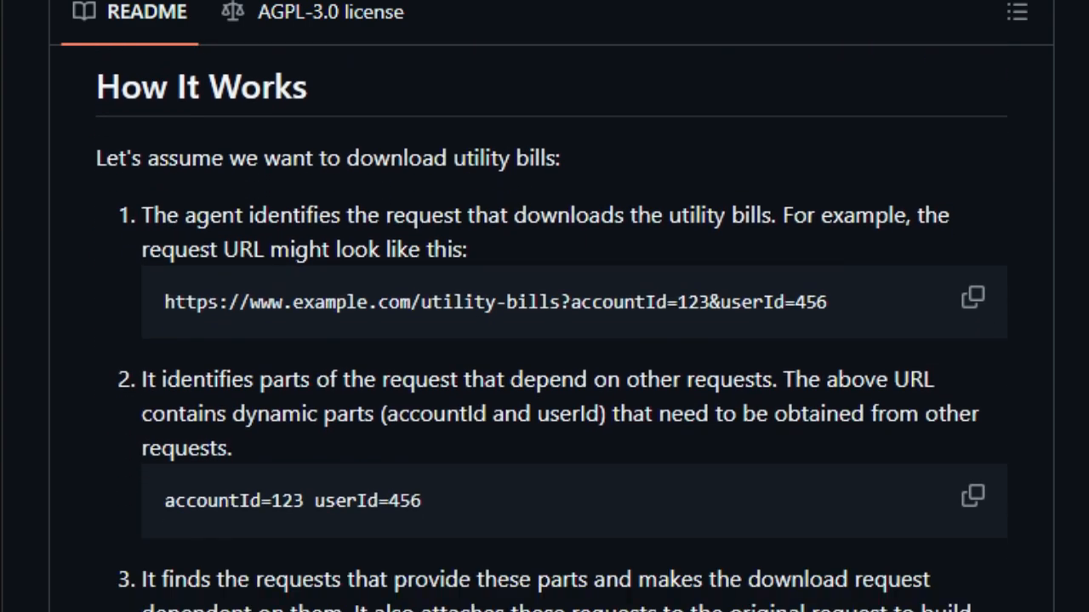
scroll("down", 3)
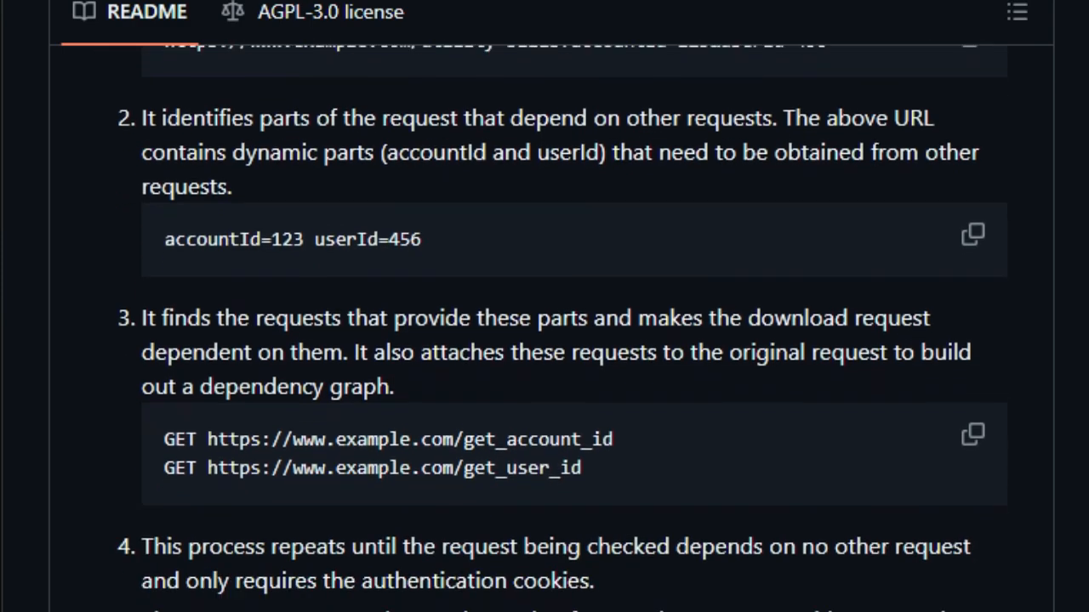
scroll("down", 3)
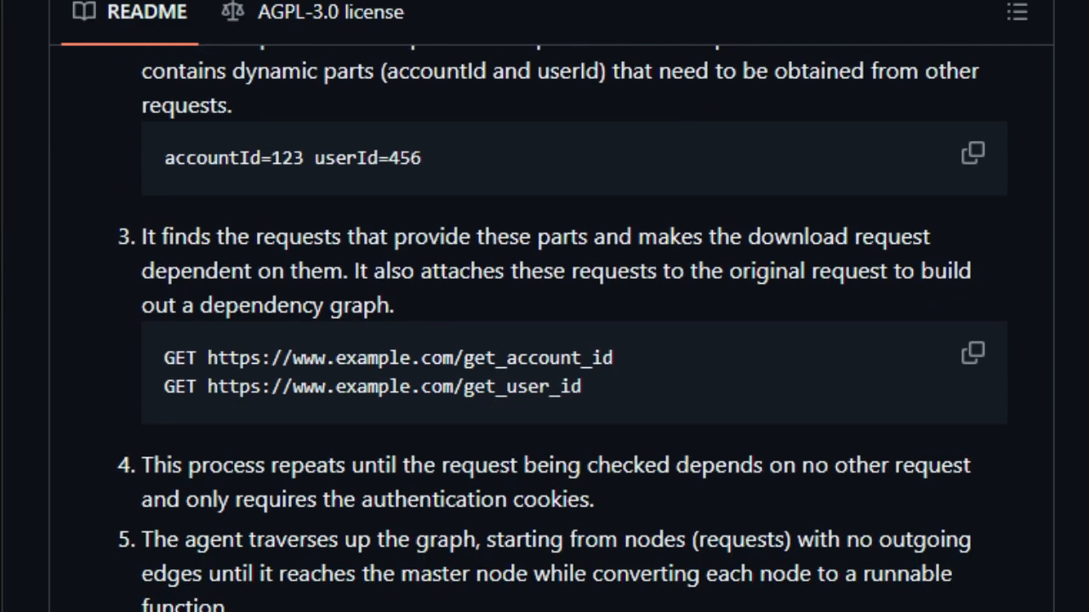
scroll("down", 3)
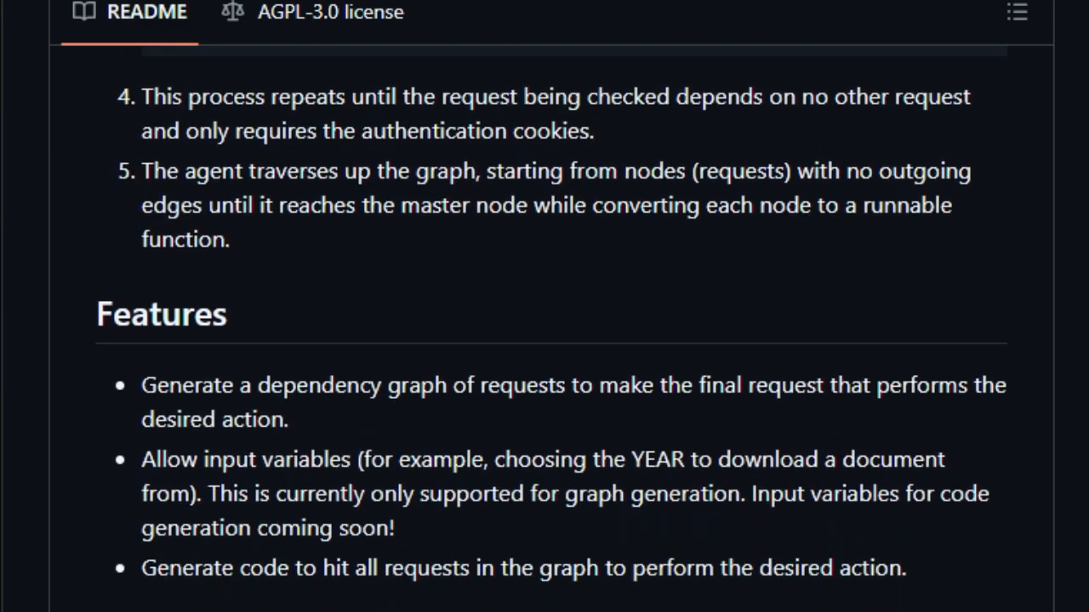
scroll("down", 3)
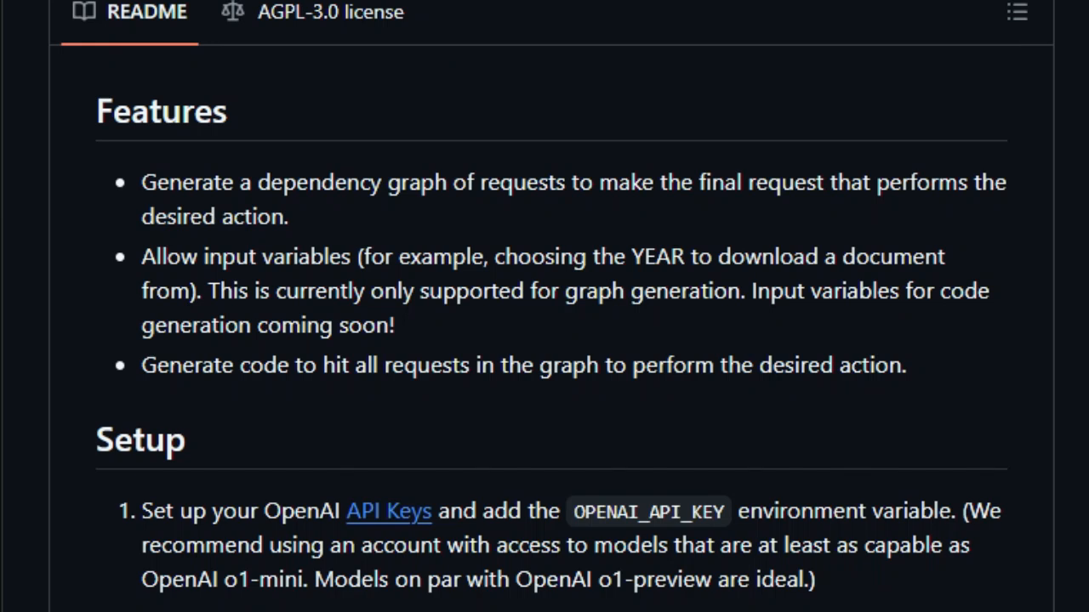
scroll("down", 3)
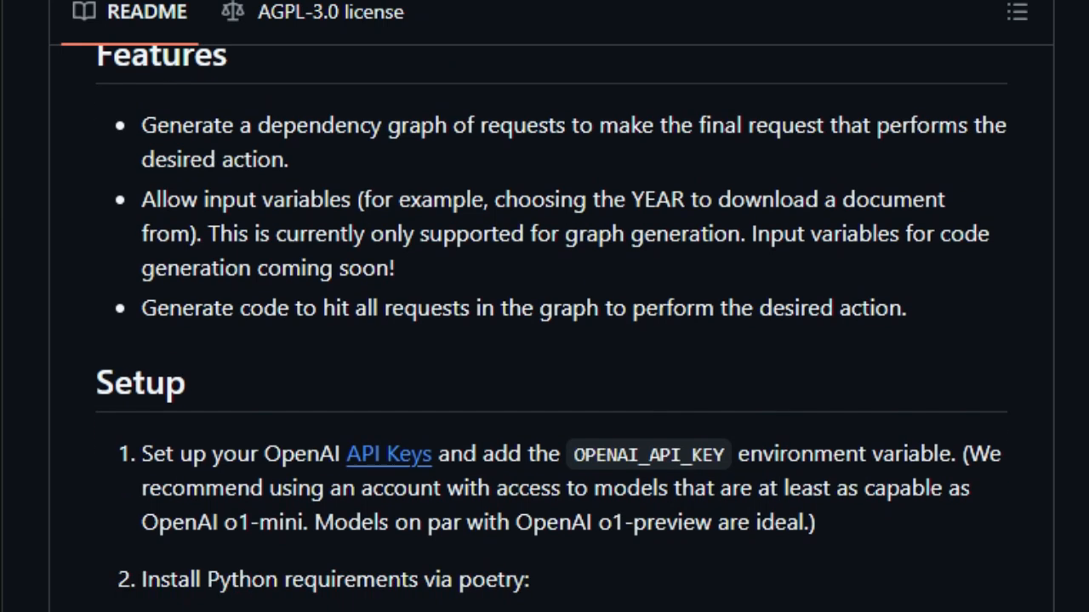
scroll("down", 3)
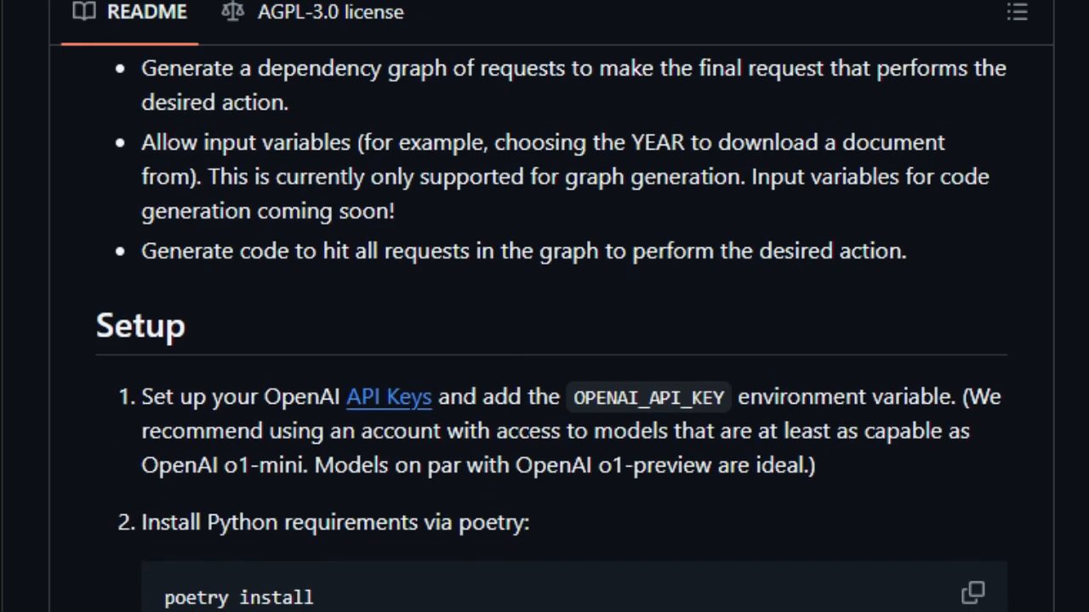
scroll("down", 3)
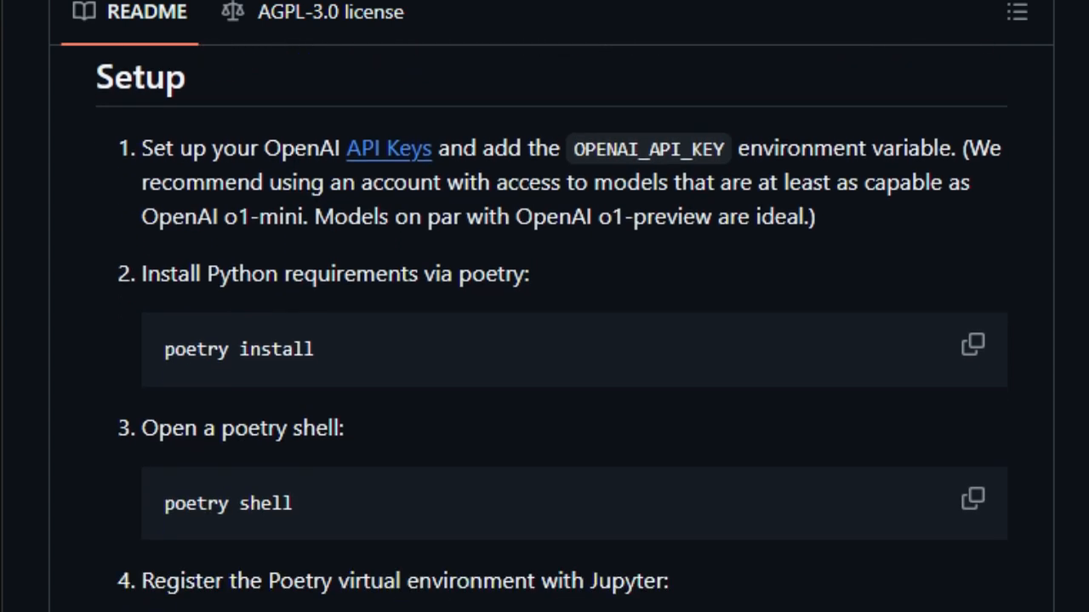
scroll("down", 3)
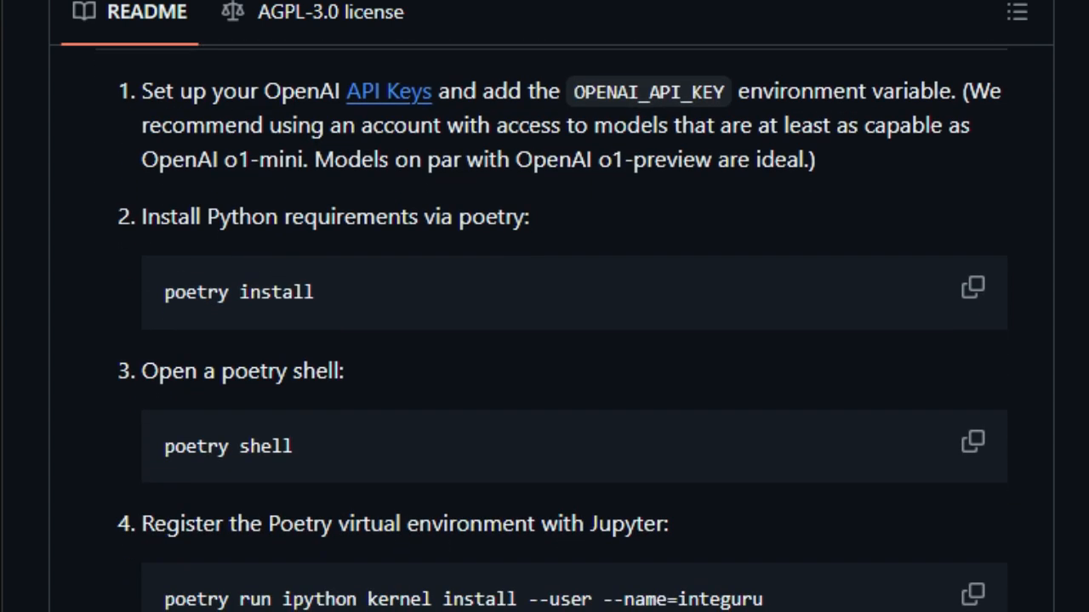
scroll("down", 3)
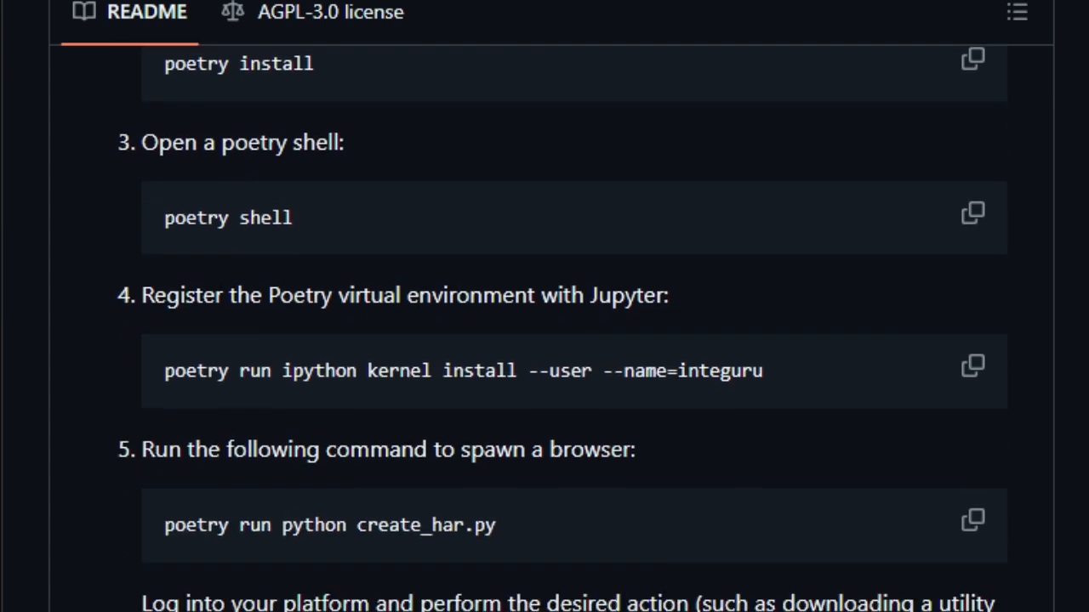
scroll("down", 3)
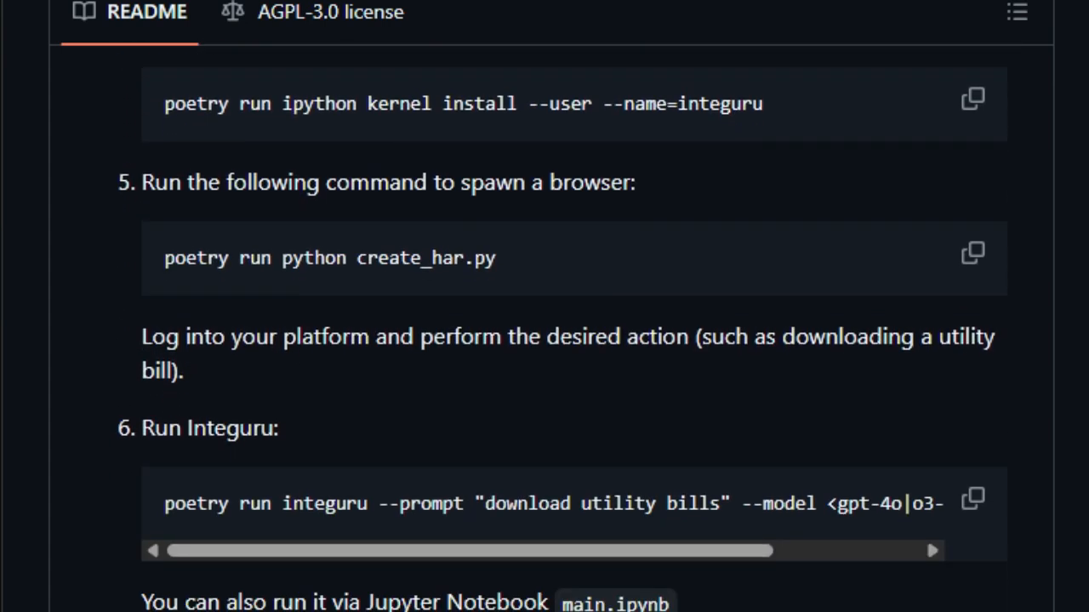
scroll("down", 3)
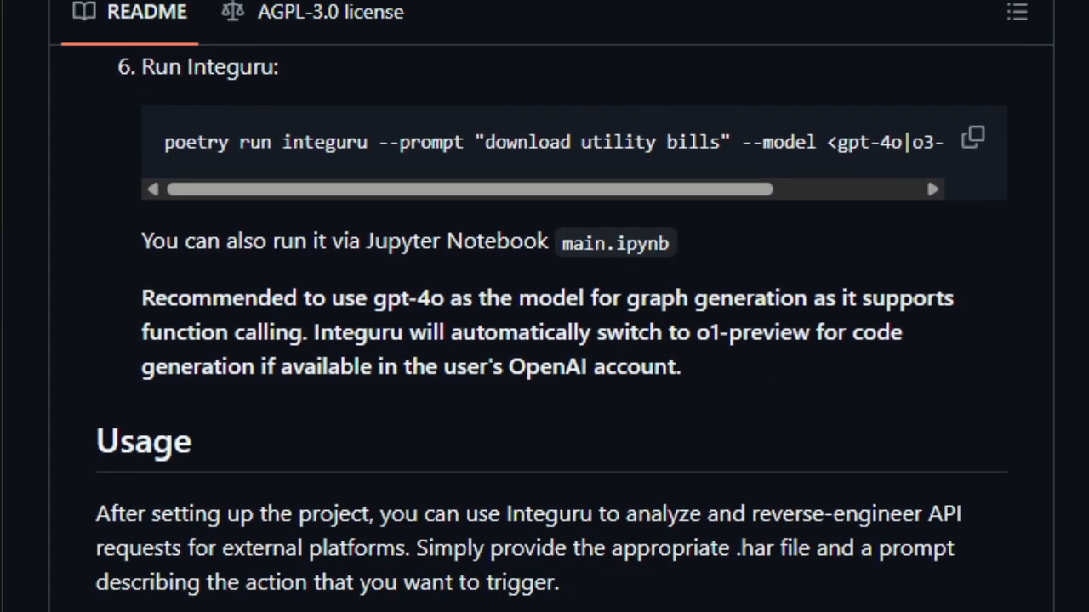
scroll("down", 3)
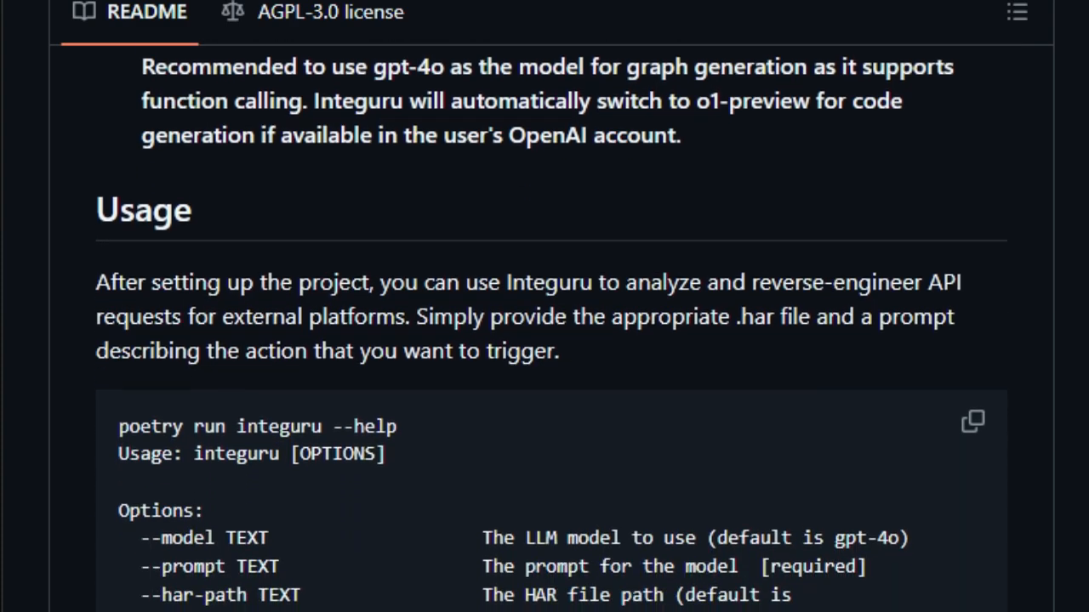
Continue scrolling past CI Workflow, Note on 2FA, Demo and Contributing to Info and Privacy Policy.
scroll("down", 3)
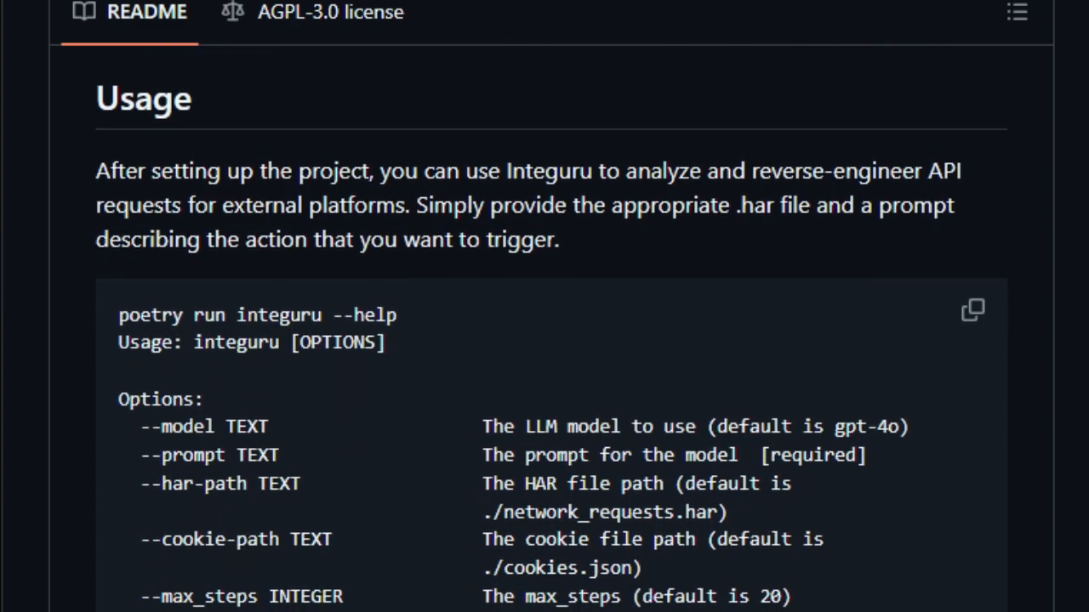
scroll("down", 3)
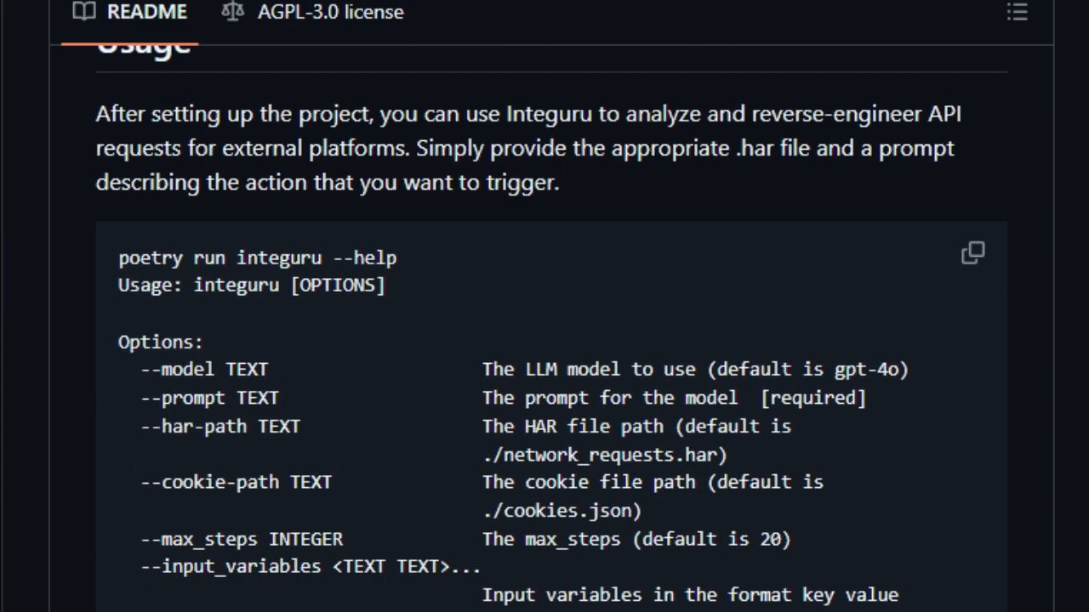
scroll("down", 3)
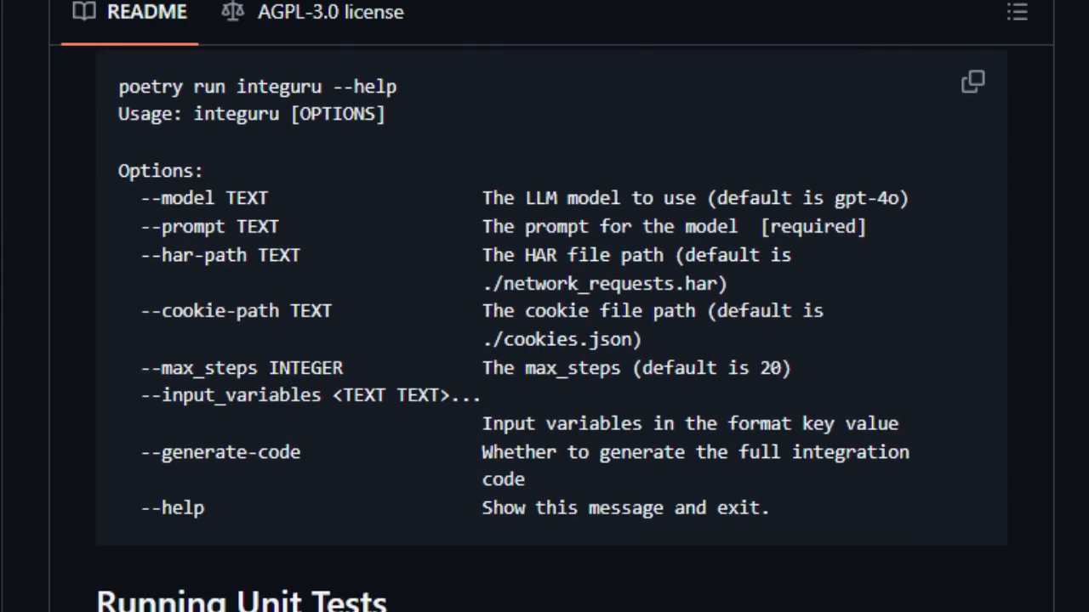
scroll("down", 3)
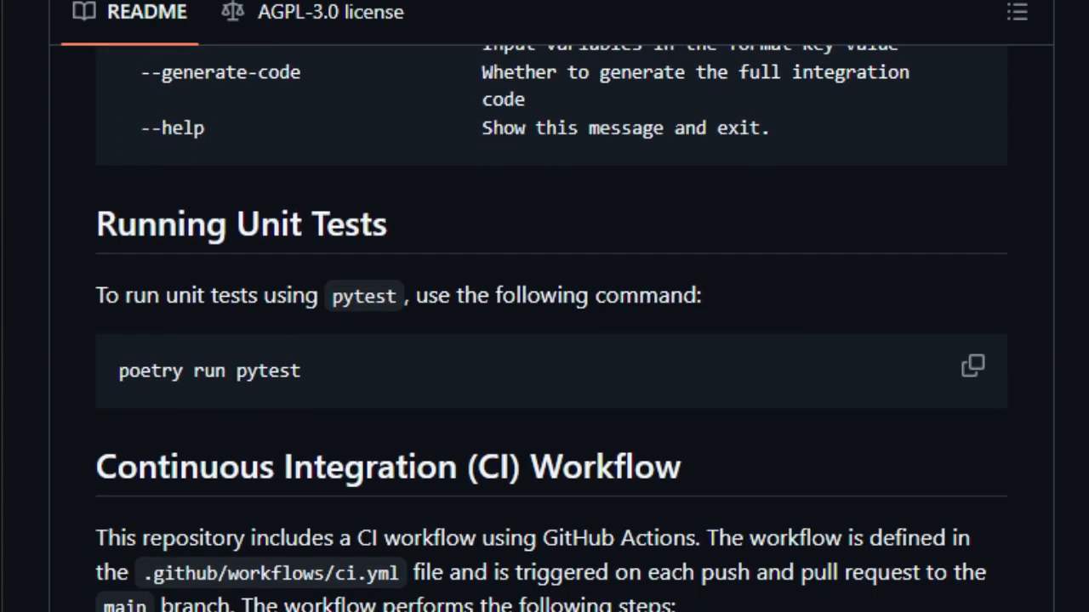
scroll("down", 3)
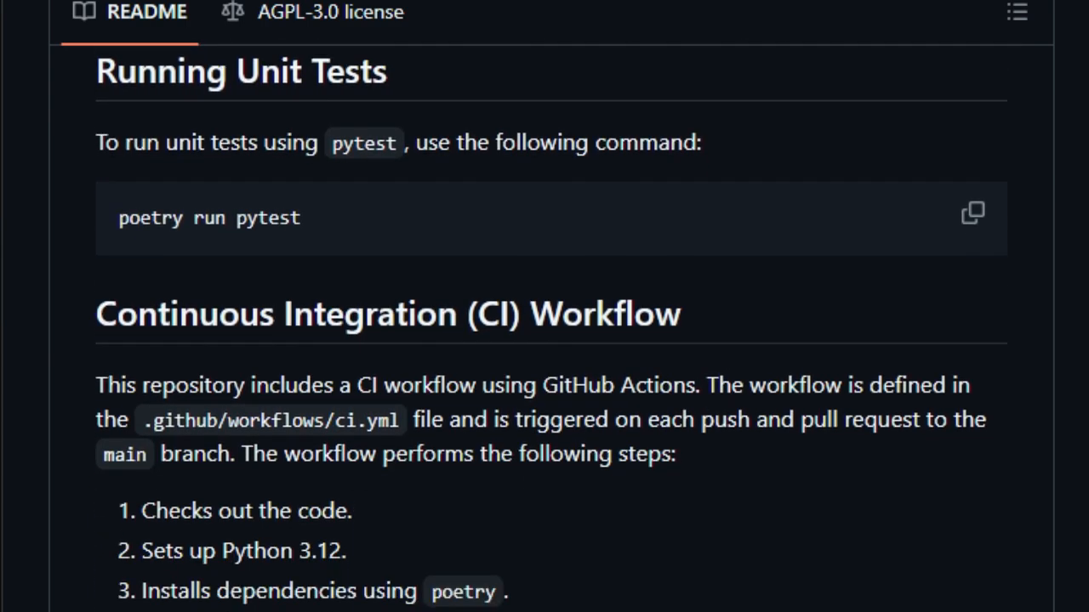
scroll("down", 3)
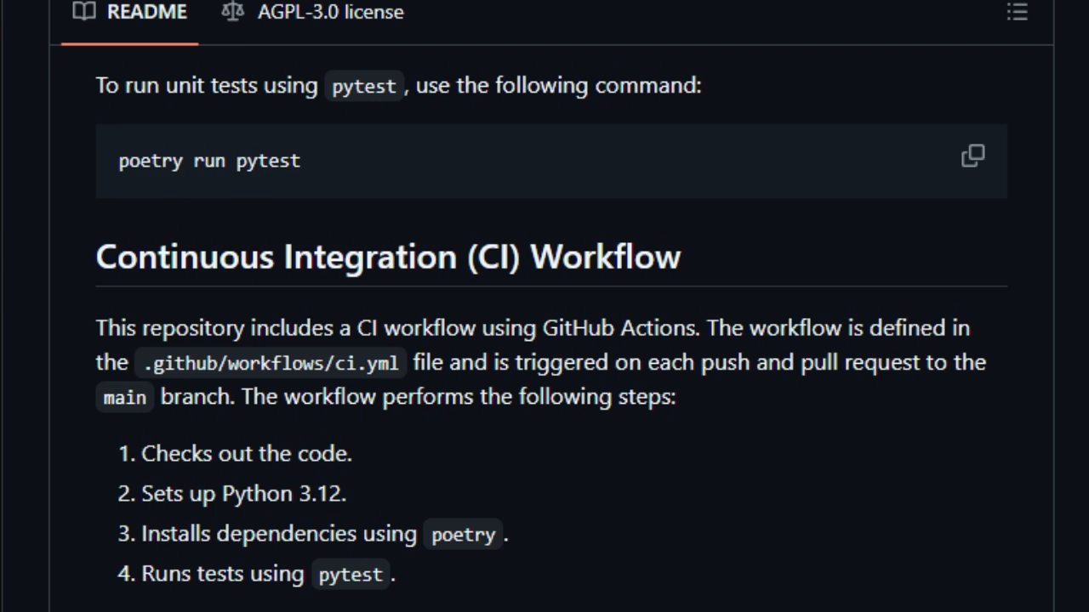
scroll("down", 3)
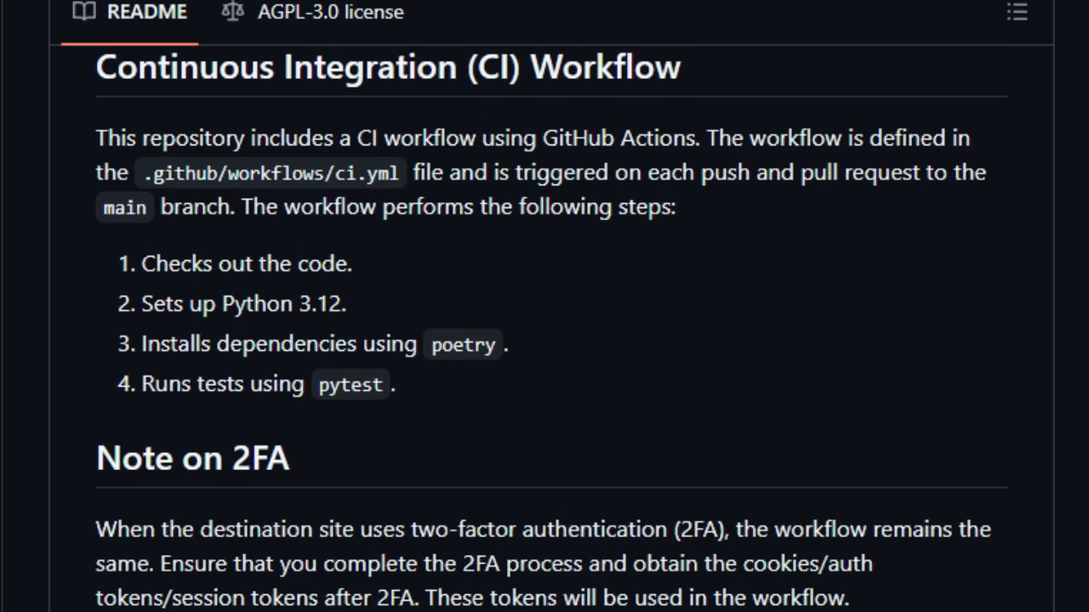
scroll("down", 3)
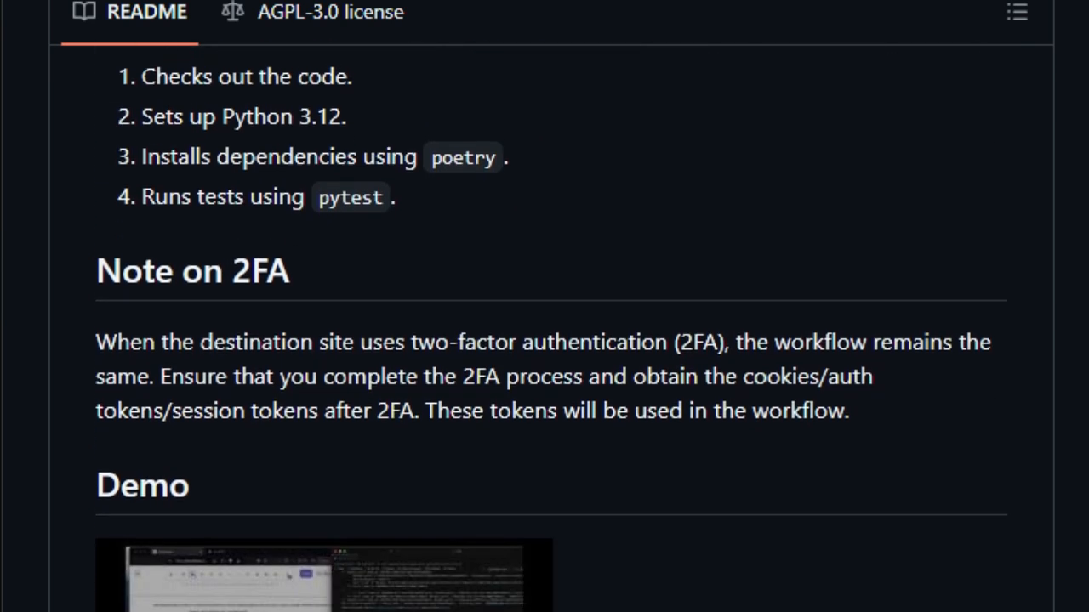
scroll("down", 3)
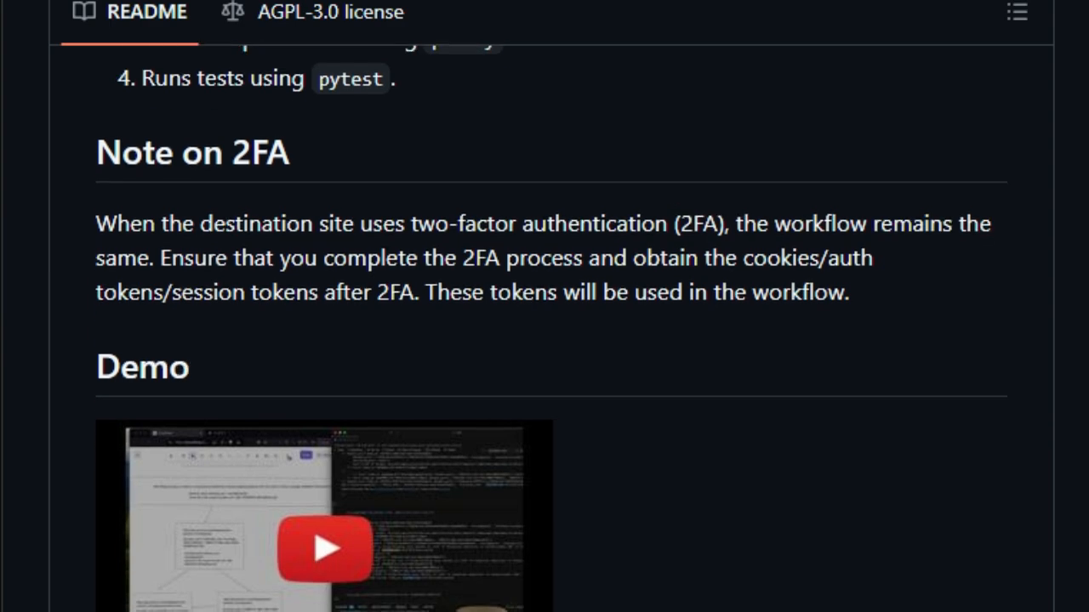
scroll("down", 3)
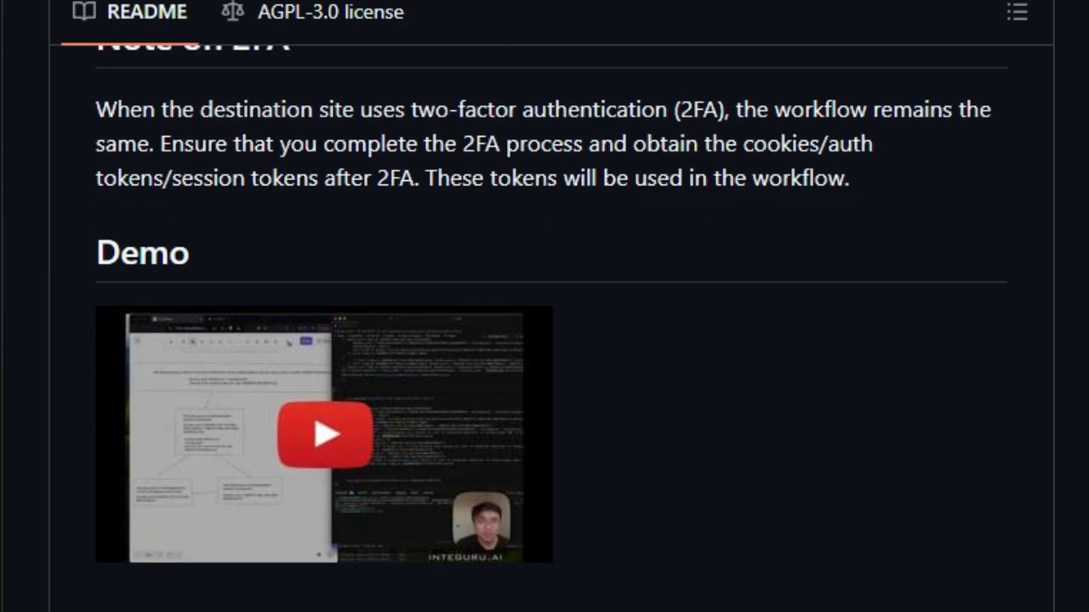
scroll("down", 3)
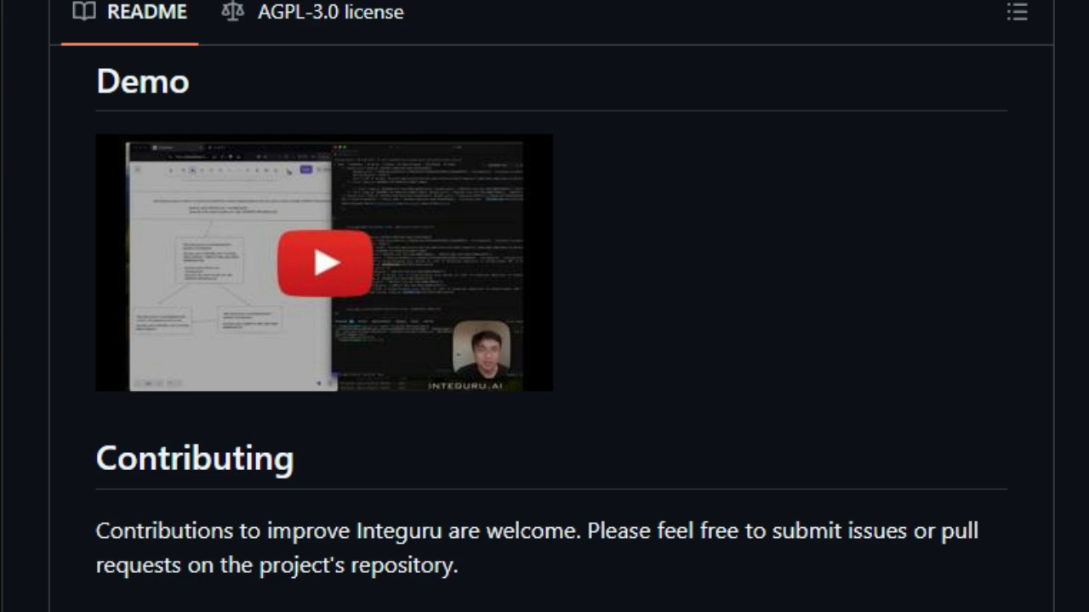
scroll("down", 3)
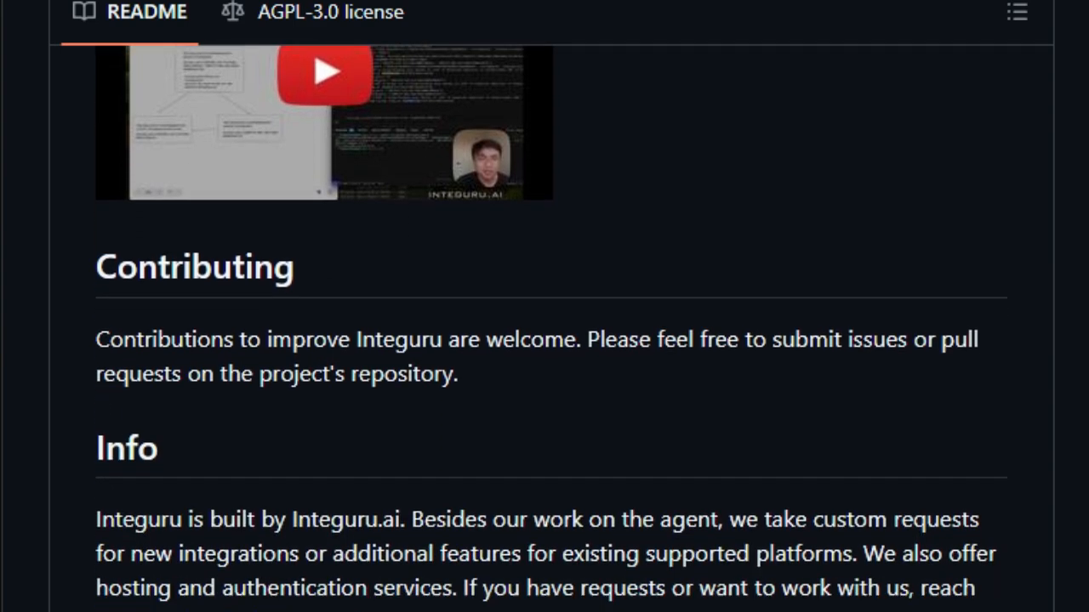
scroll("down", 3)
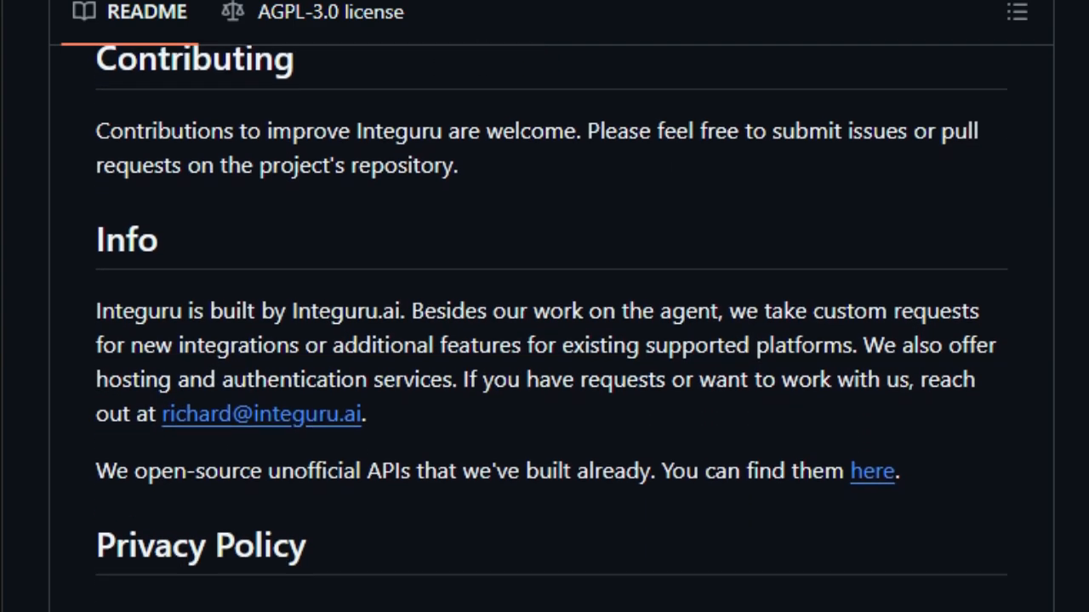
scroll("down", 3)
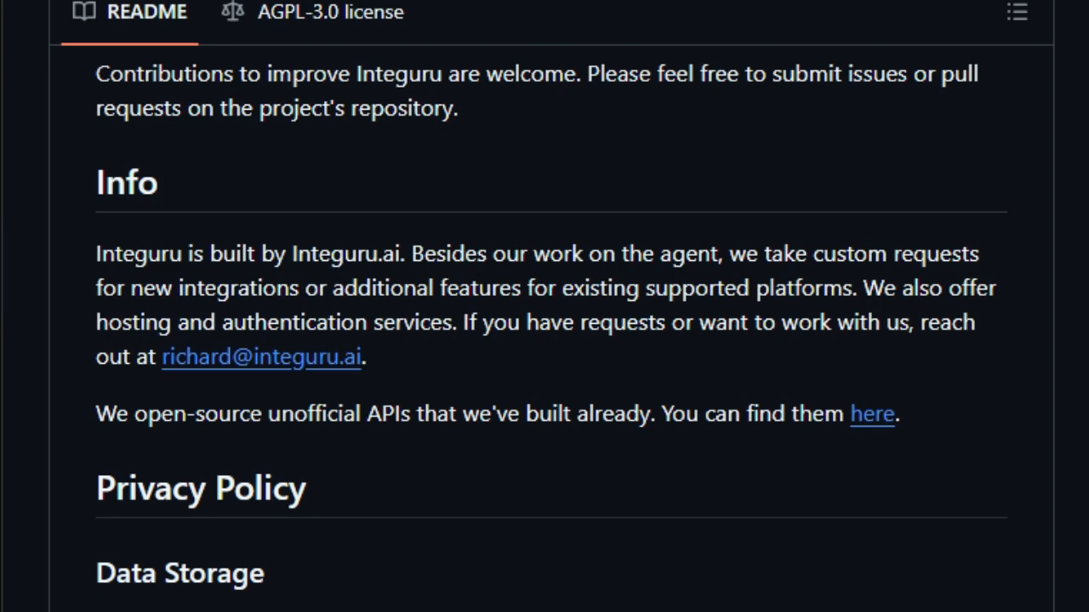
scroll("down", 3)
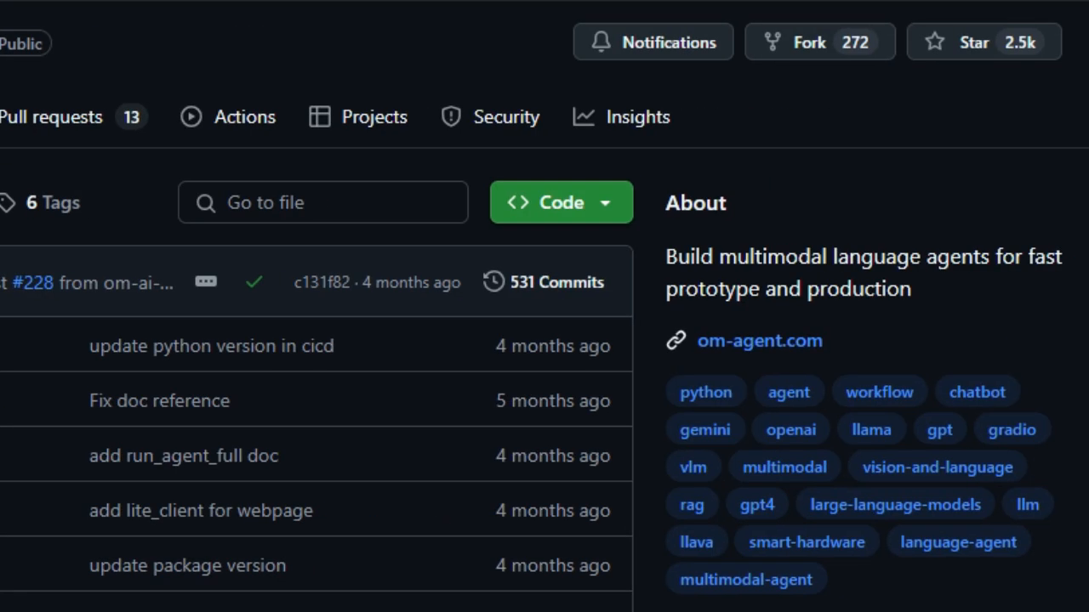
Scroll the OmAgent repository page past the file list toward its README logo and tagline.
scroll("down", 3)
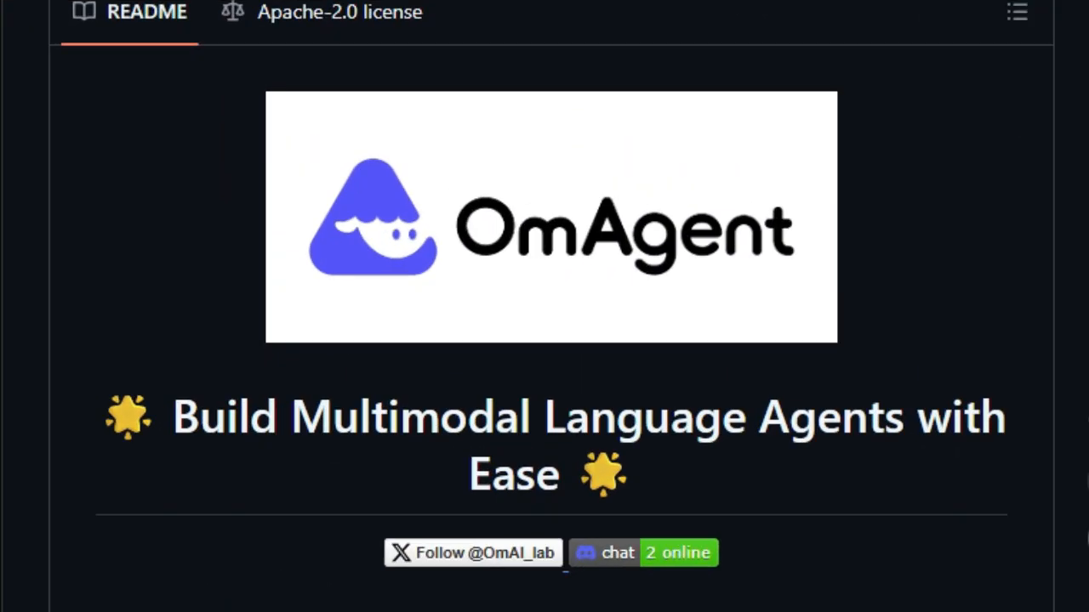
Scroll the OmAgent README past the logo and Introduction through Key Features to How To Install.
scroll("down", 3)
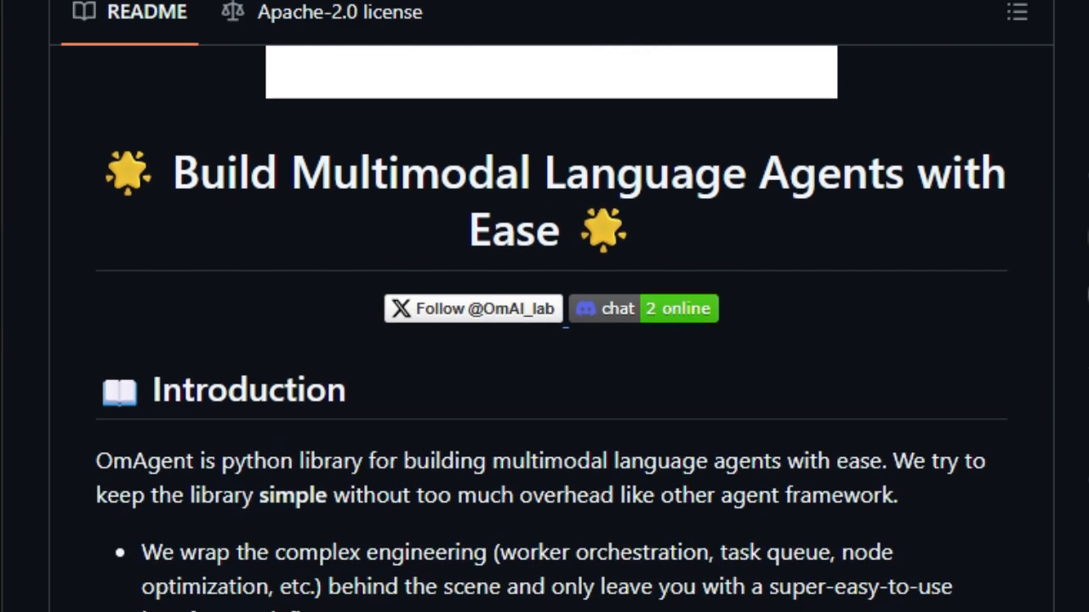
scroll("down", 3)
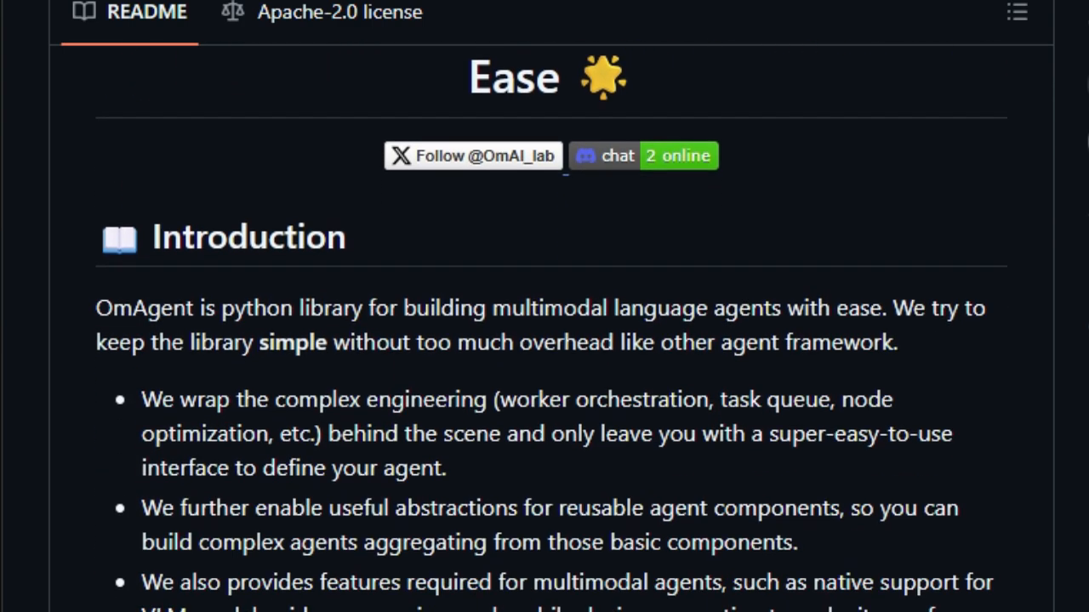
scroll("down", 3)
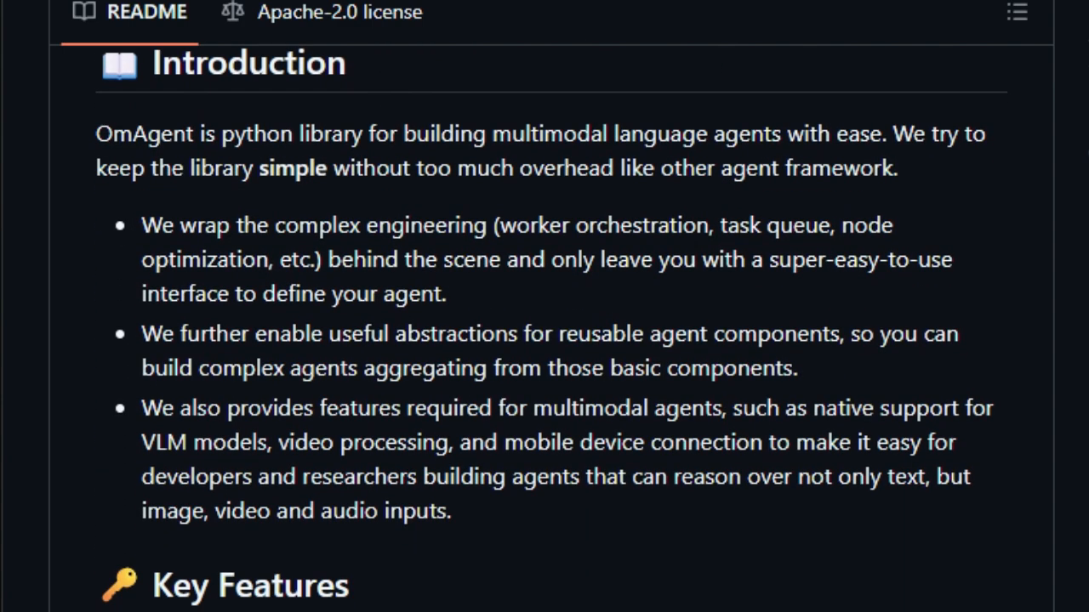
scroll("down", 3)
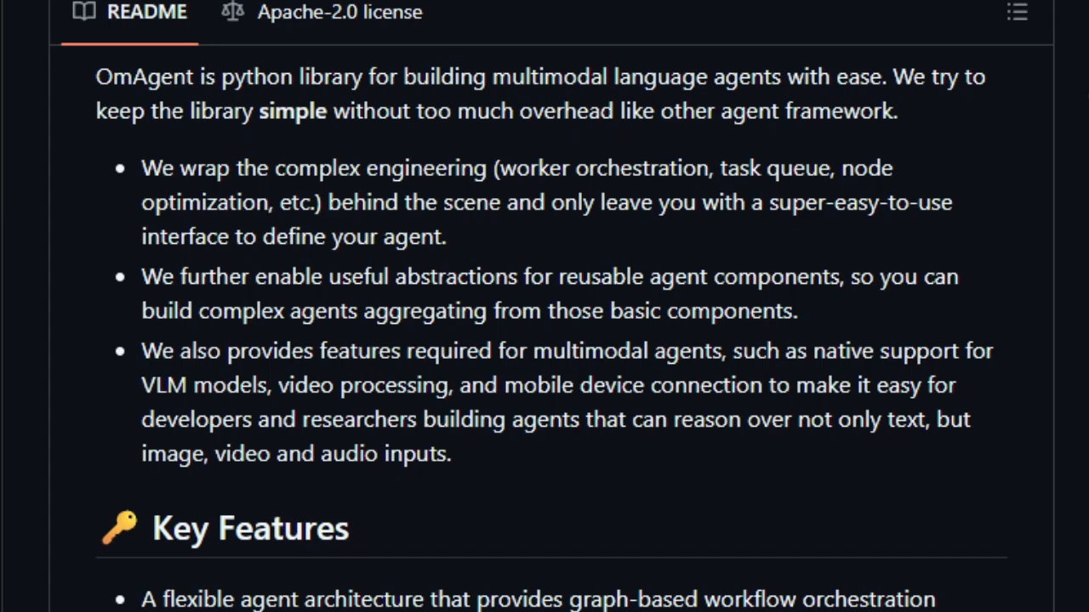
scroll("down", 3)
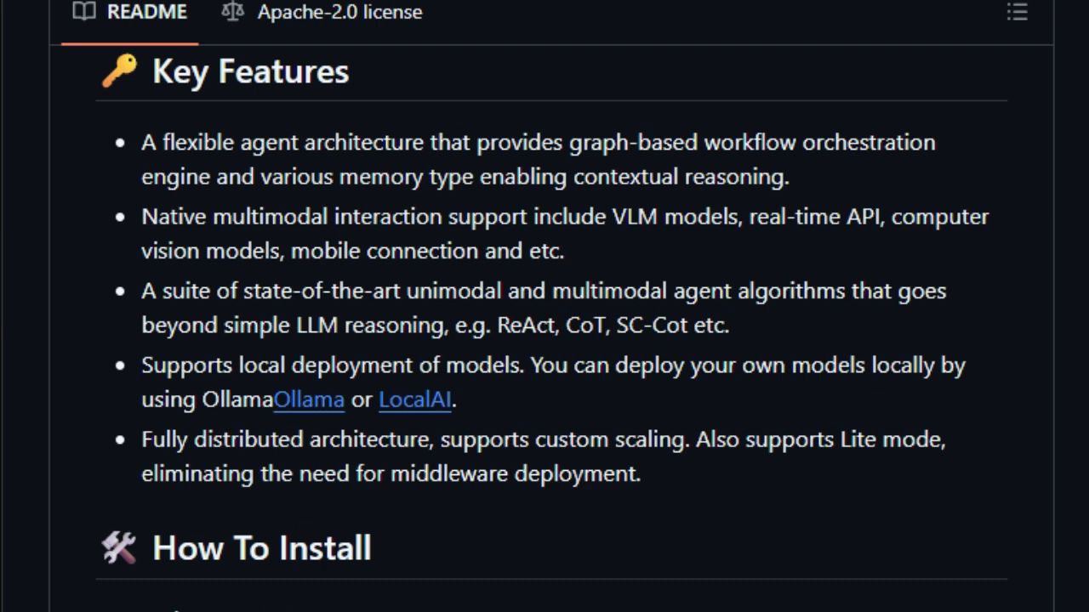
Scroll the OmAgent README through How To Install and the Example Projects demos.
scroll("down", 3)
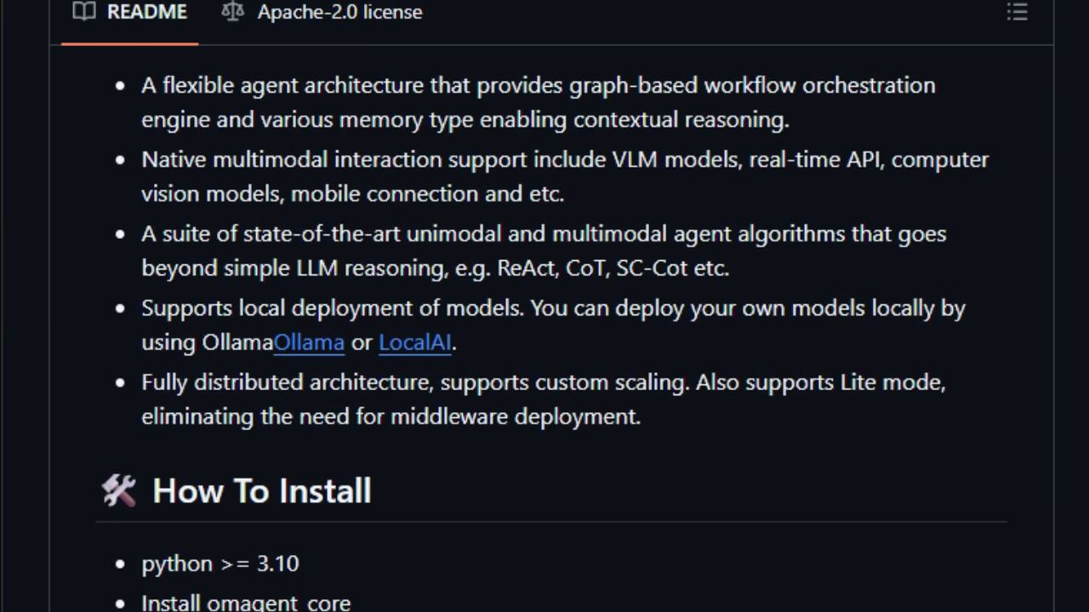
scroll("down", 3)
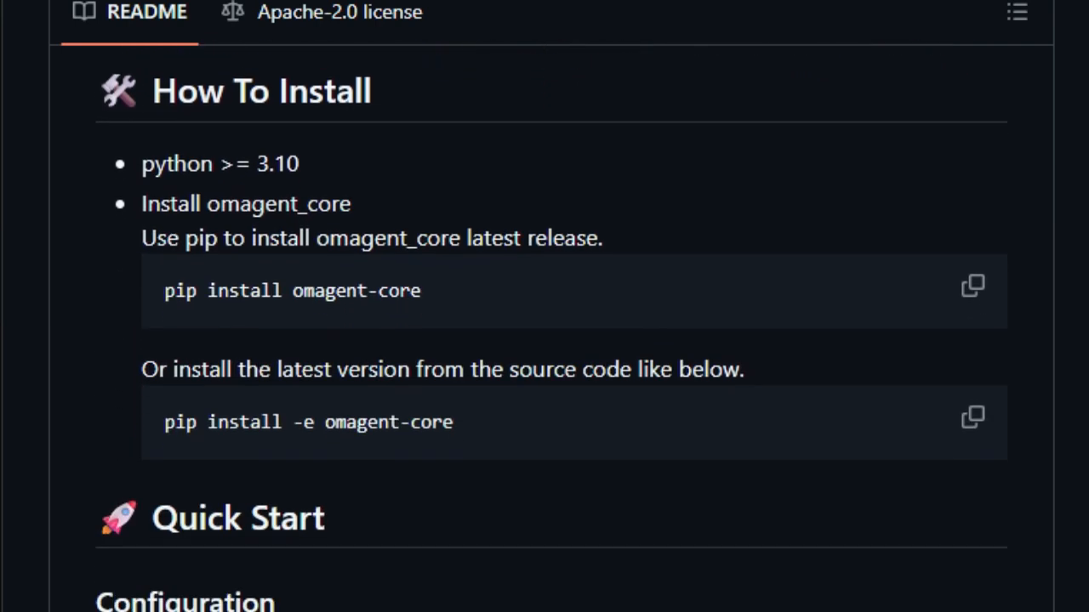
scroll("down", 3)
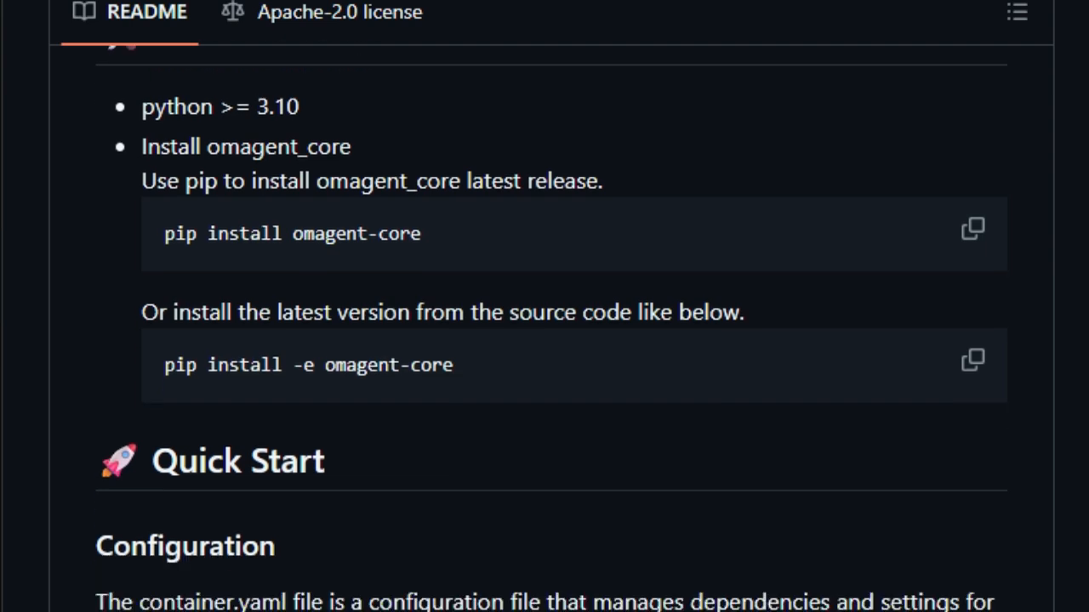
scroll("down", 3)
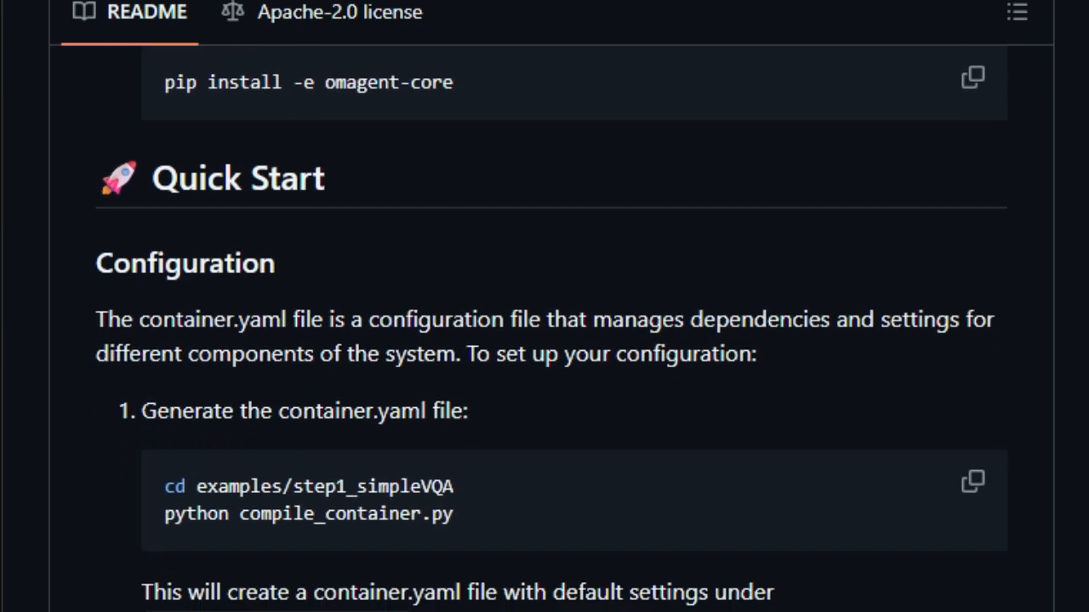
scroll("down", 3)
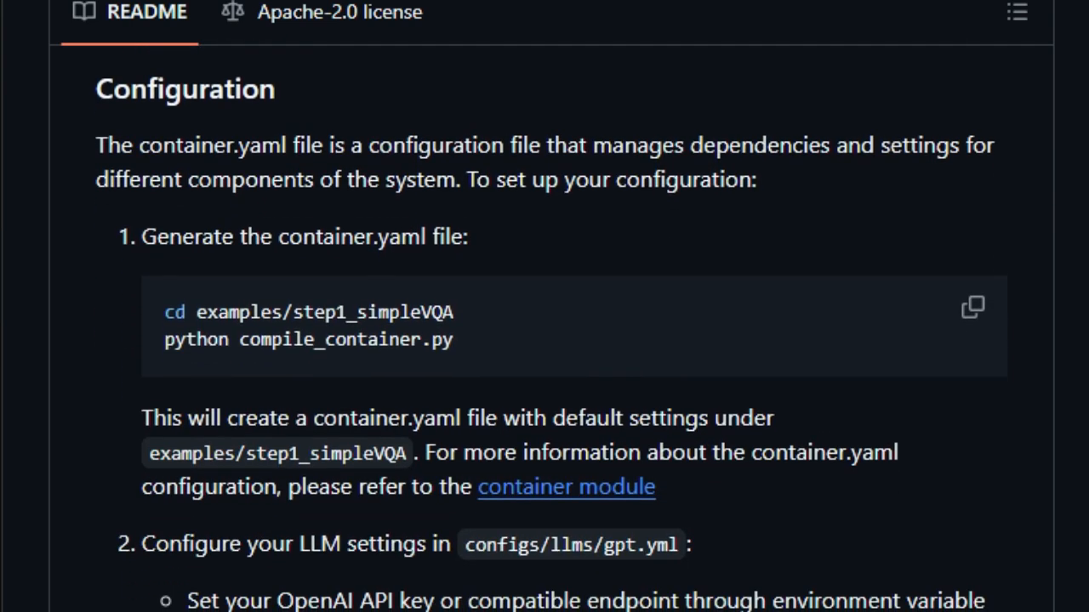
scroll("down", 3)
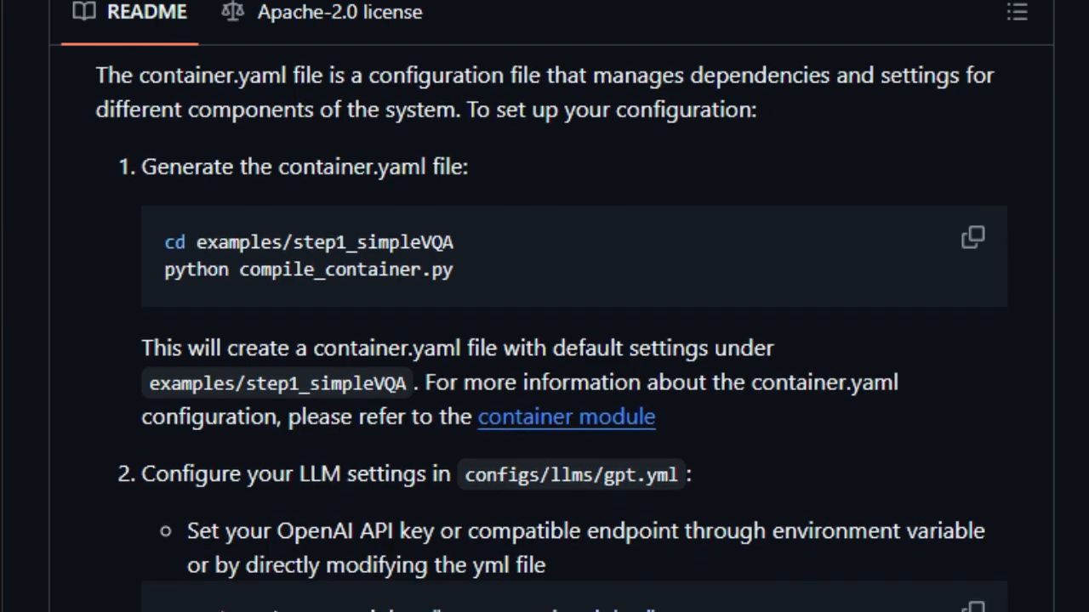
scroll("down", 3)
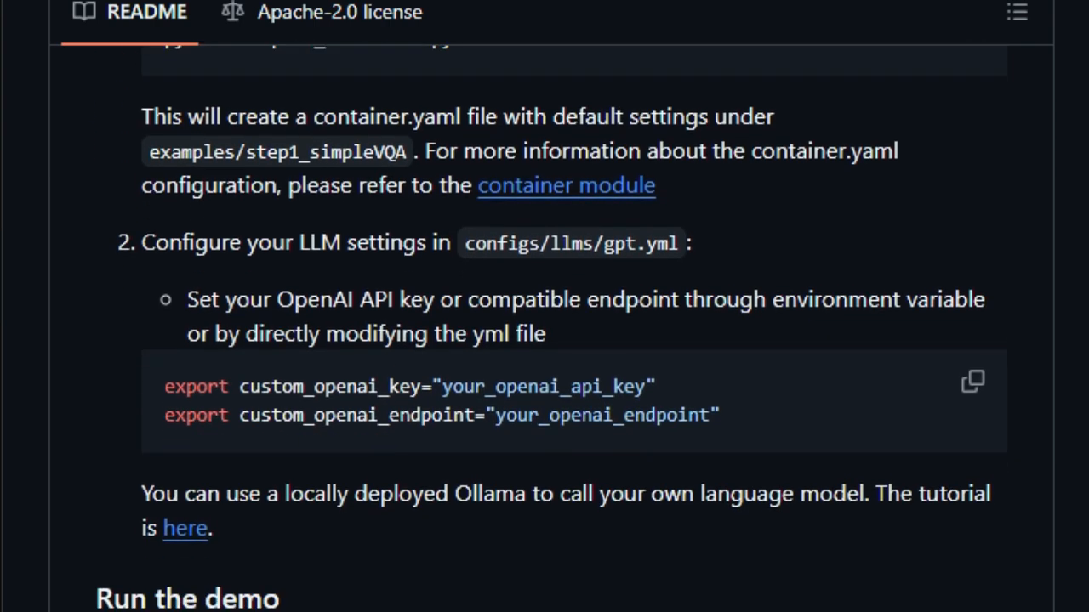
scroll("down", 3)
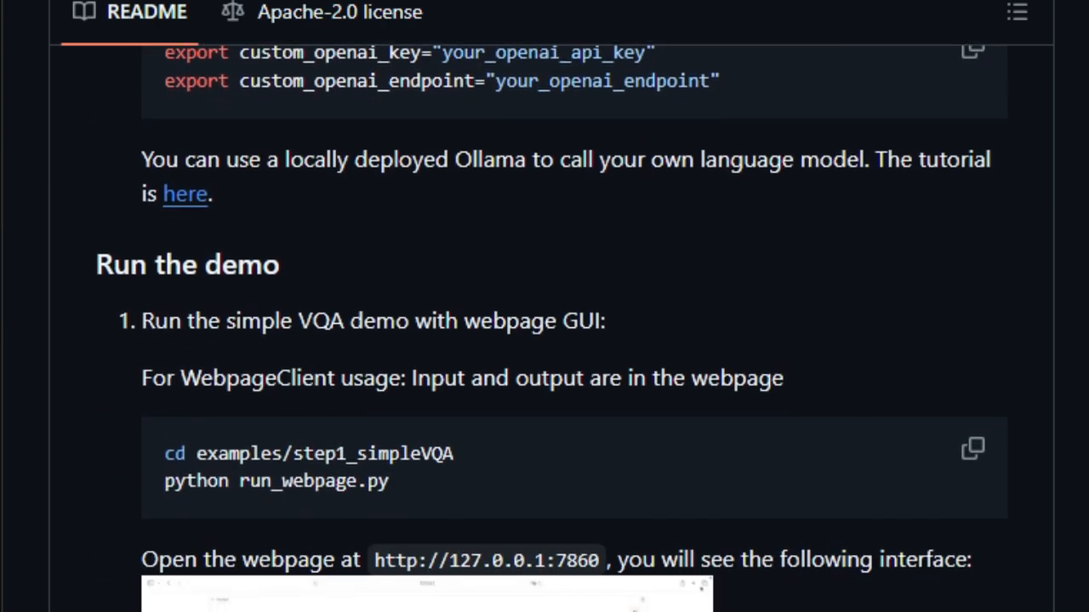
scroll("down", 3)
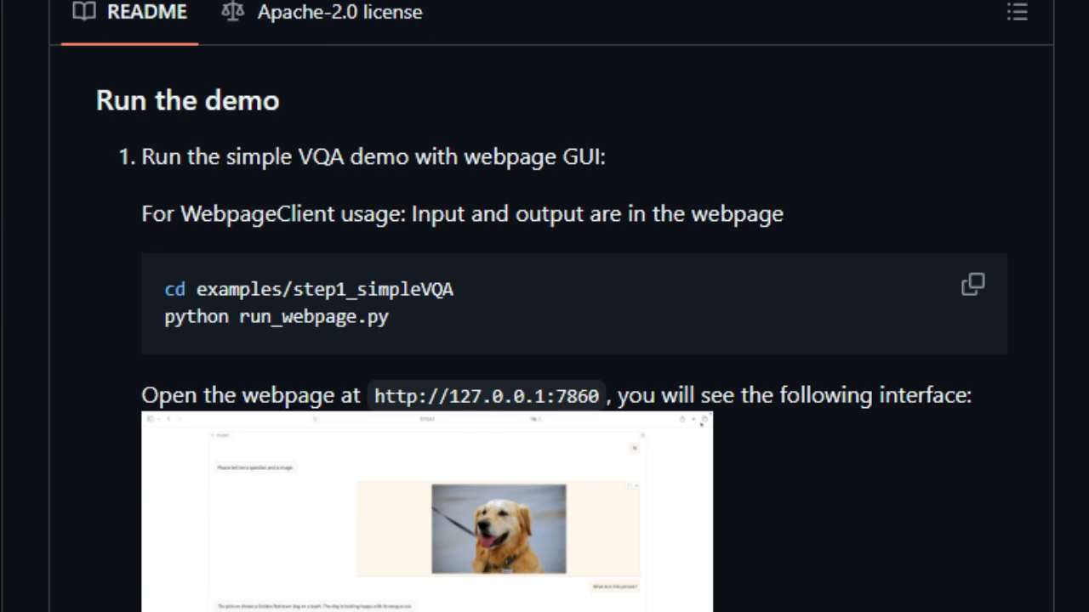
scroll("down", 3)
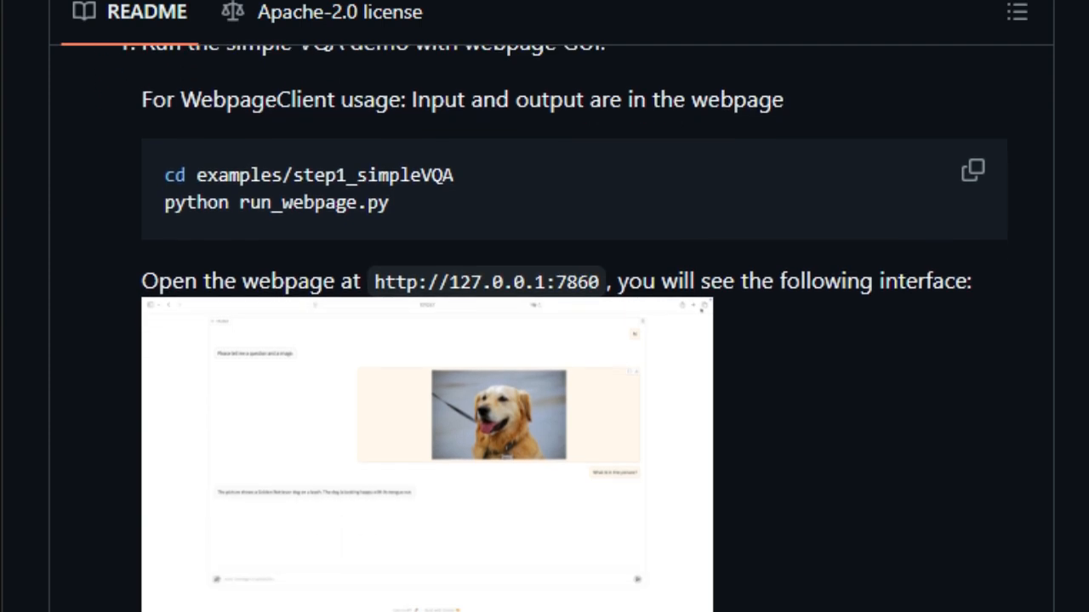
scroll("down", 3)
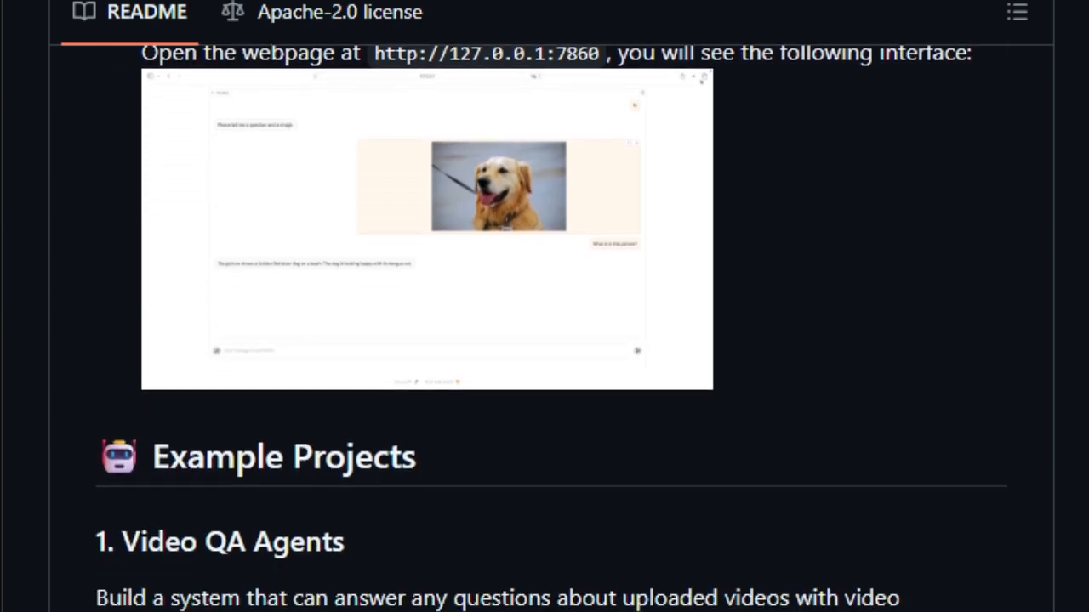
scroll("down", 3)
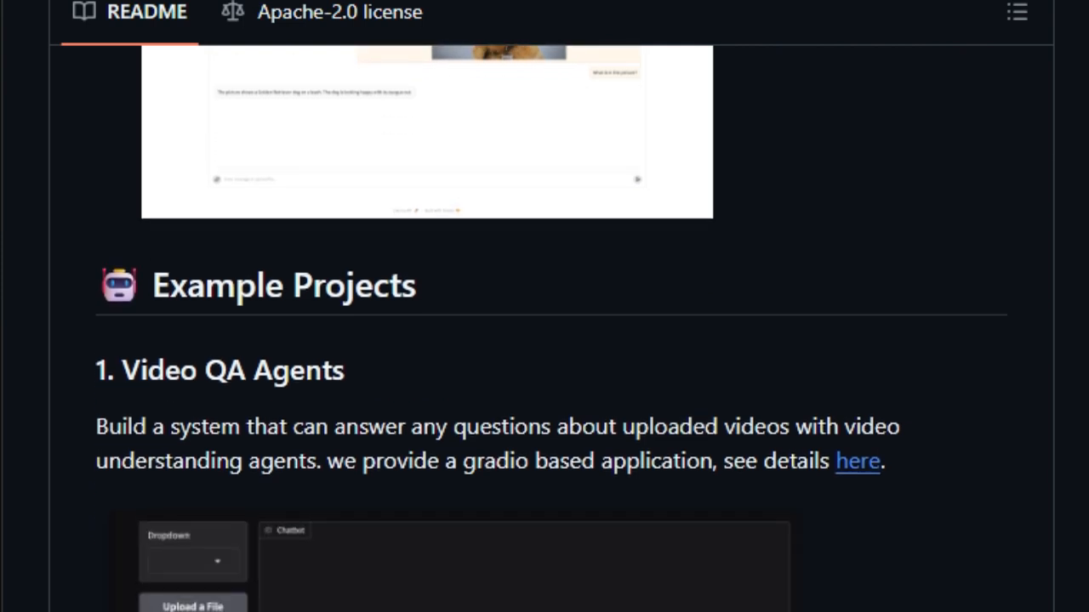
scroll("down", 3)
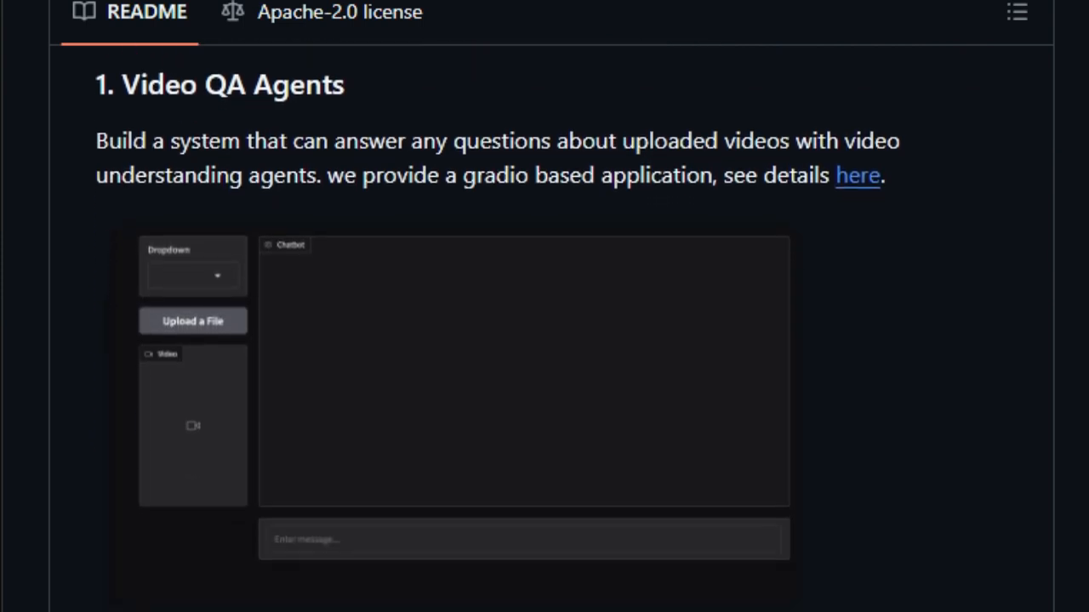
scroll("down", 3)
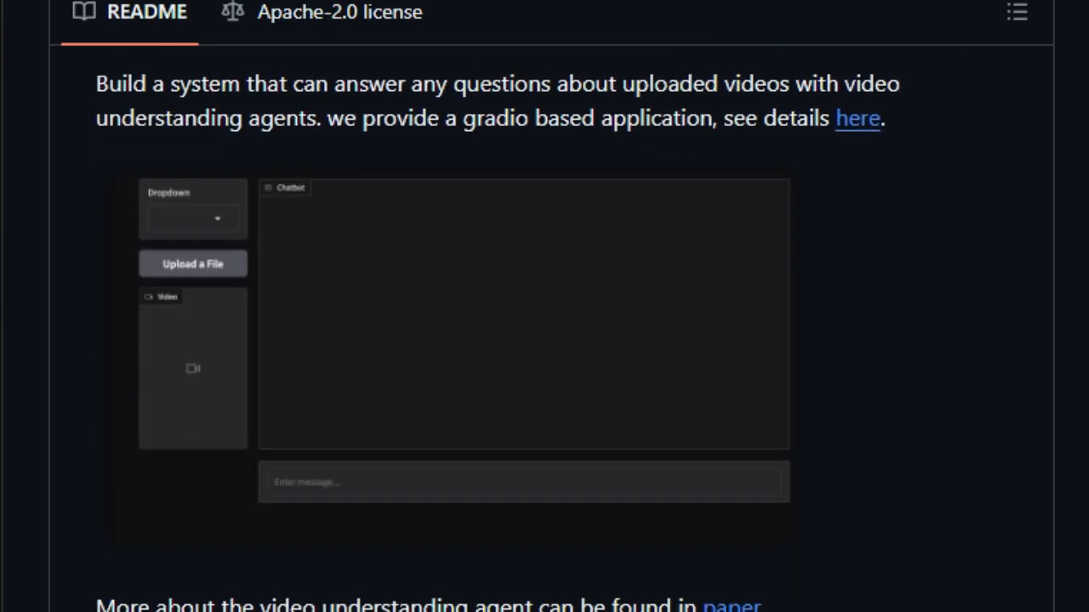
scroll("down", 3)
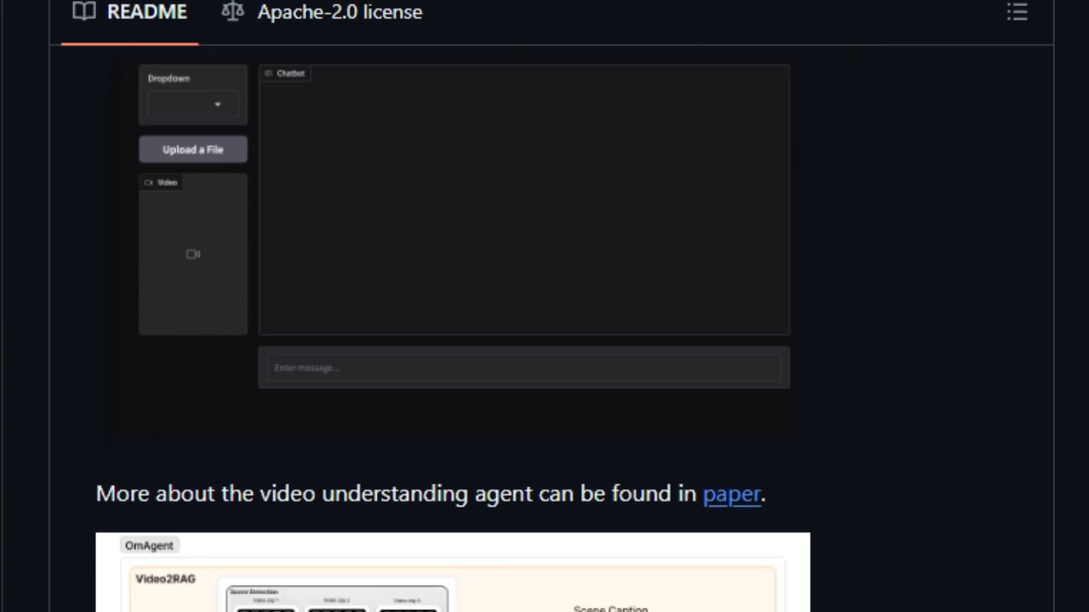
Continue scrolling past Contributing and Related works down to the Citation section.
scroll("down", 3)
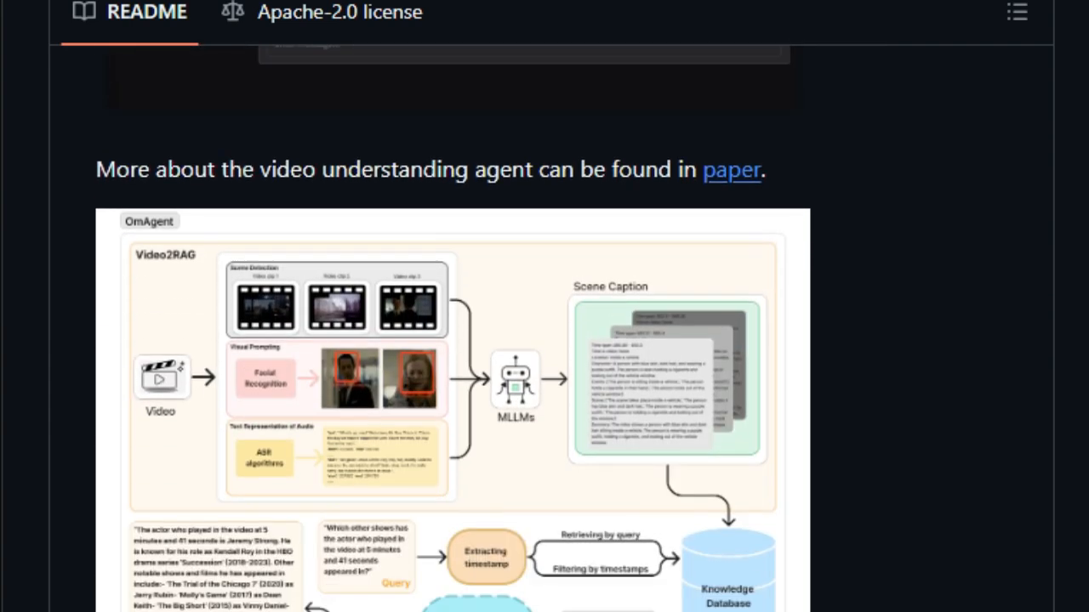
scroll("down", 3)
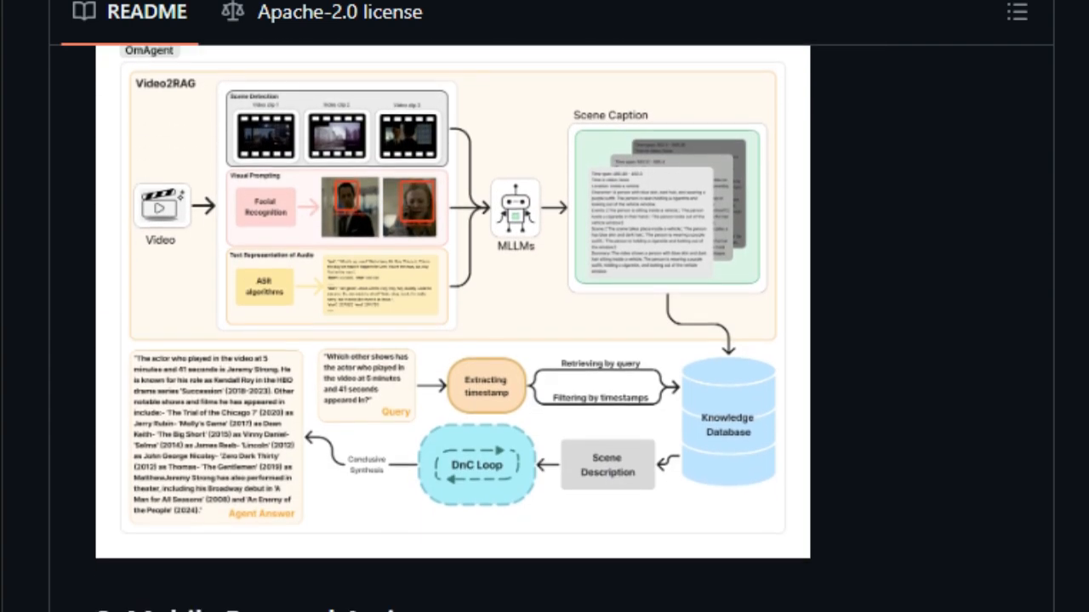
scroll("down", 3)
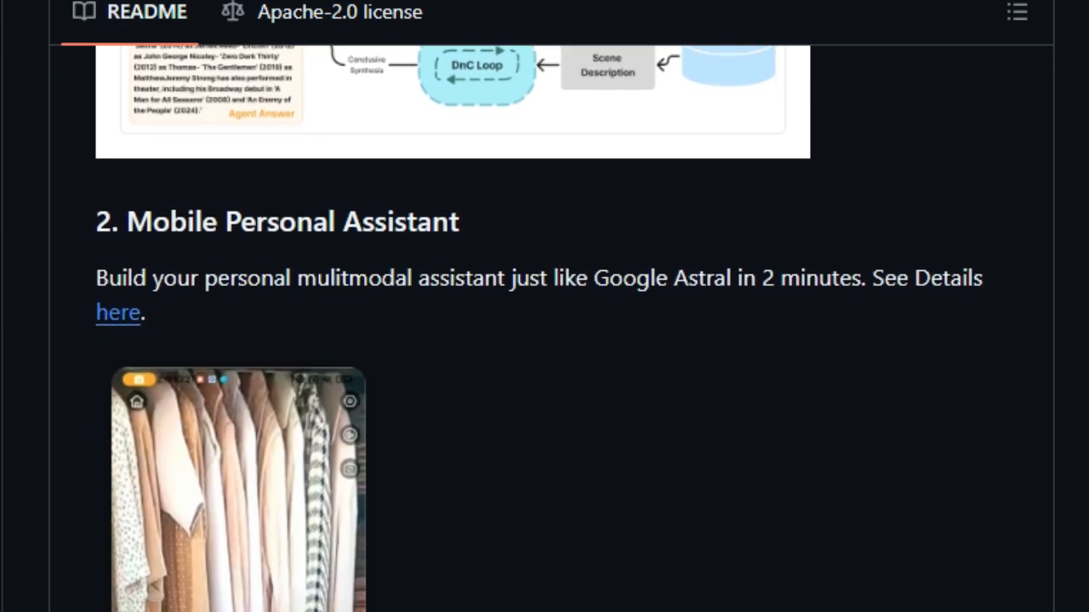
scroll("down", 3)
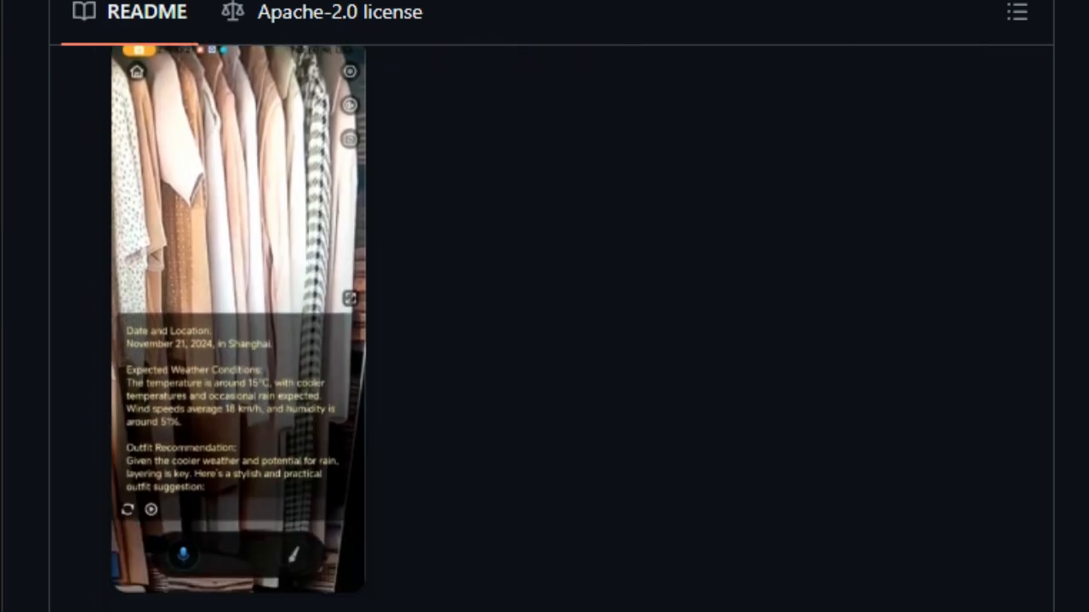
scroll("down", 3)
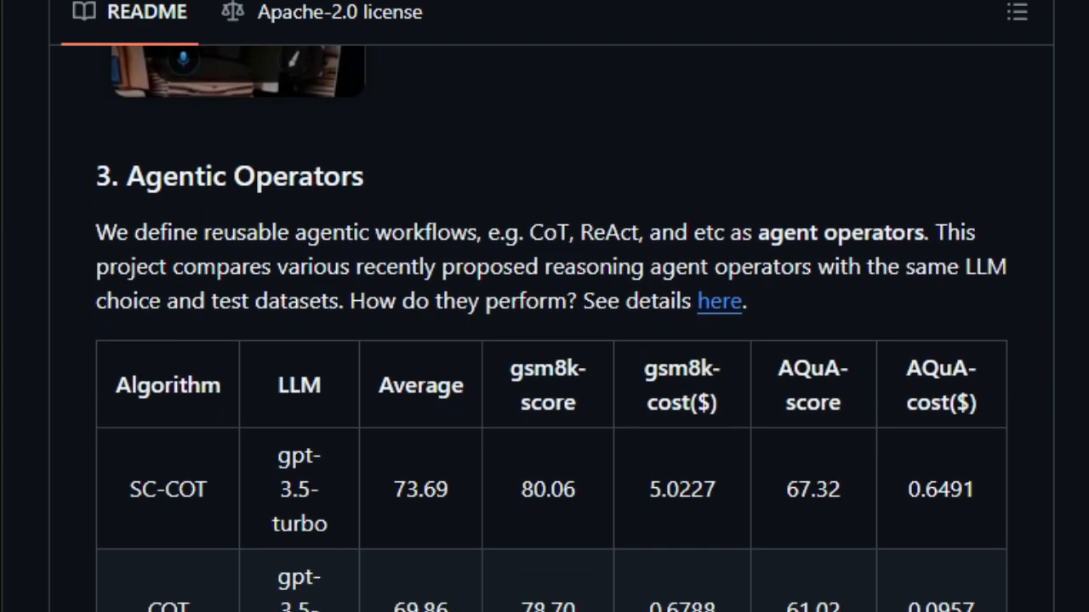
scroll("down", 3)
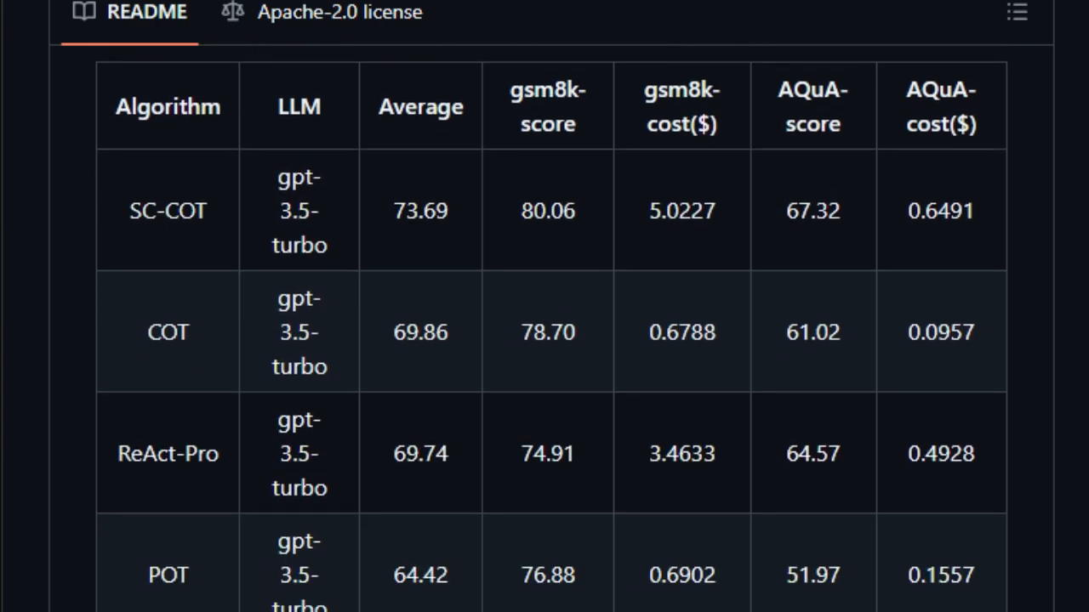
scroll("down", 3)
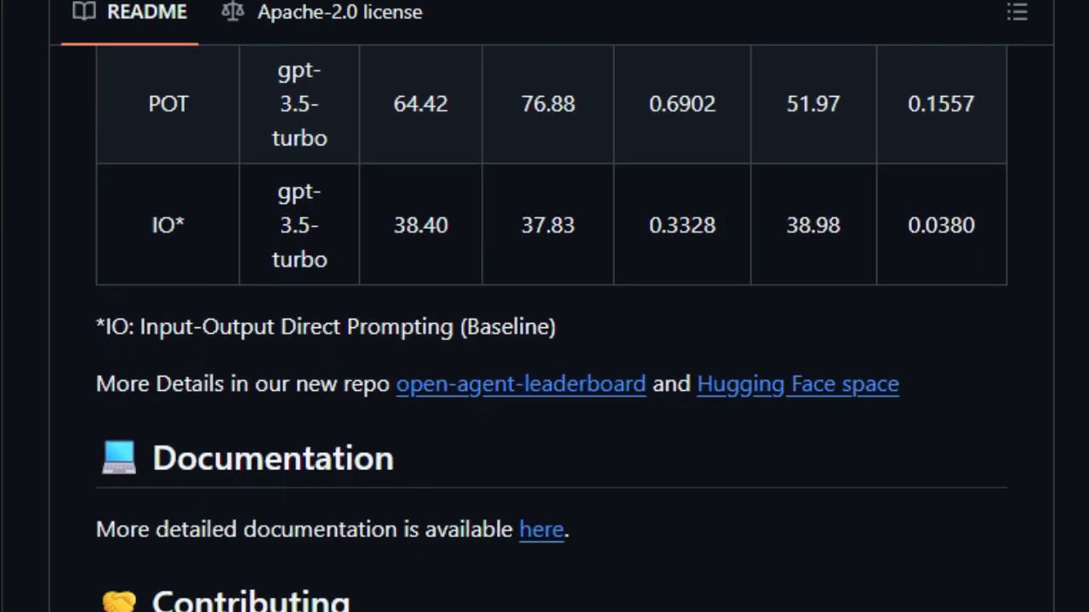
scroll("down", 3)
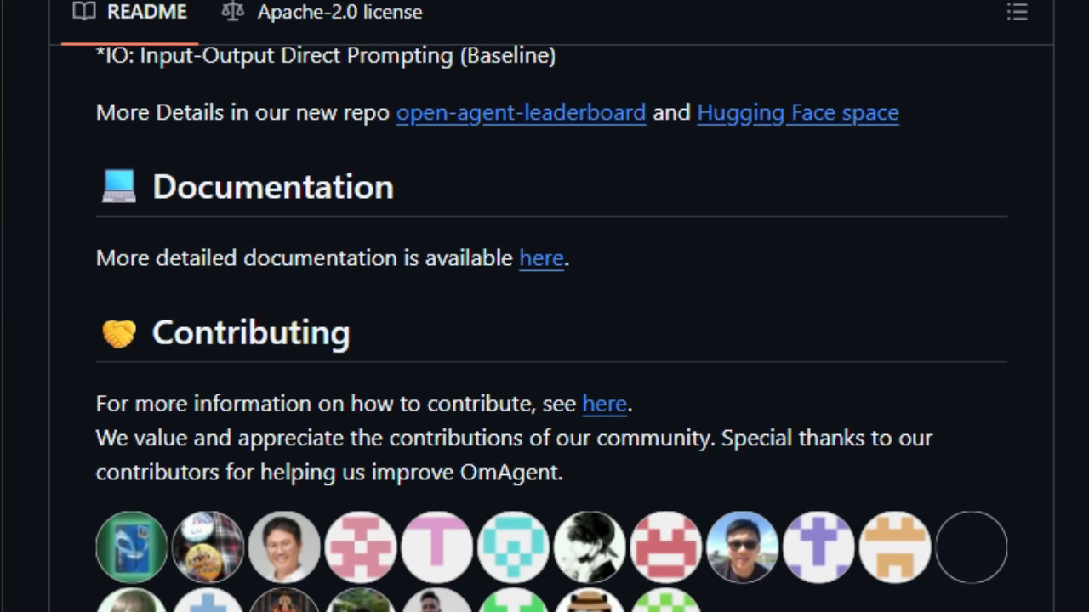
scroll("down", 3)
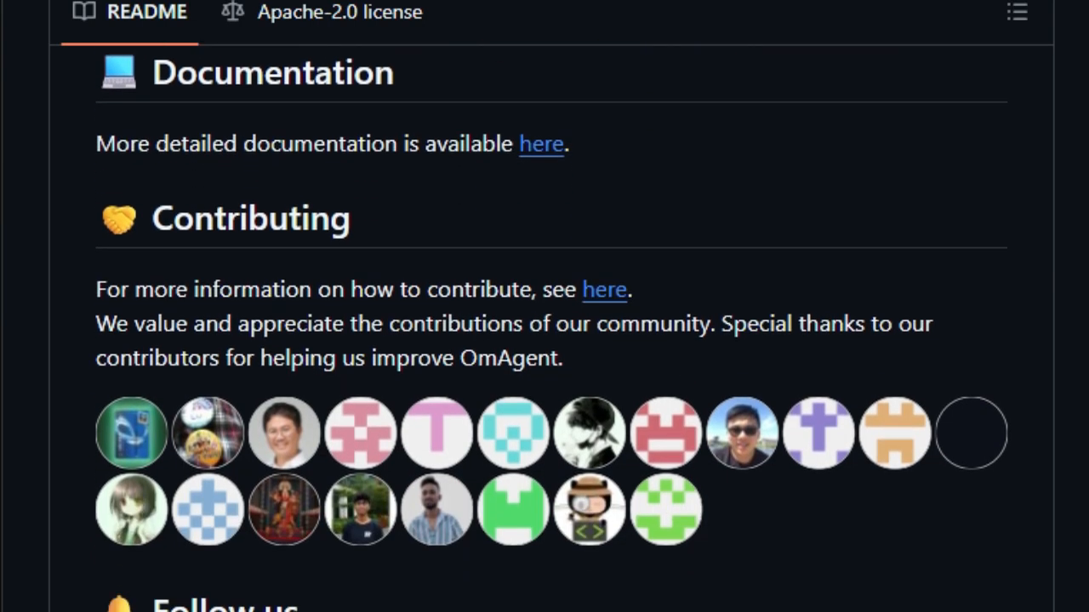
scroll("down", 3)
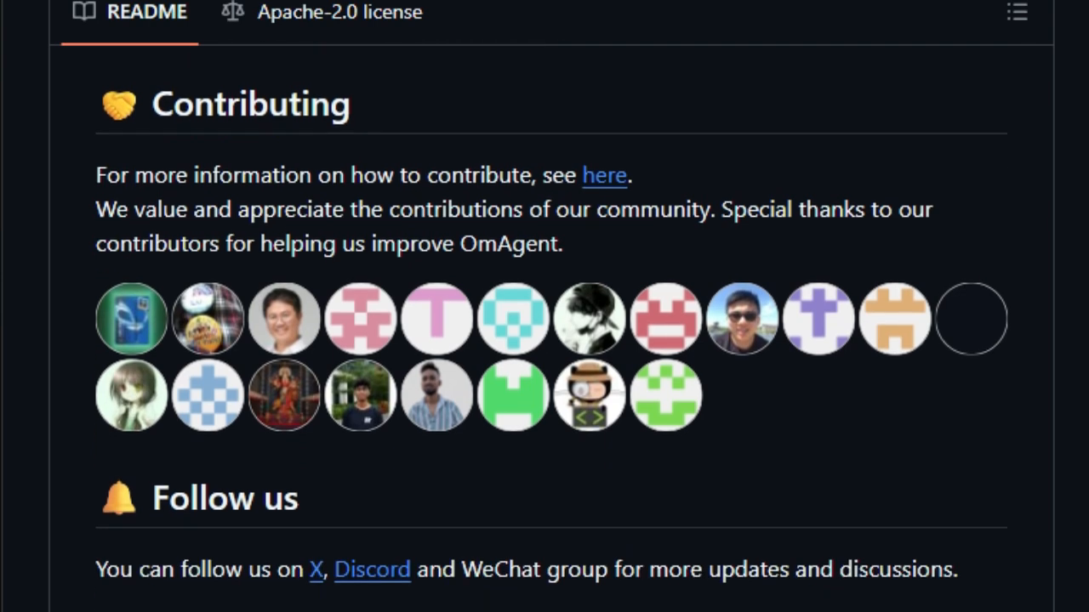
scroll("down", 3)
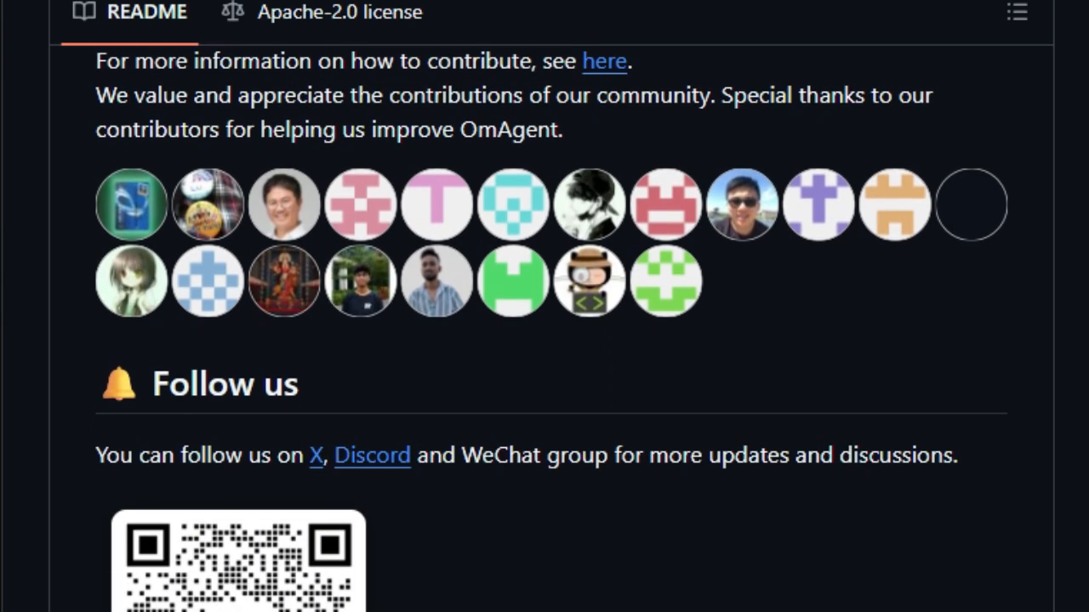
scroll("down", 3)
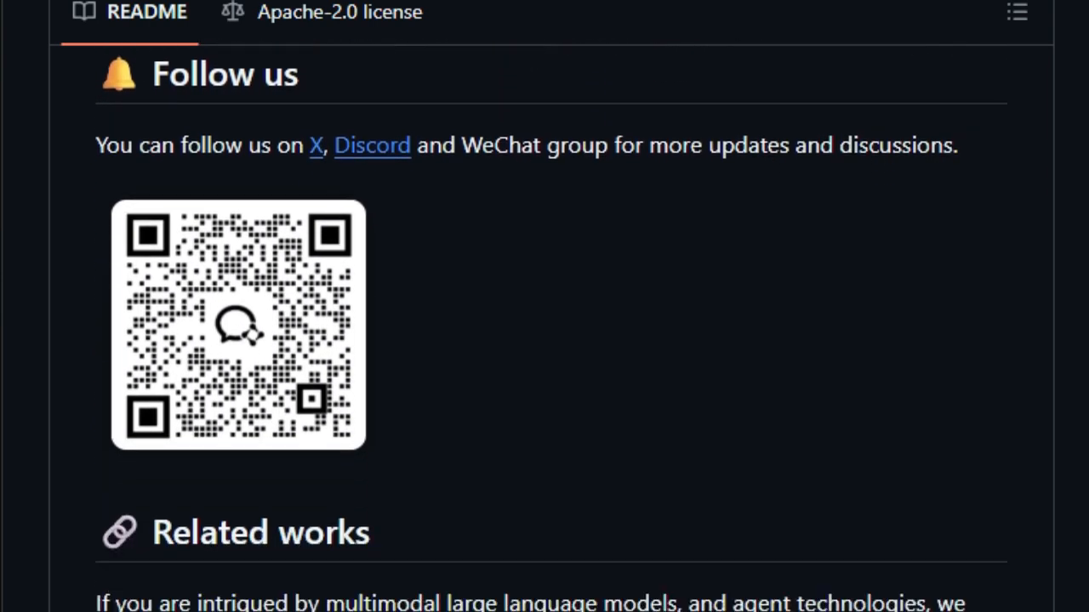
scroll("down", 3)
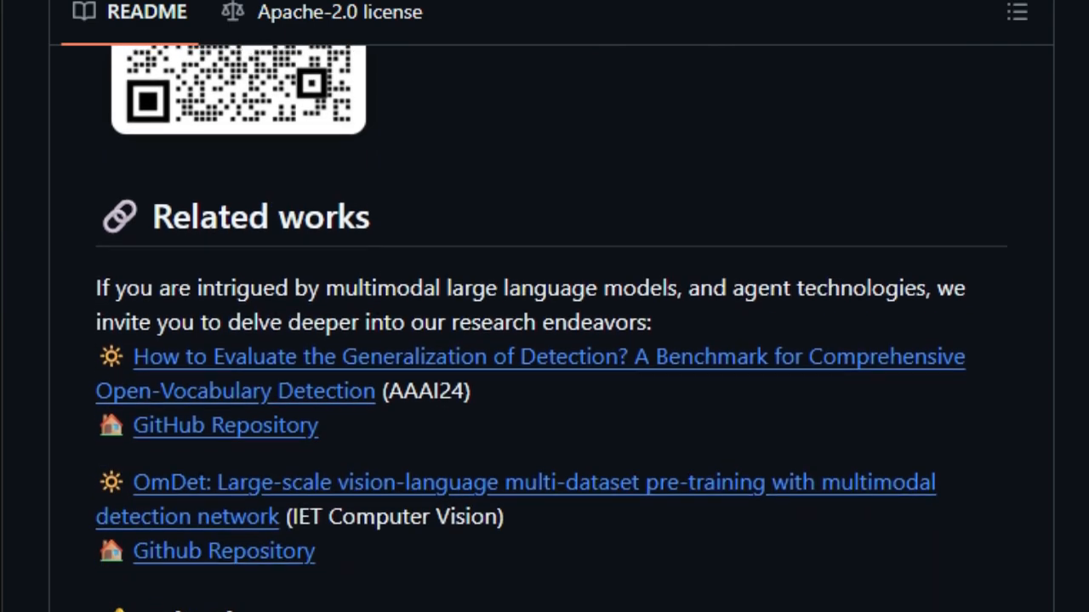
scroll("down", 3)
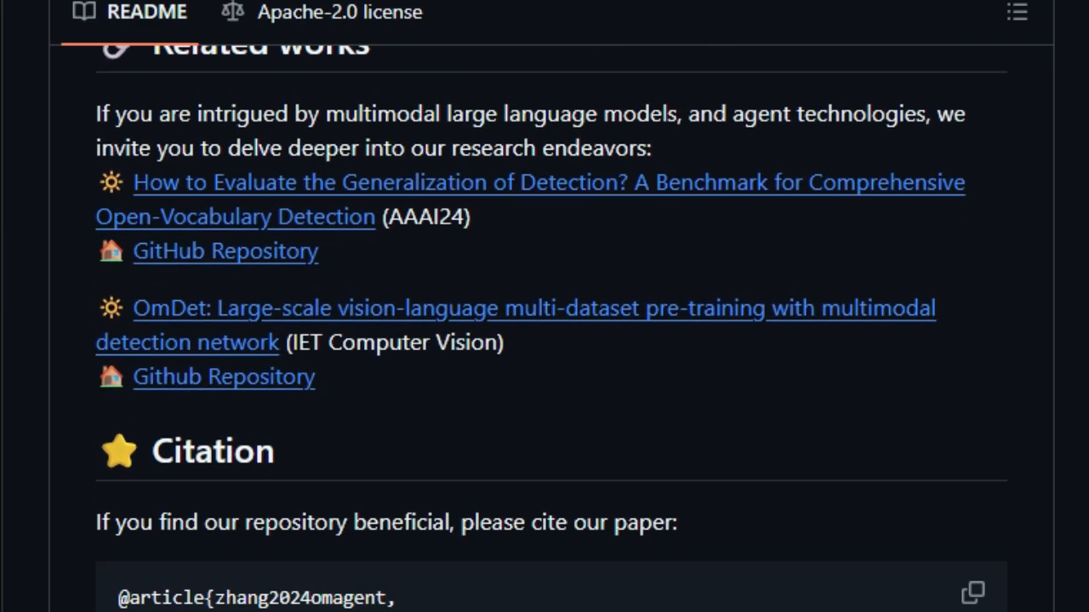
scroll("down", 3)
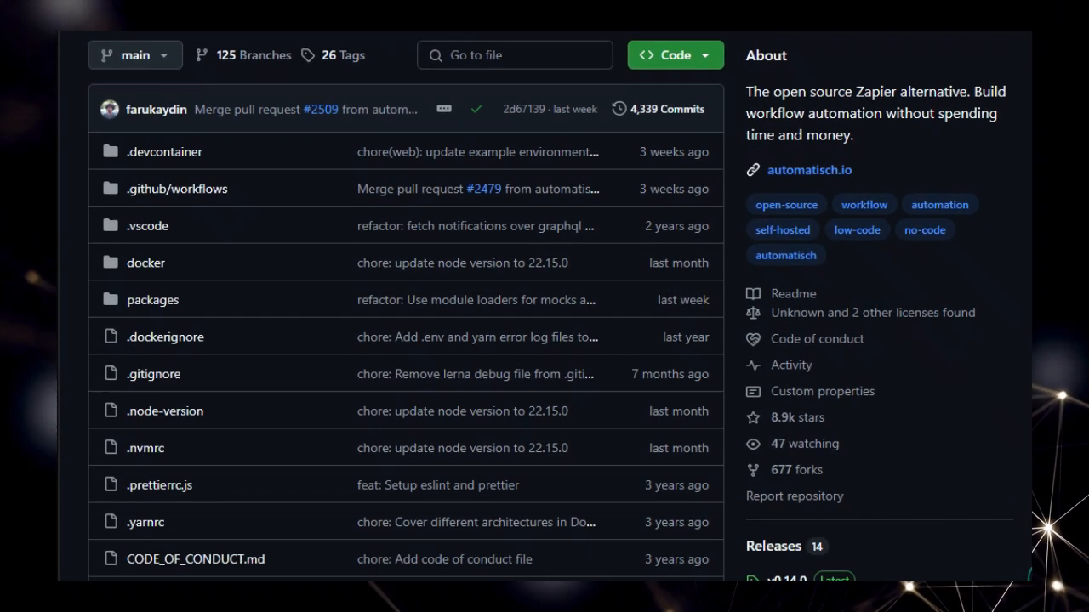
Scroll the Automatisch page past its file list to the README title and workflow screenshot.
scroll("down", 3)
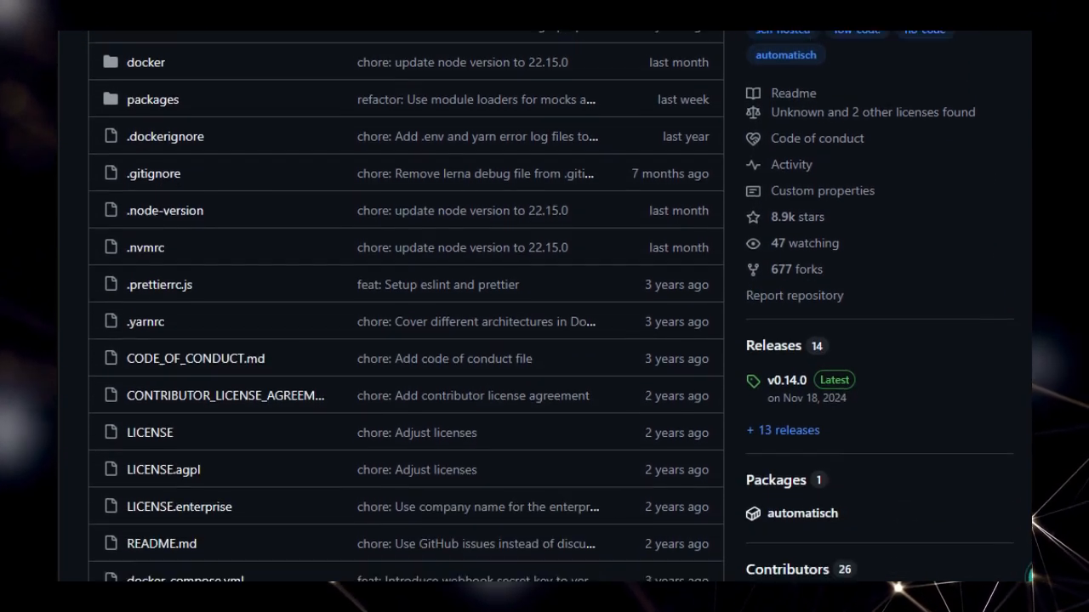
scroll("down", 3)
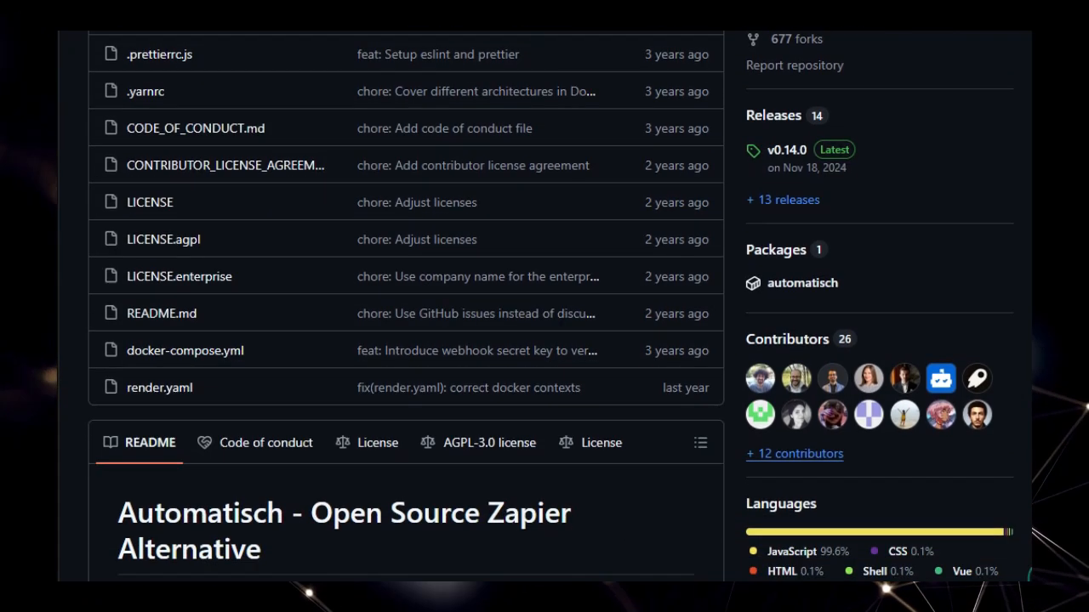
scroll("down", 3)
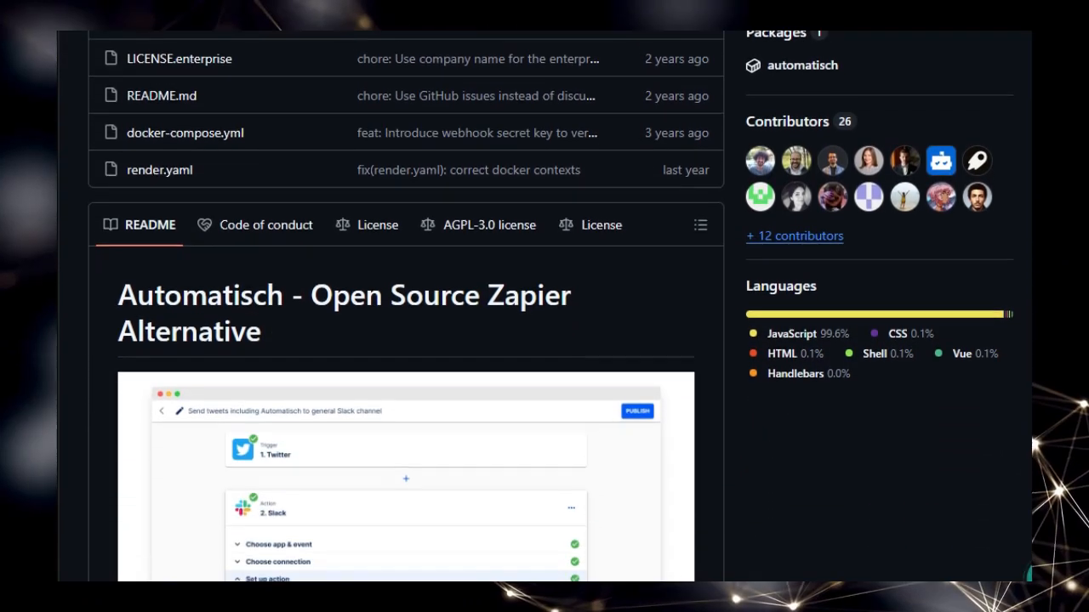
scroll("down", 3)
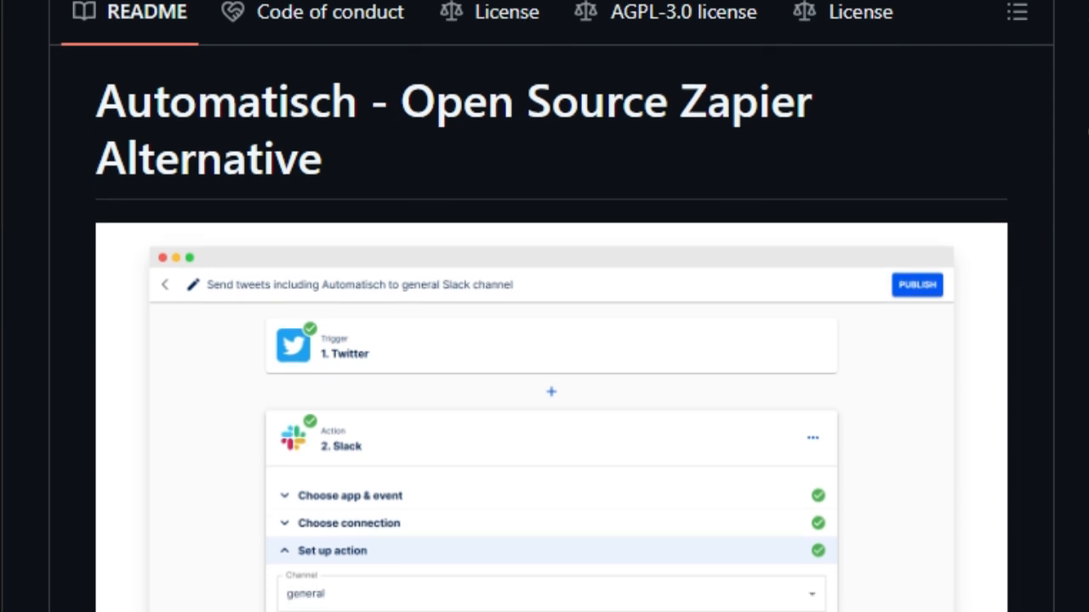
Scroll the Automatisch README past the screenshot and Advantages through Documentation to the Installation commands.
scroll("down", 3)
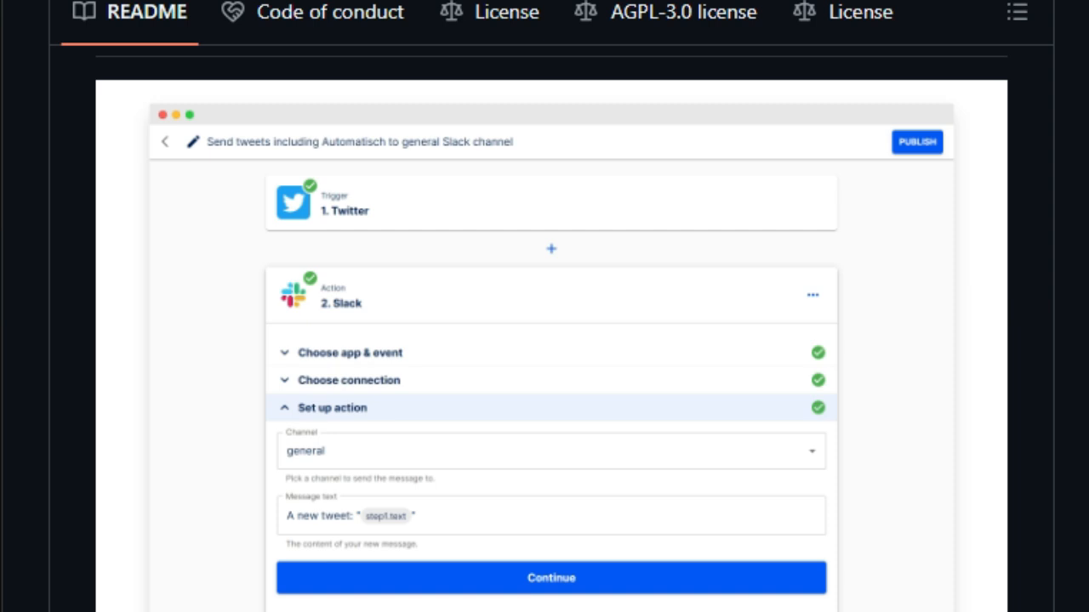
scroll("down", 3)
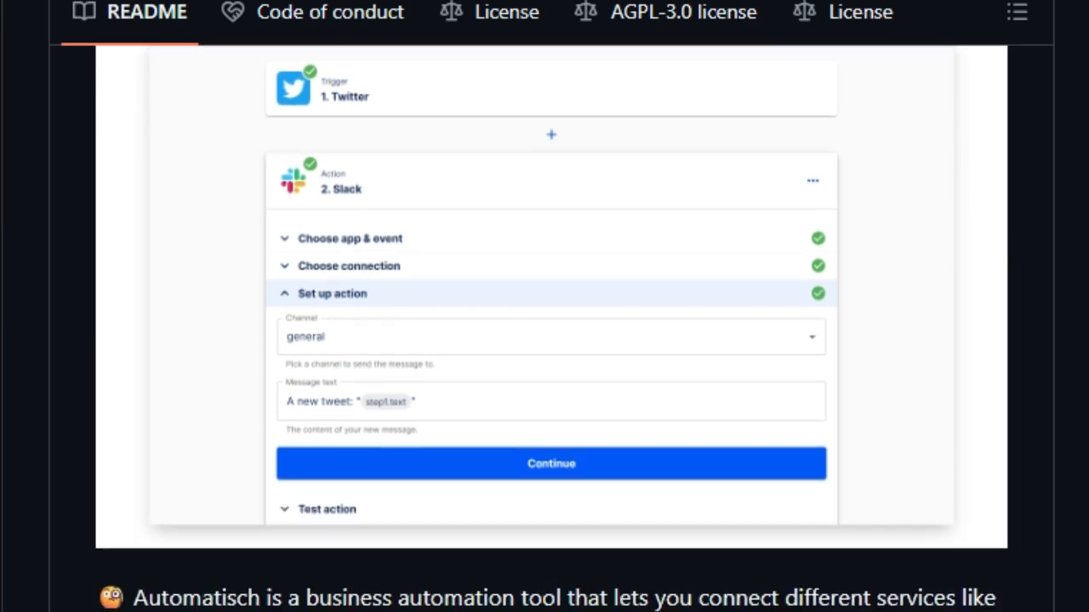
scroll("down", 3)
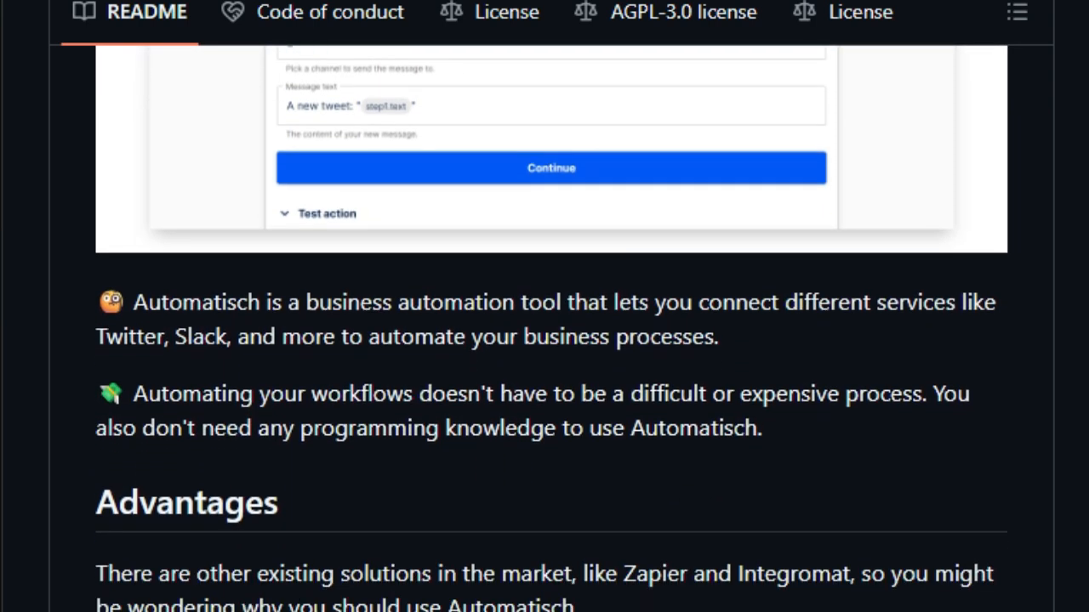
scroll("down", 3)
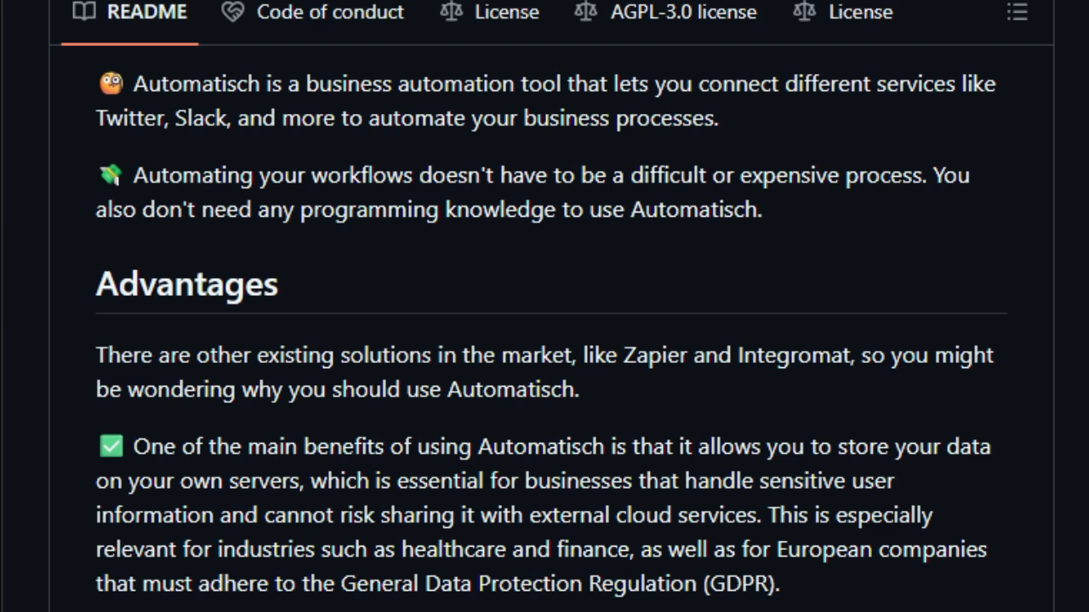
scroll("down", 3)
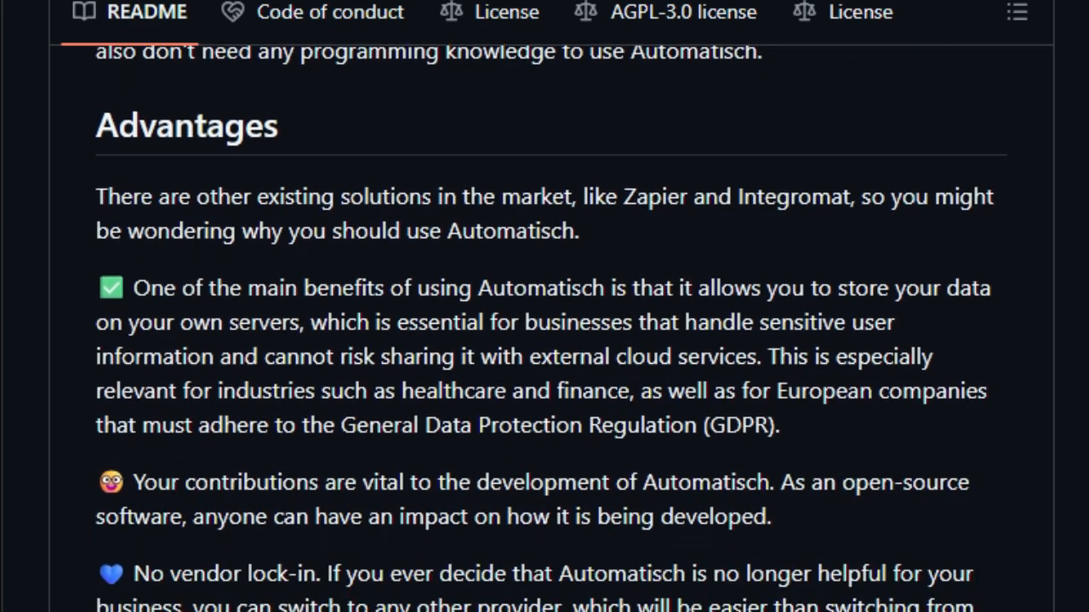
scroll("down", 3)
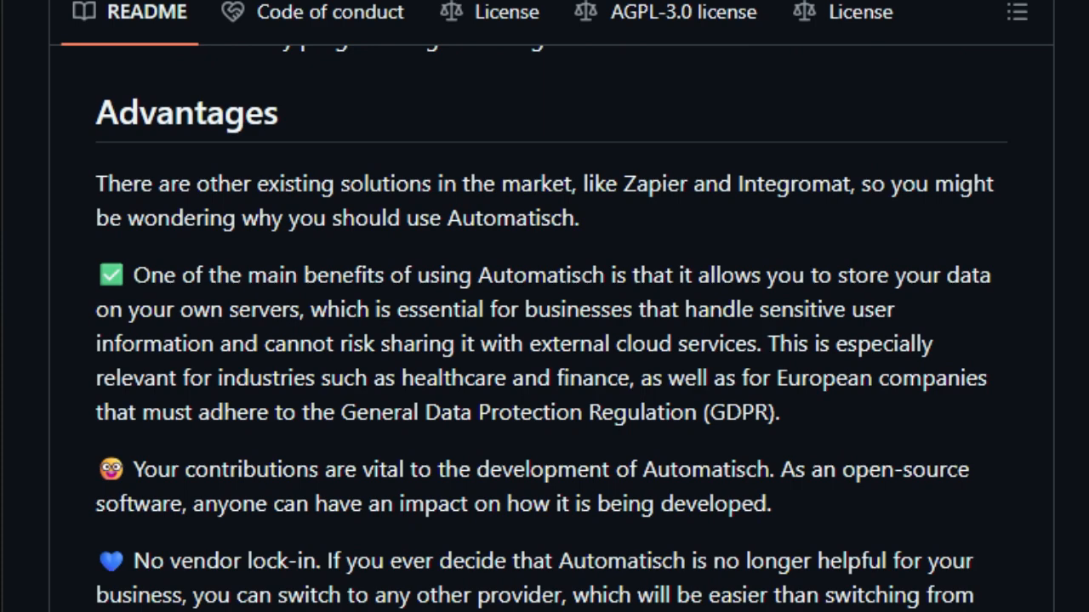
scroll("down", 3)
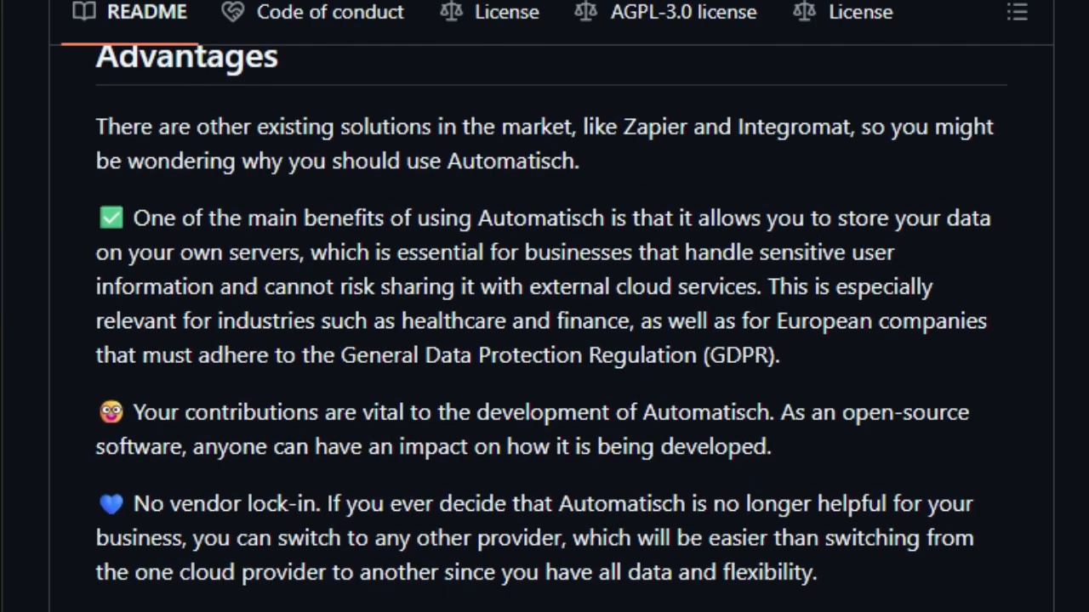
scroll("down", 3)
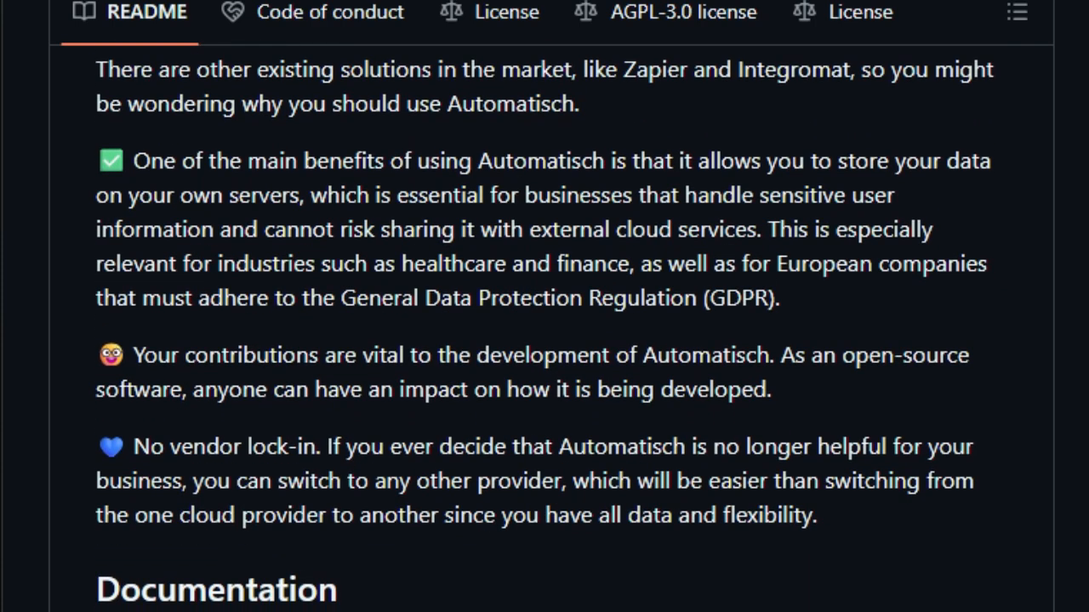
scroll("down", 3)
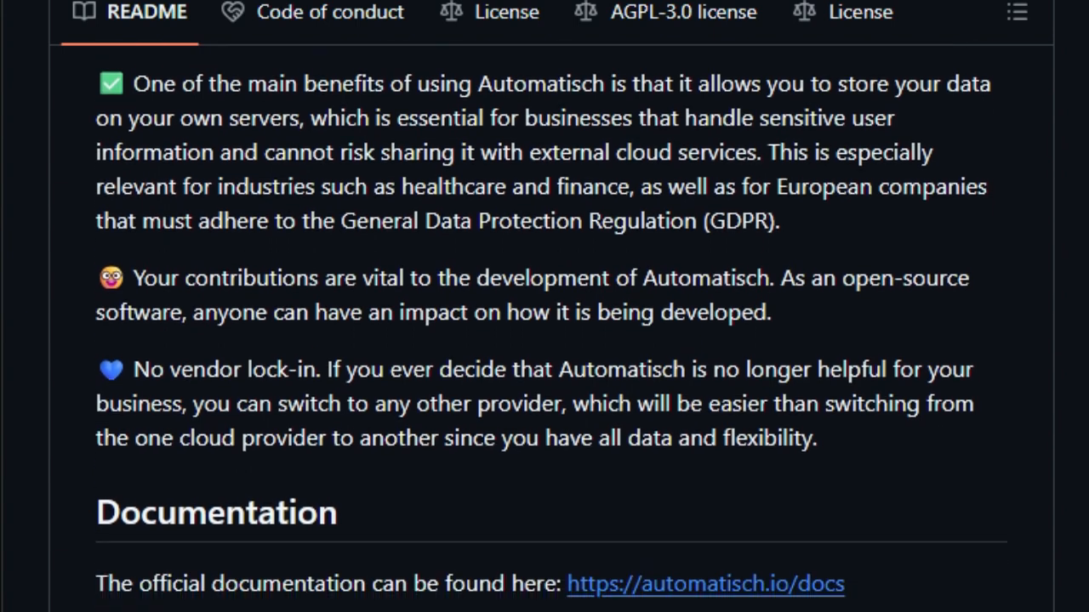
scroll("down", 3)
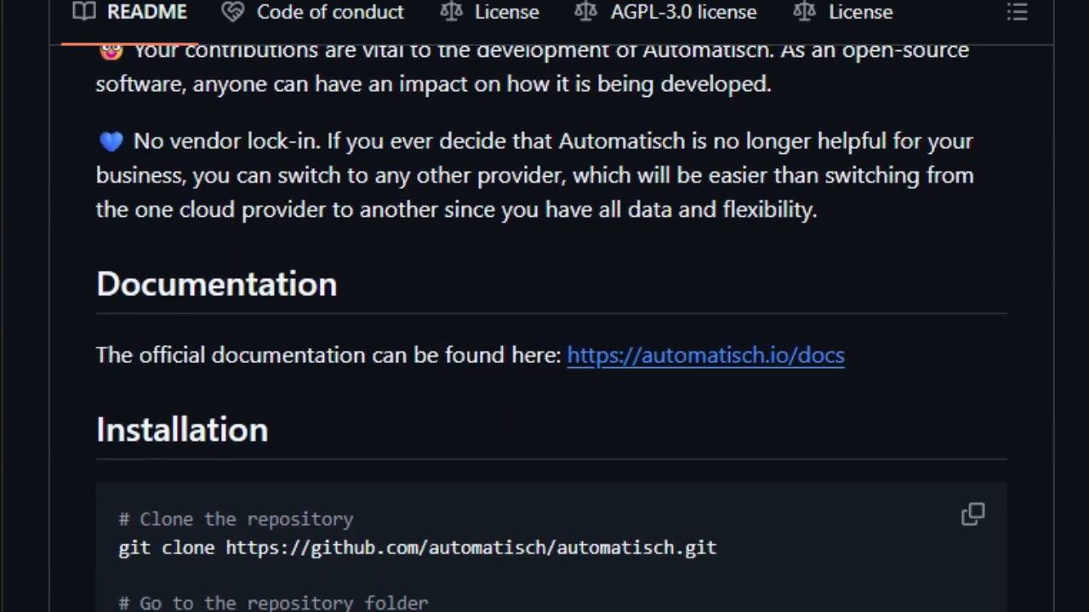
Scroll the Automatisch README through Installation, Community Links and Support into the License section.
scroll("down", 3)
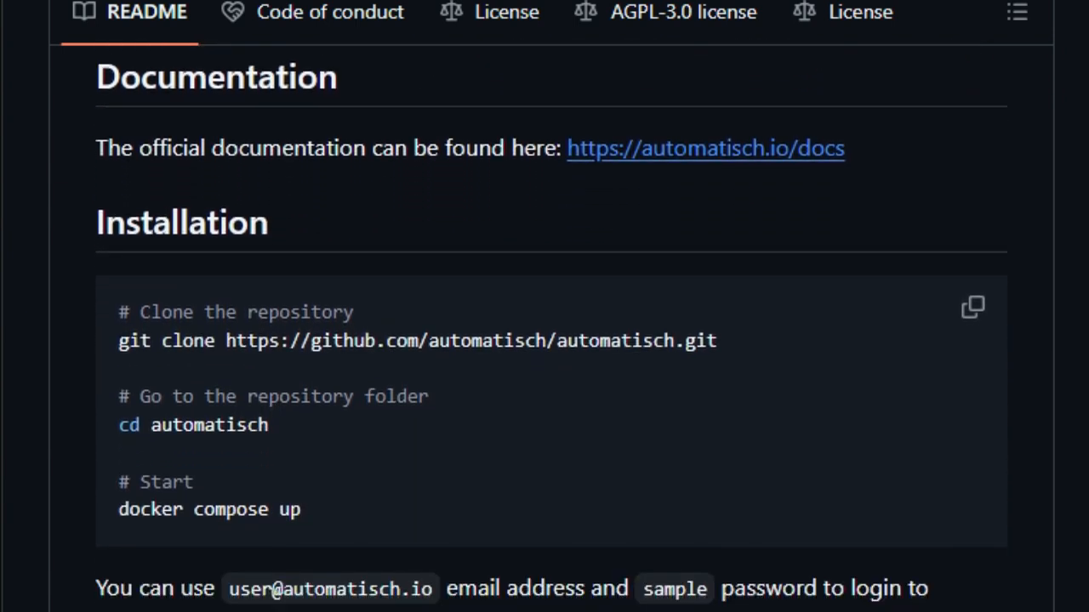
scroll("down", 3)
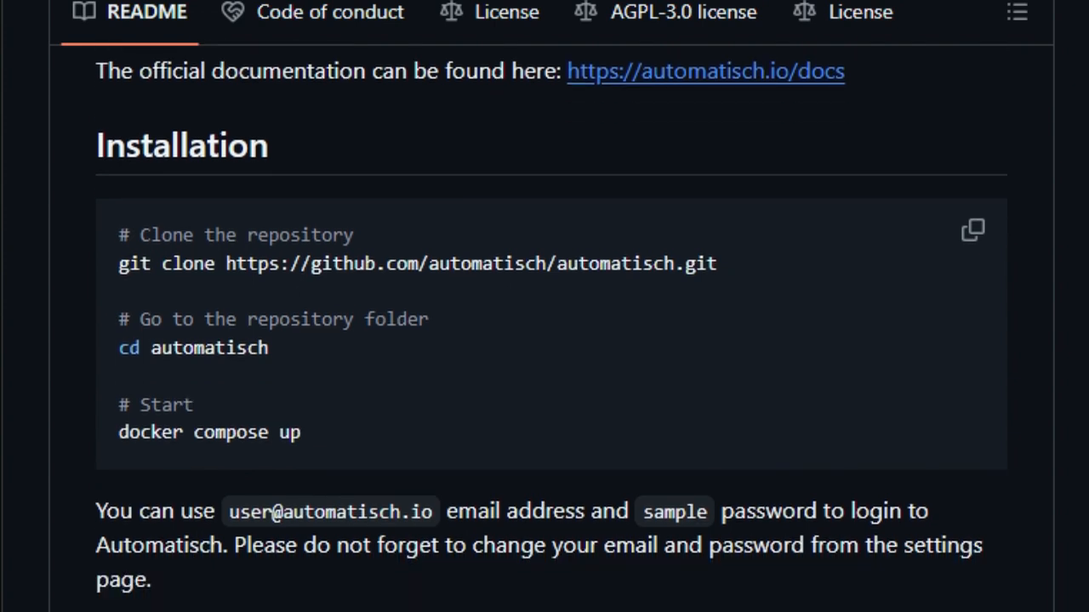
scroll("down", 3)
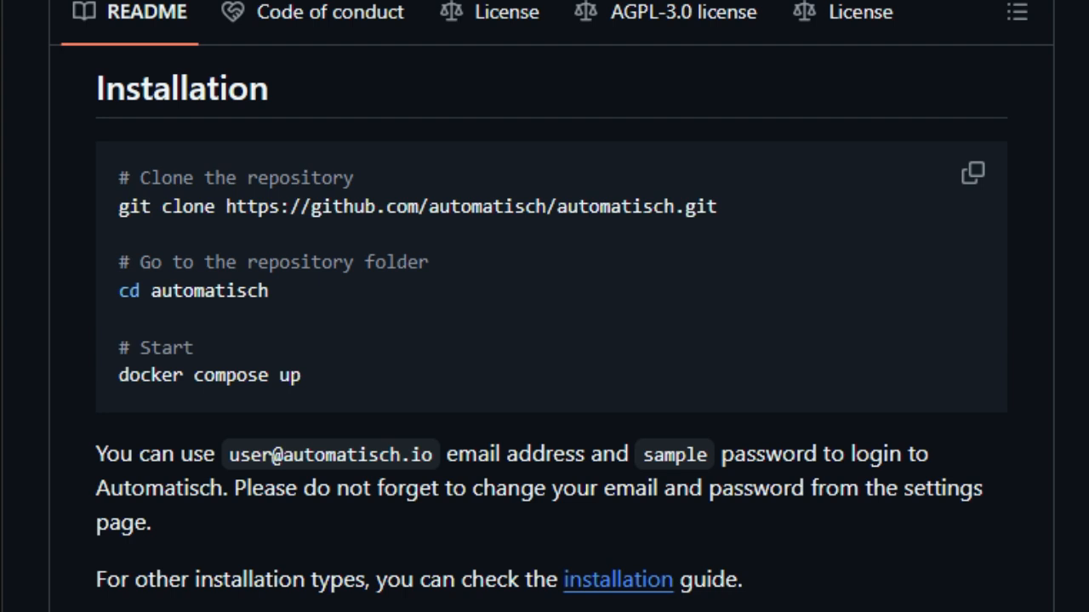
scroll("down", 3)
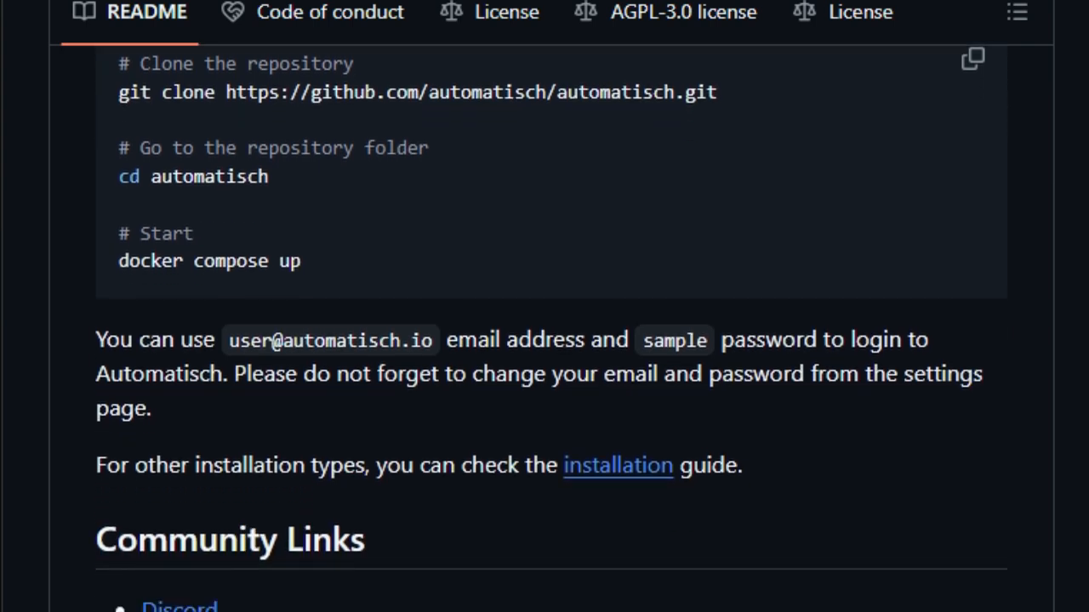
scroll("down", 3)
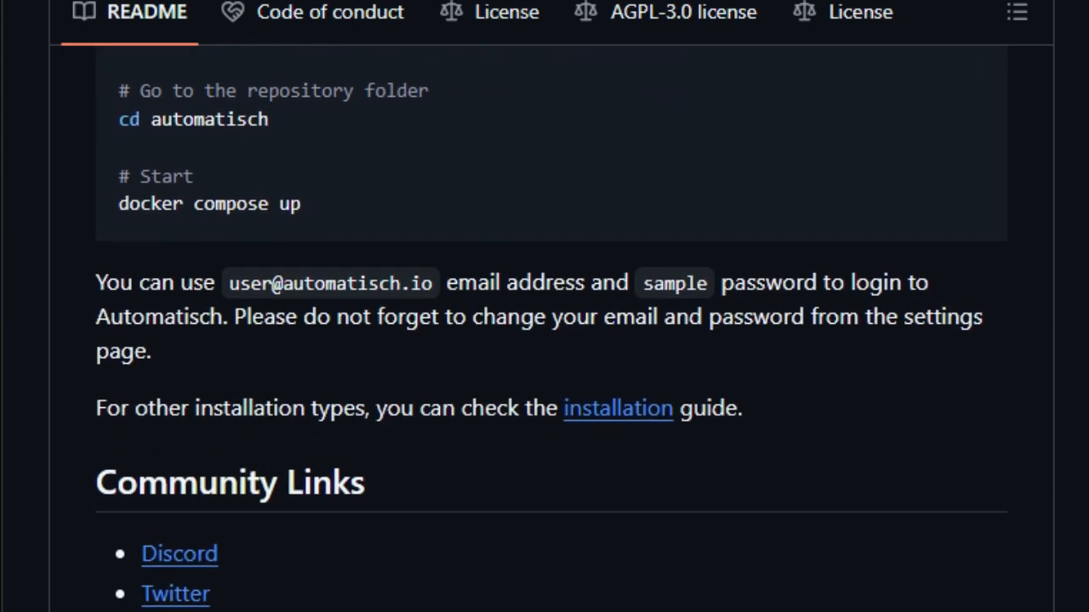
scroll("down", 3)
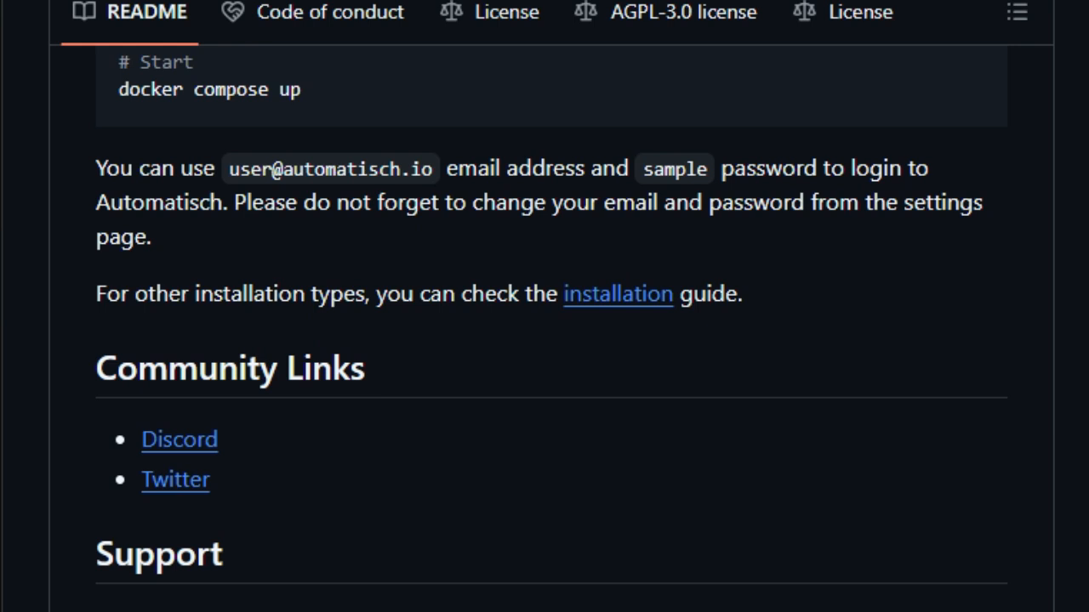
scroll("down", 3)
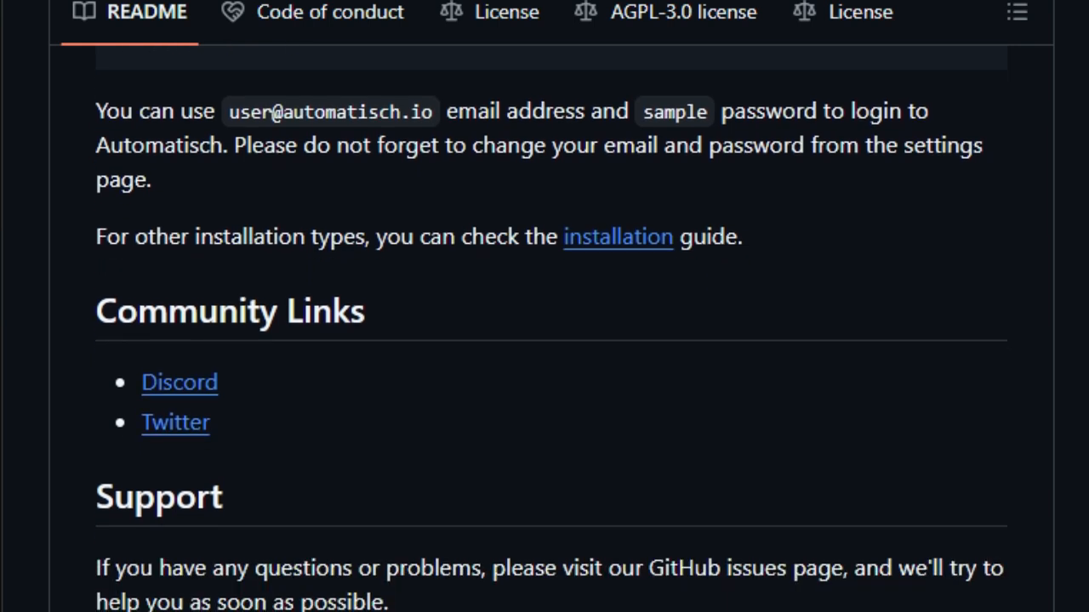
scroll("down", 3)
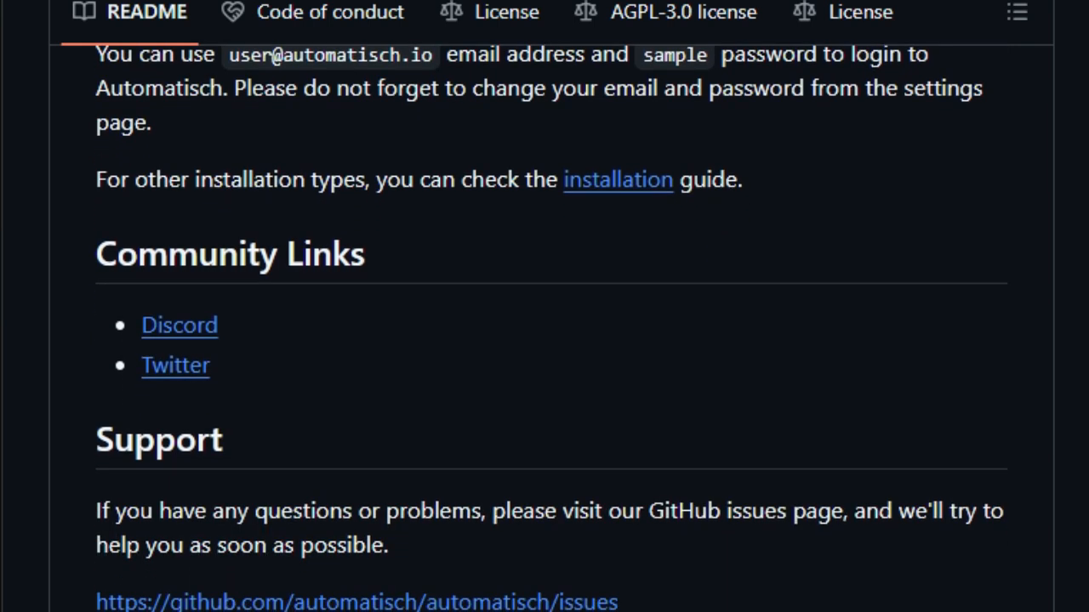
scroll("down", 3)
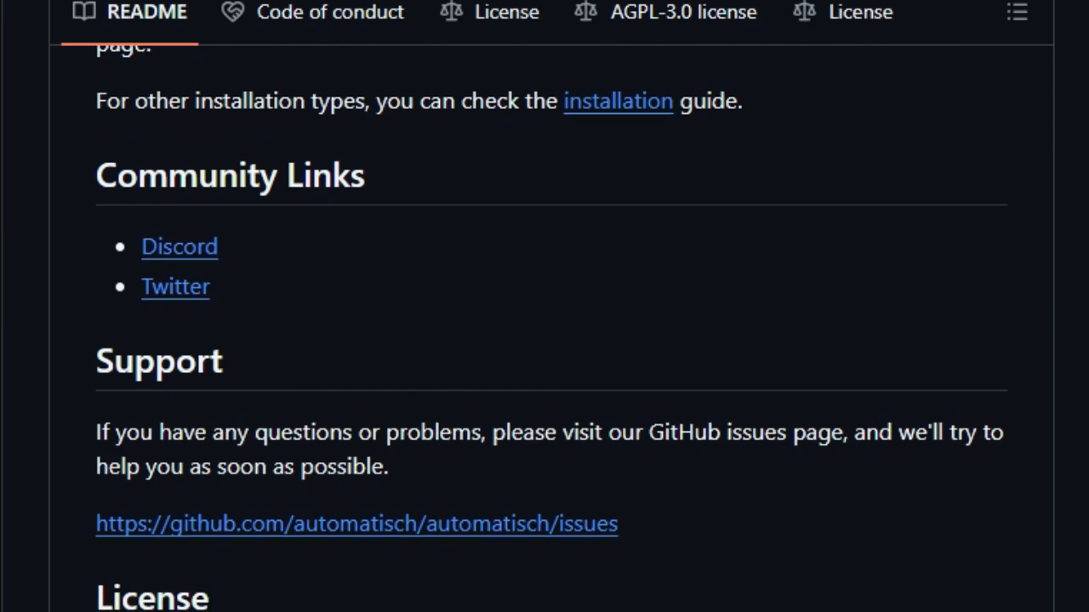
scroll("down", 3)
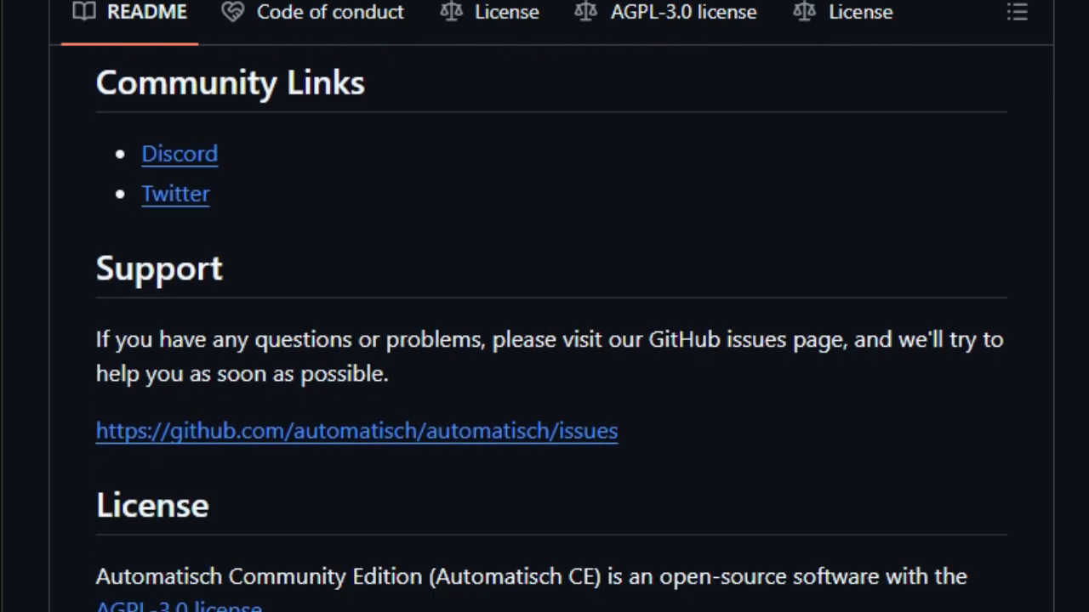
scroll("down", 3)
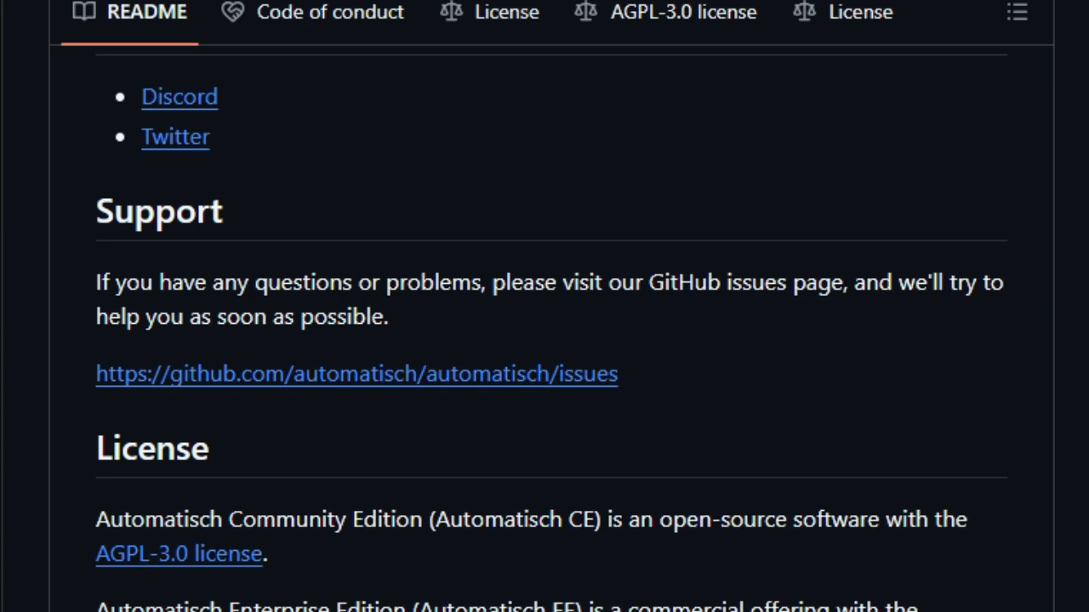
scroll("down", 3)
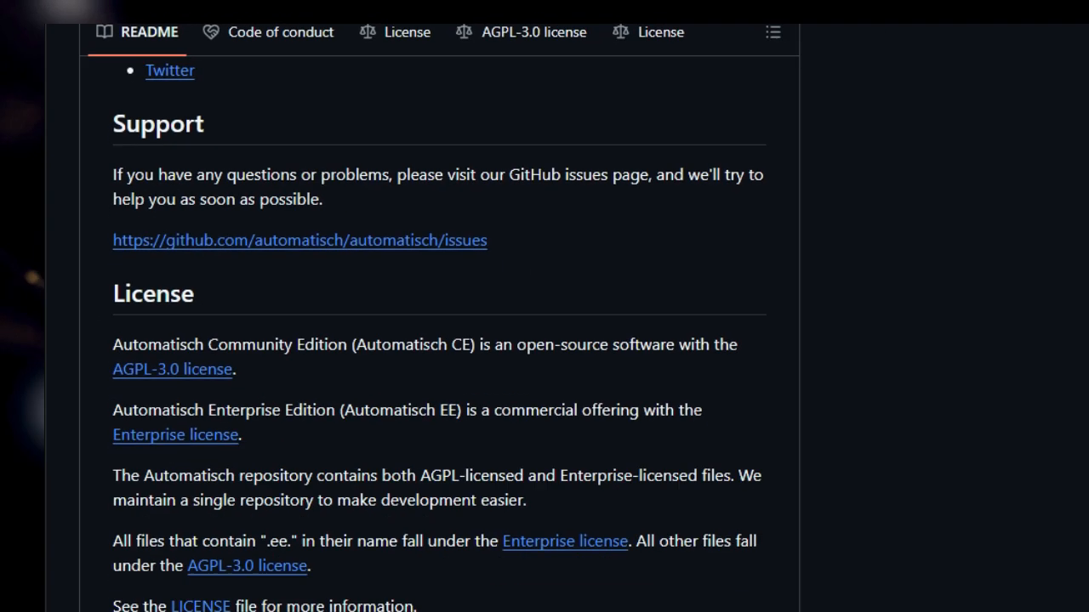